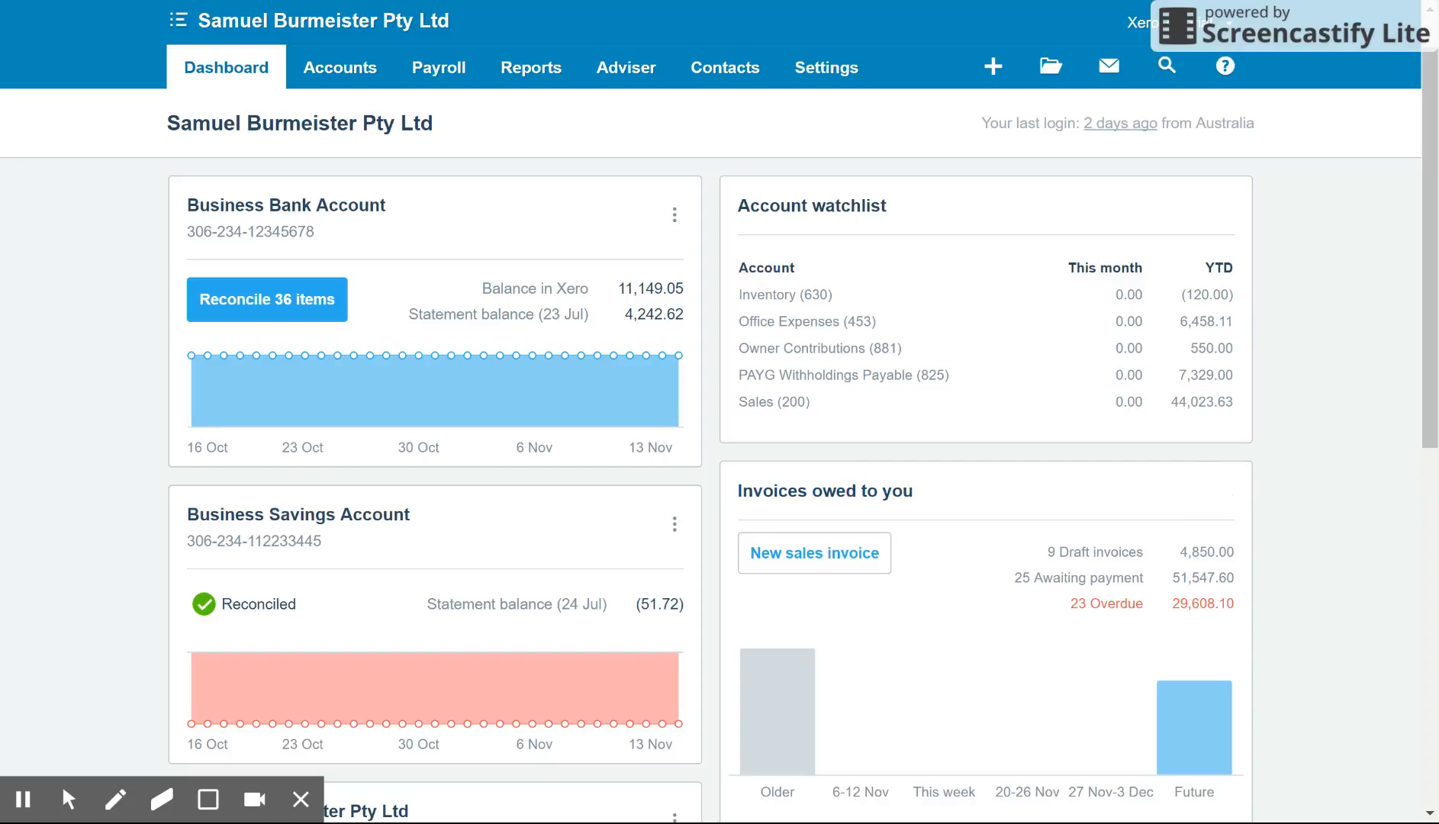
{"action": "mouse_move", "coordinate": [738, 528]}
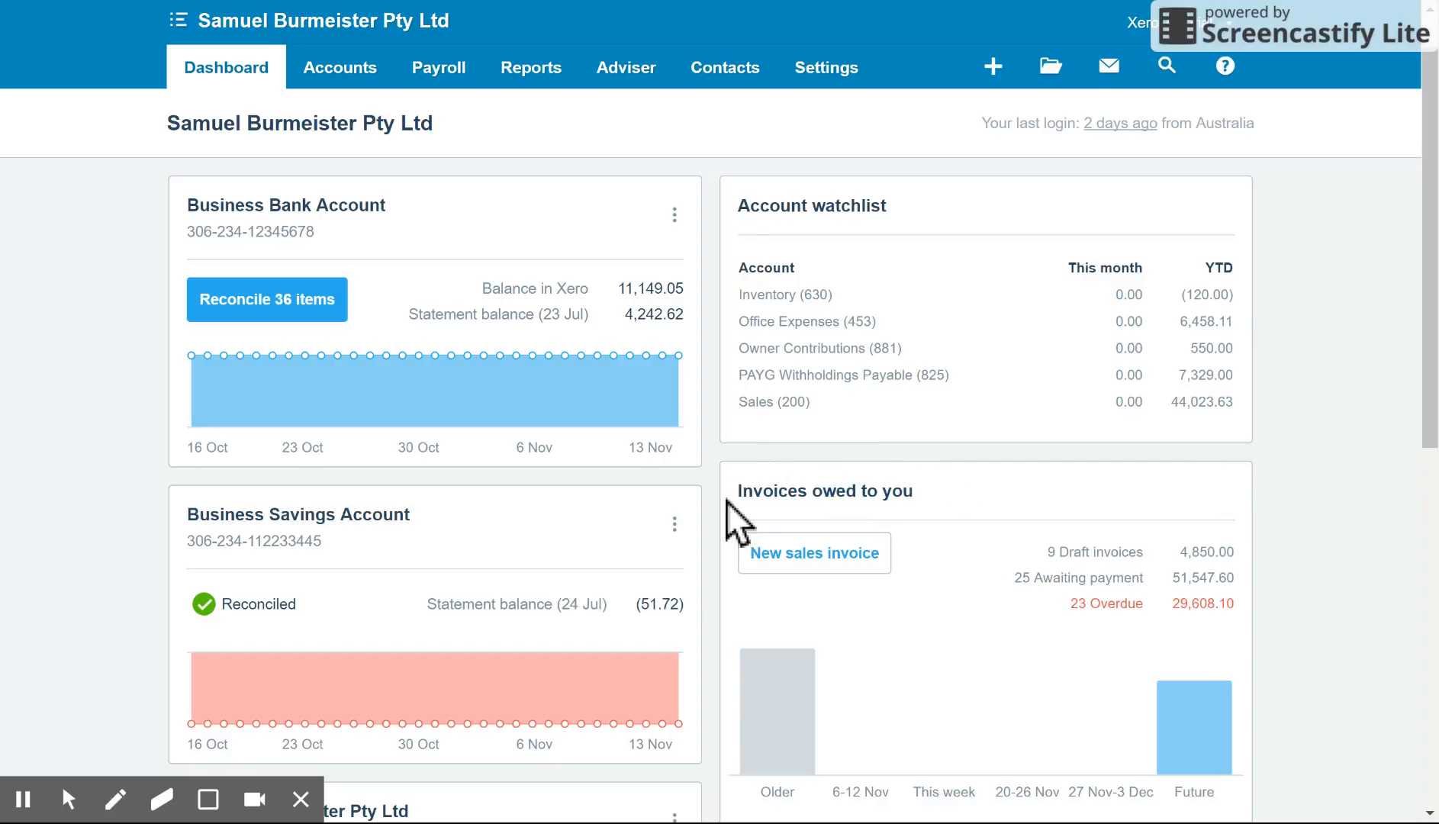
{"action": "mouse_move", "coordinate": [825, 571]}
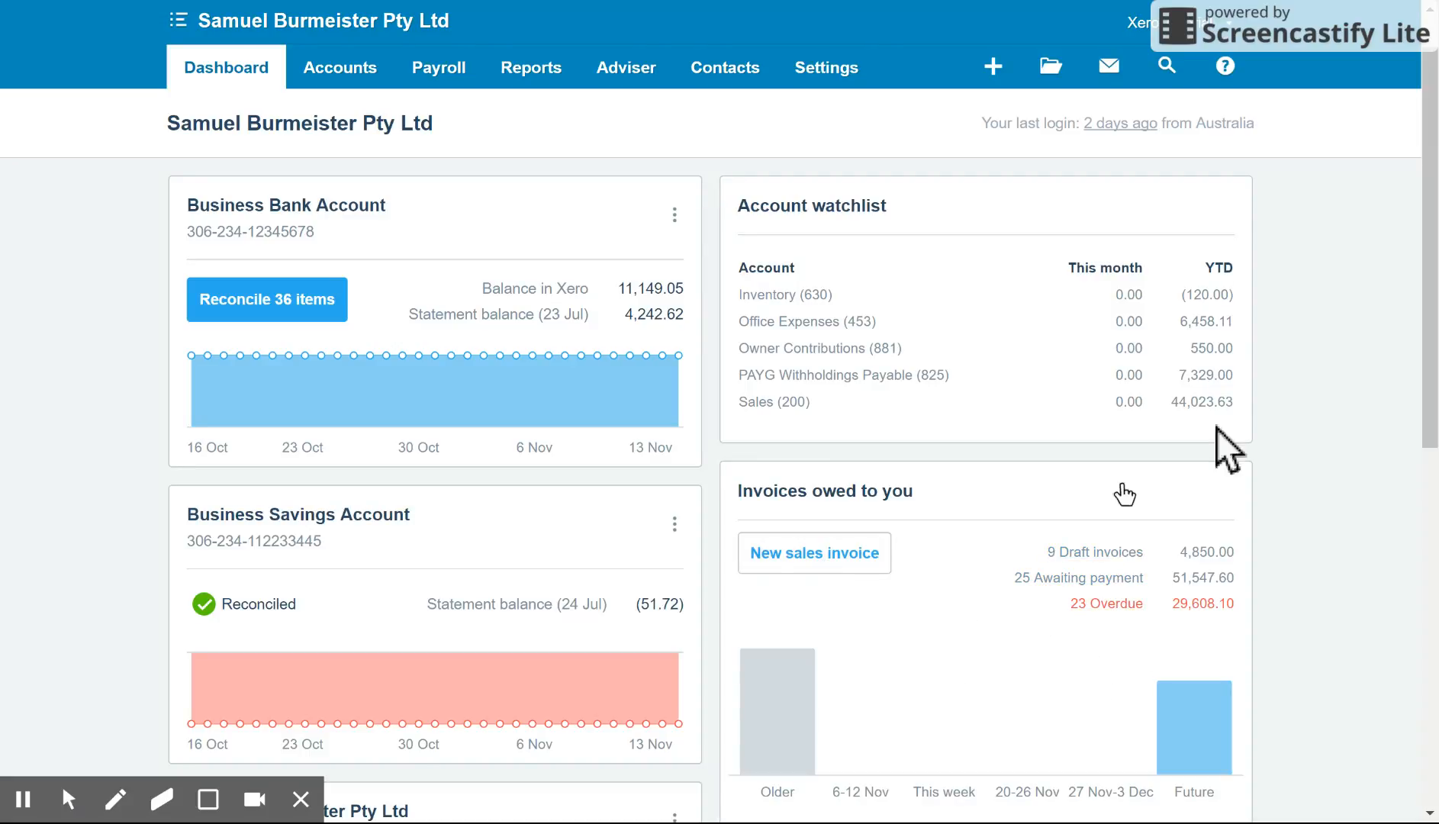
Browse the create-new menu, go to Accounts > Sales, and start a new invoice.
{"action": "scroll", "scroll_direction": "down", "scroll_amount": 3}
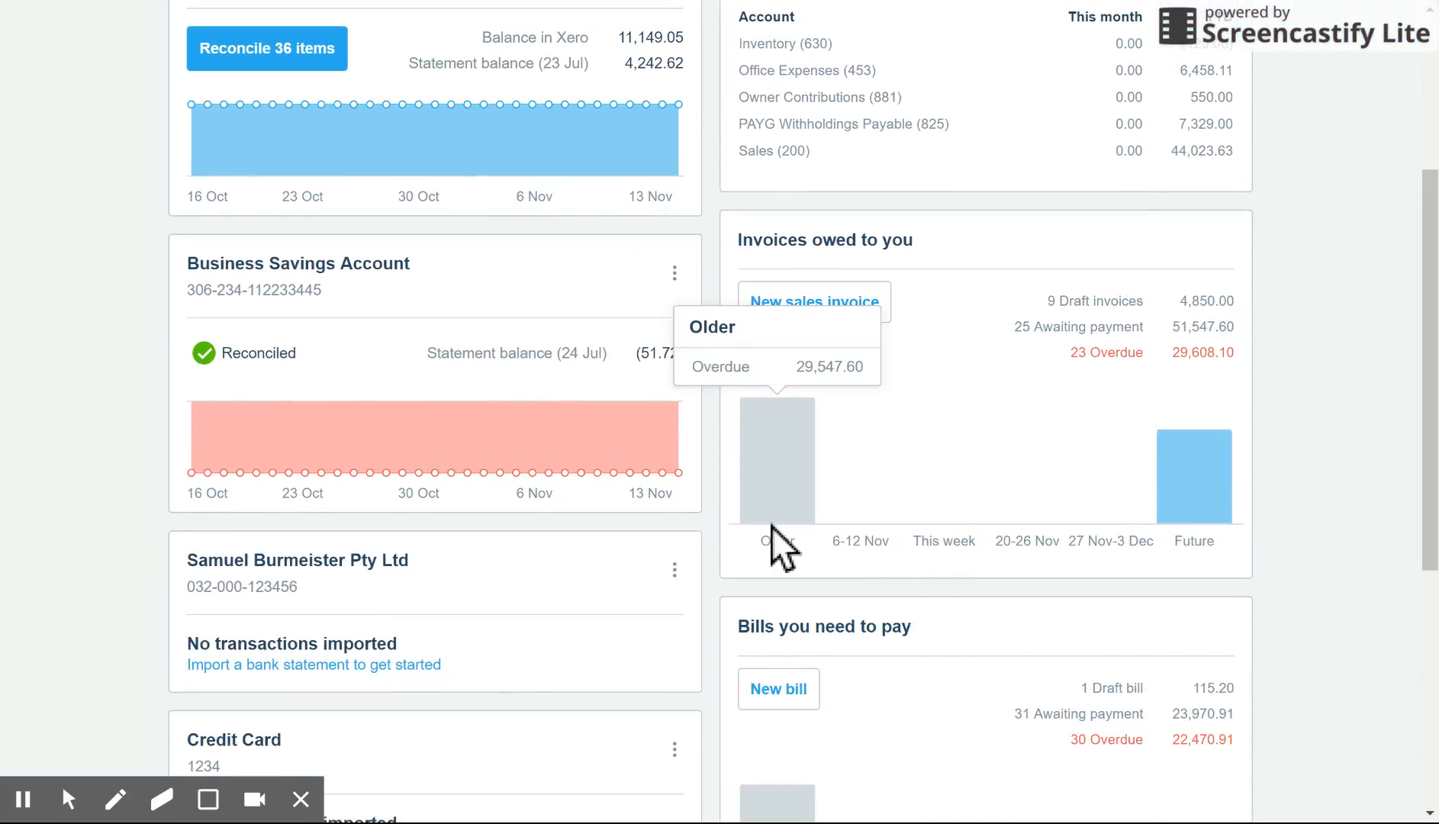
{"action": "mouse_move", "coordinate": [1289, 524]}
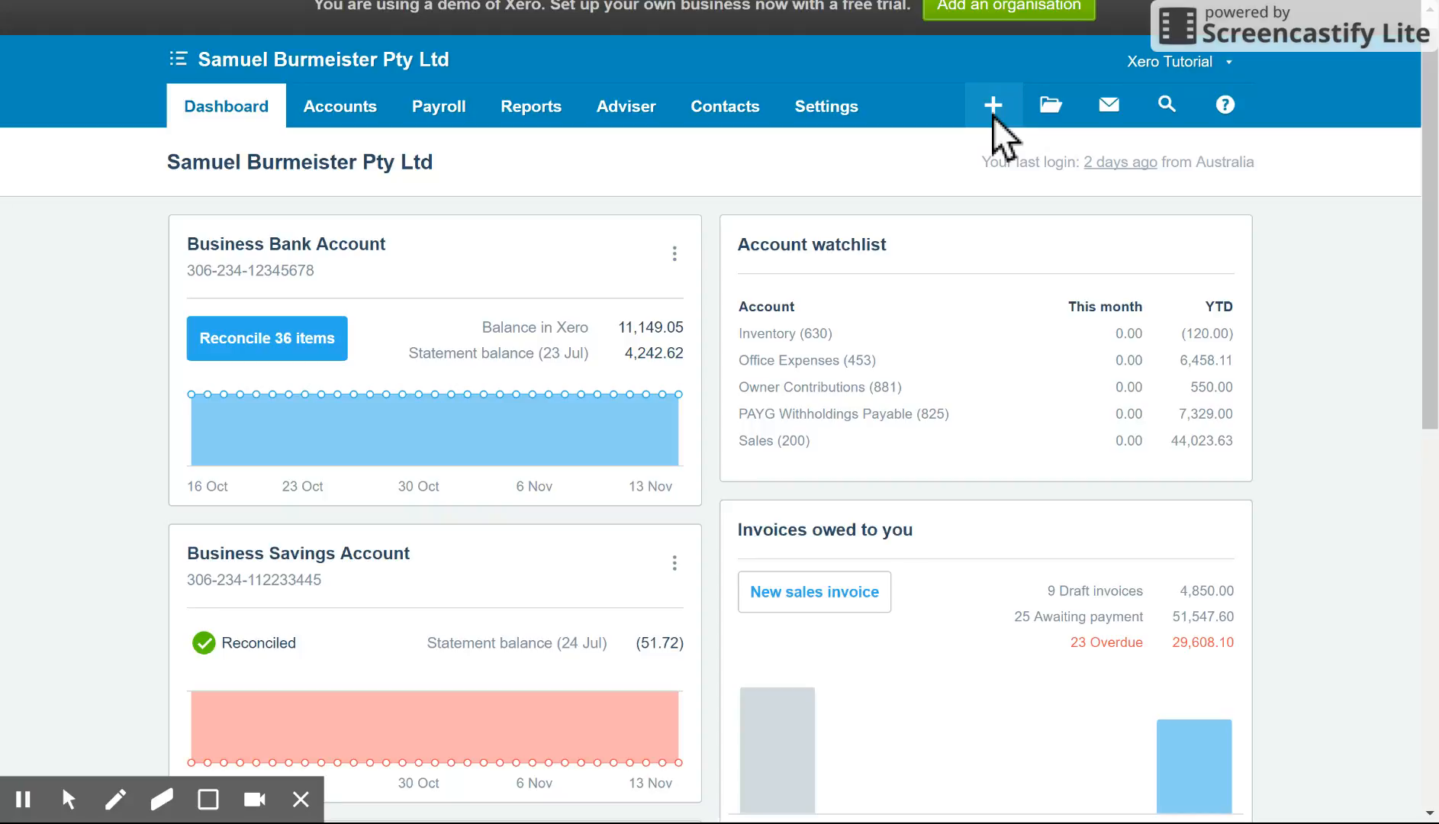
{"action": "left_click", "coordinate": [992, 104]}
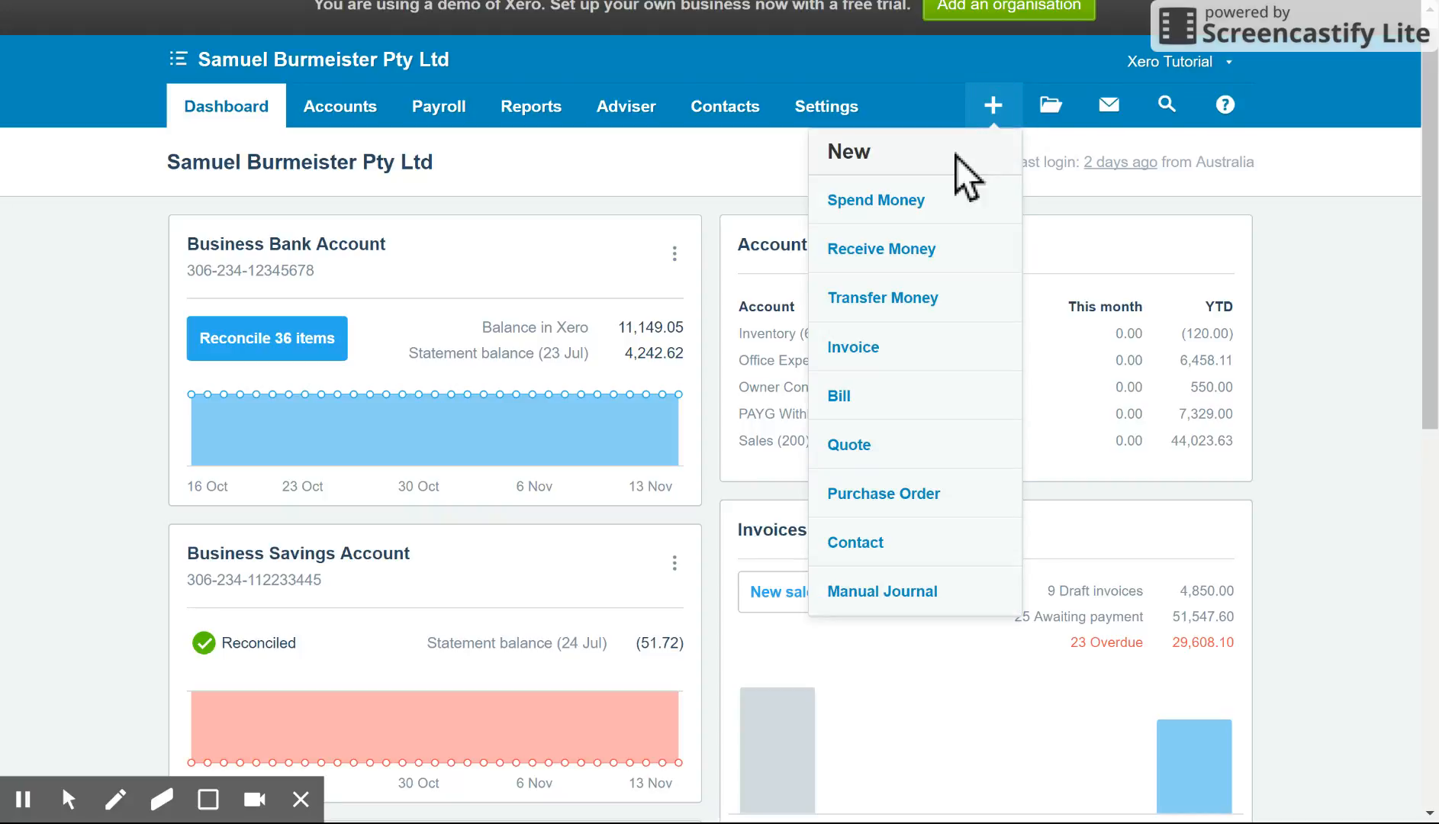
{"action": "mouse_move", "coordinate": [915, 298]}
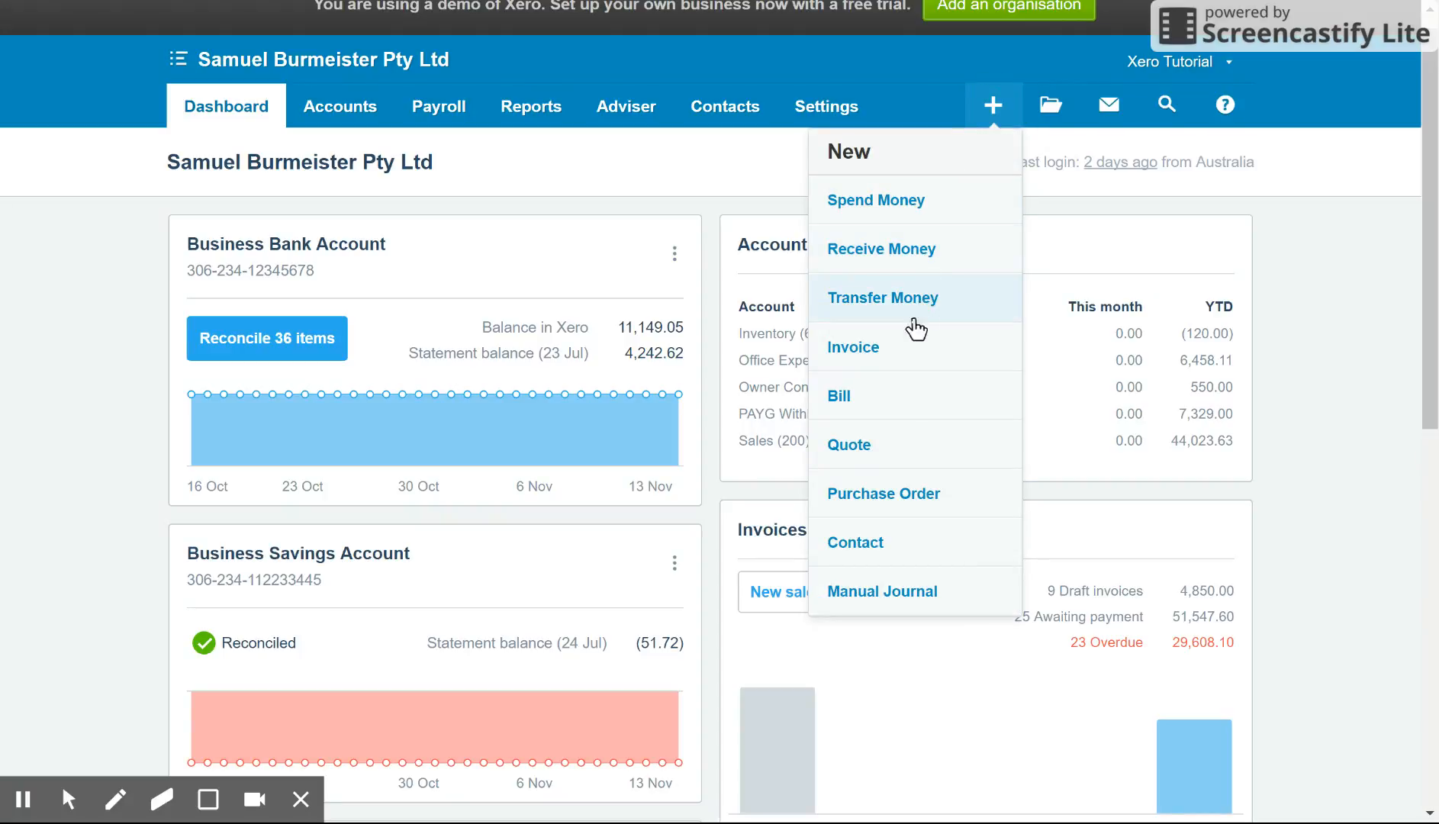
{"action": "mouse_move", "coordinate": [910, 368]}
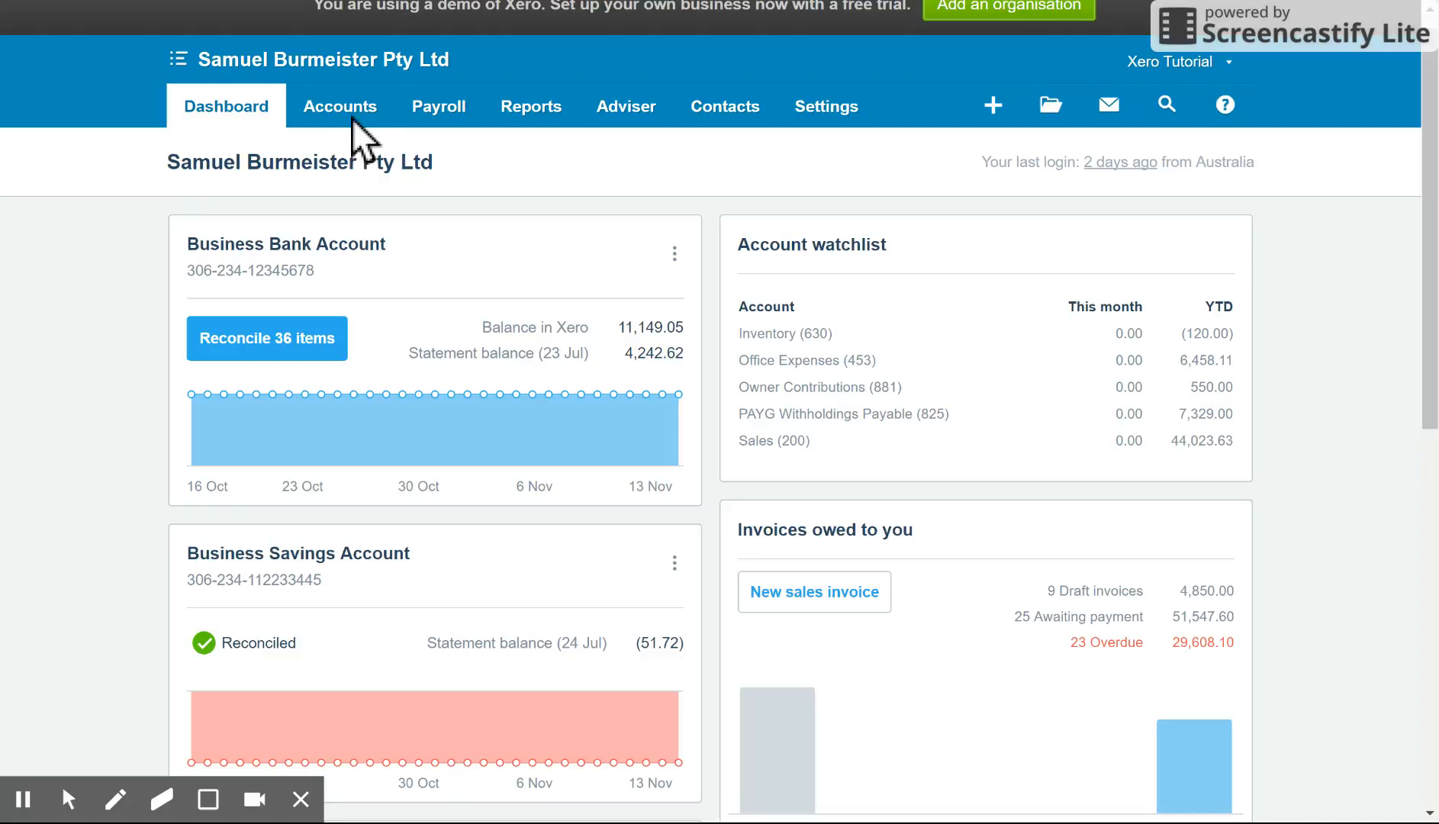
{"action": "left_click", "coordinate": [339, 105]}
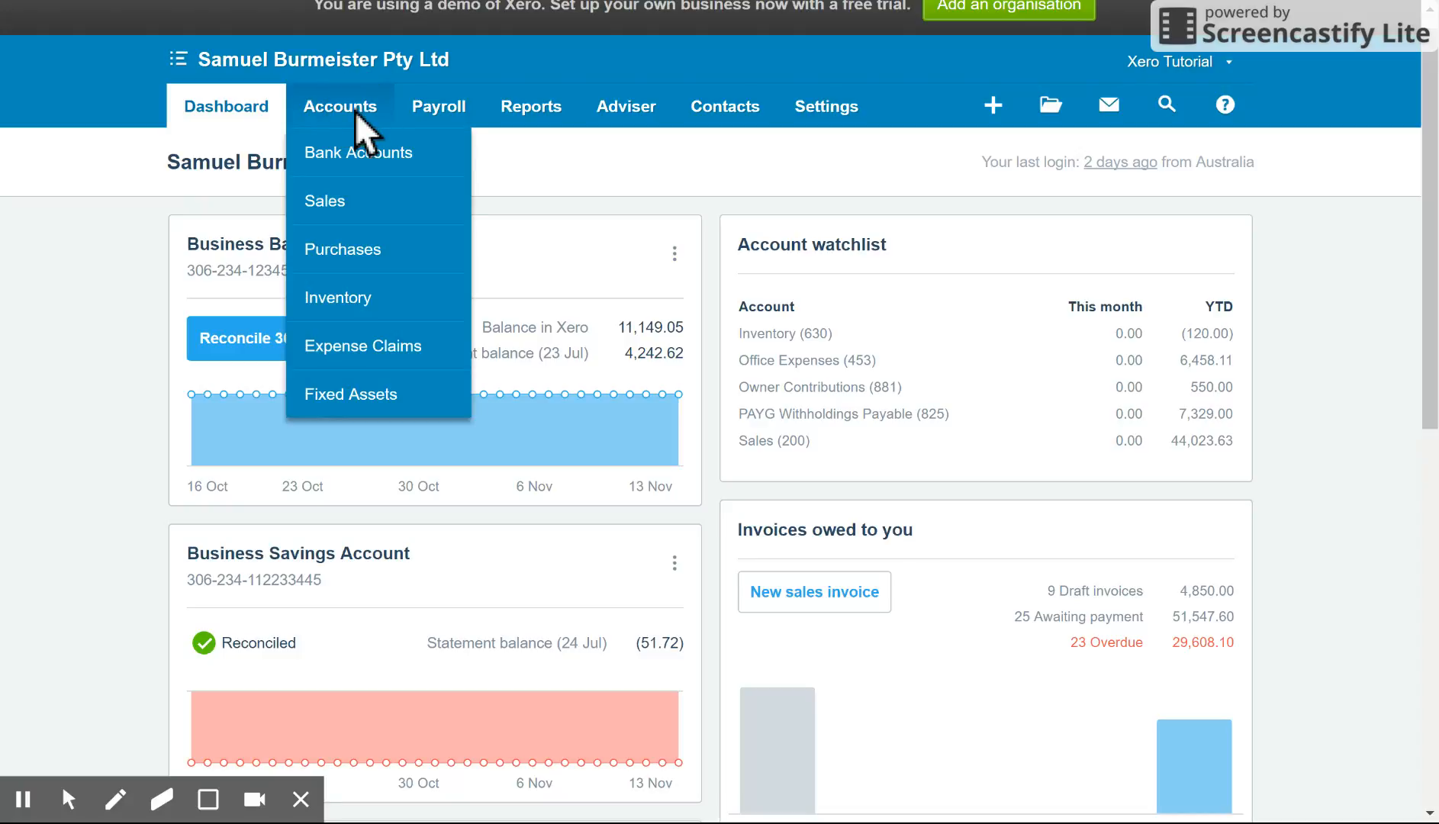
{"action": "left_click", "coordinate": [399, 211]}
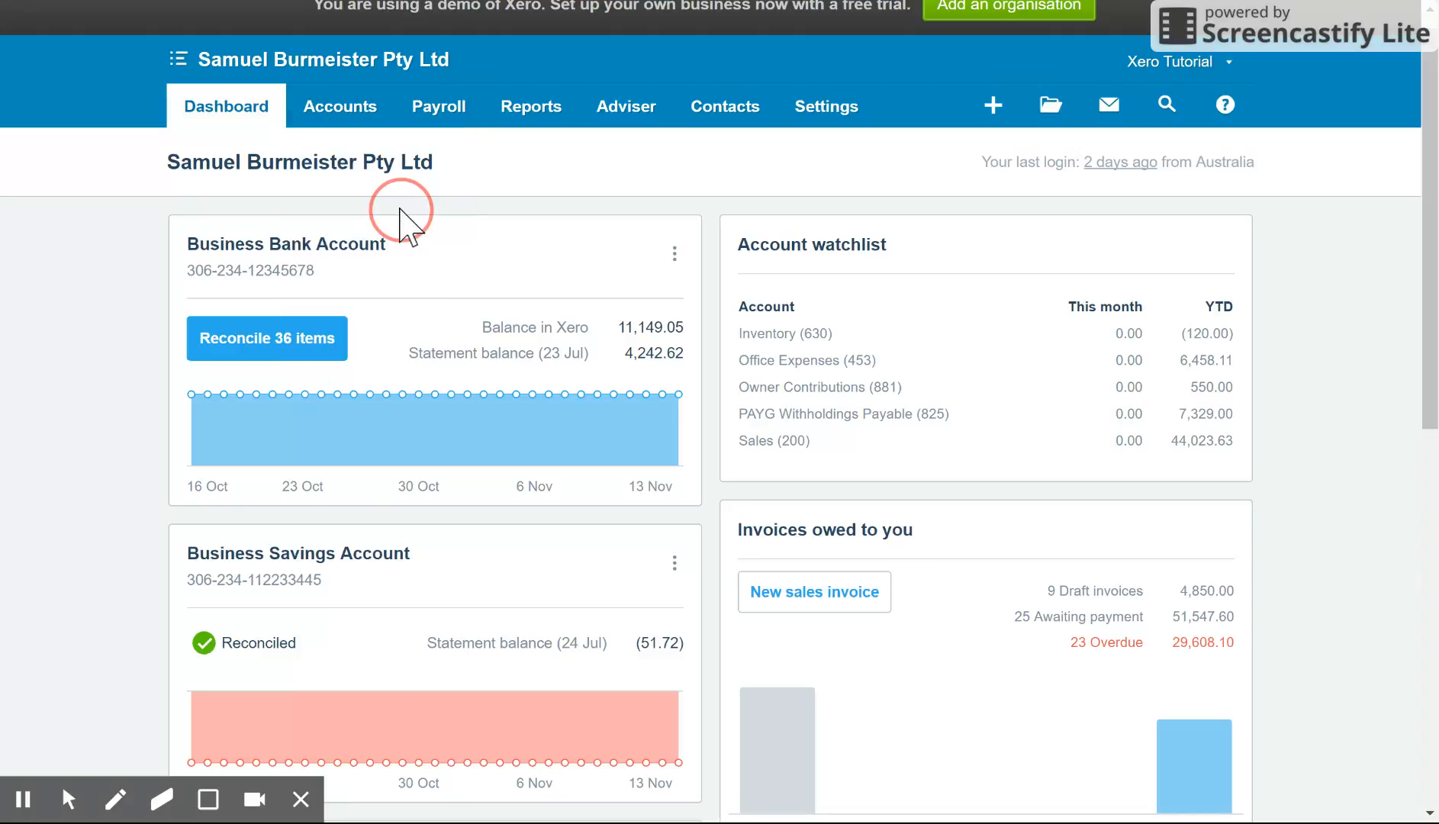
{"action": "left_click", "coordinate": [339, 106]}
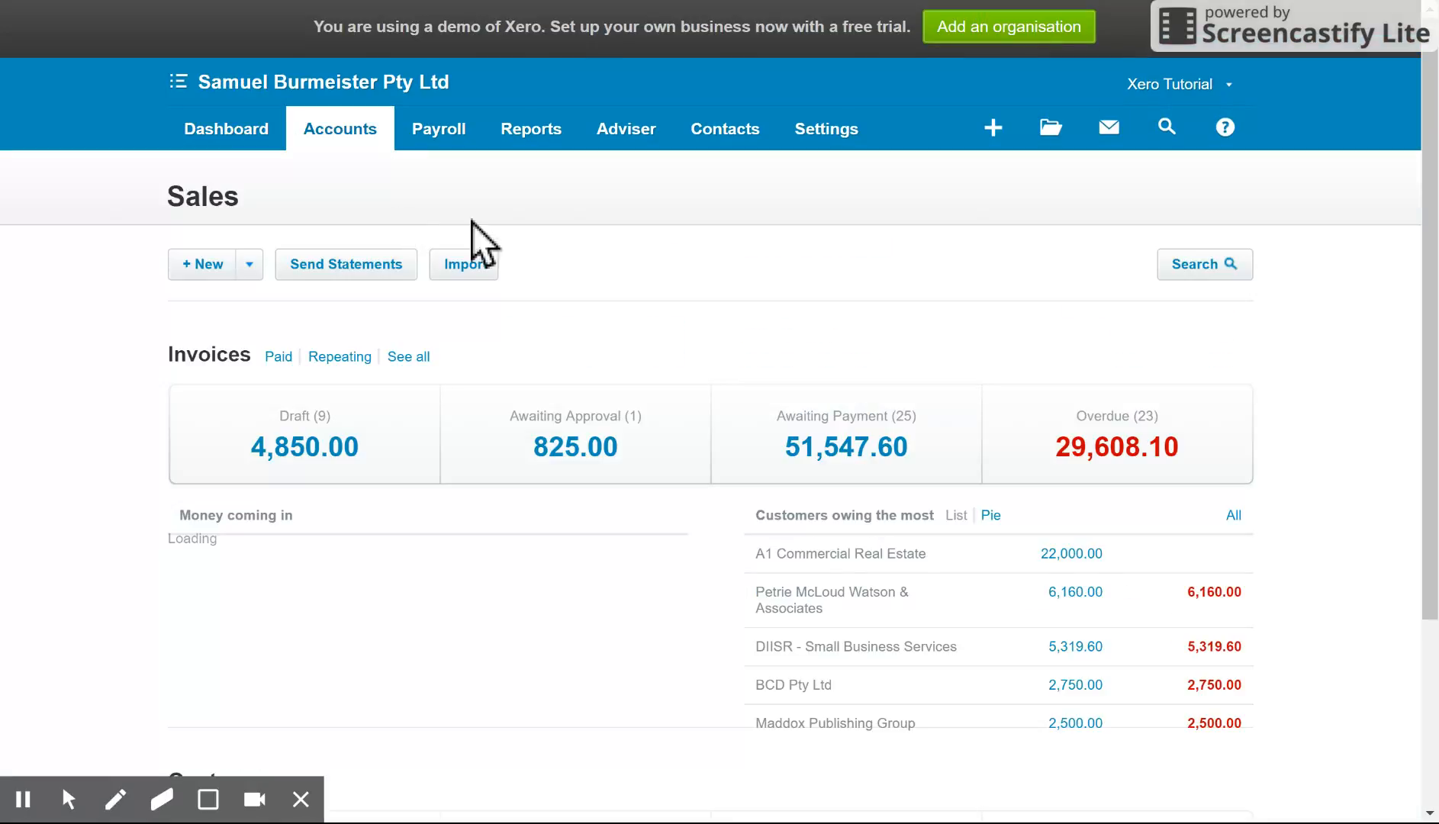
{"action": "mouse_move", "coordinate": [848, 389]}
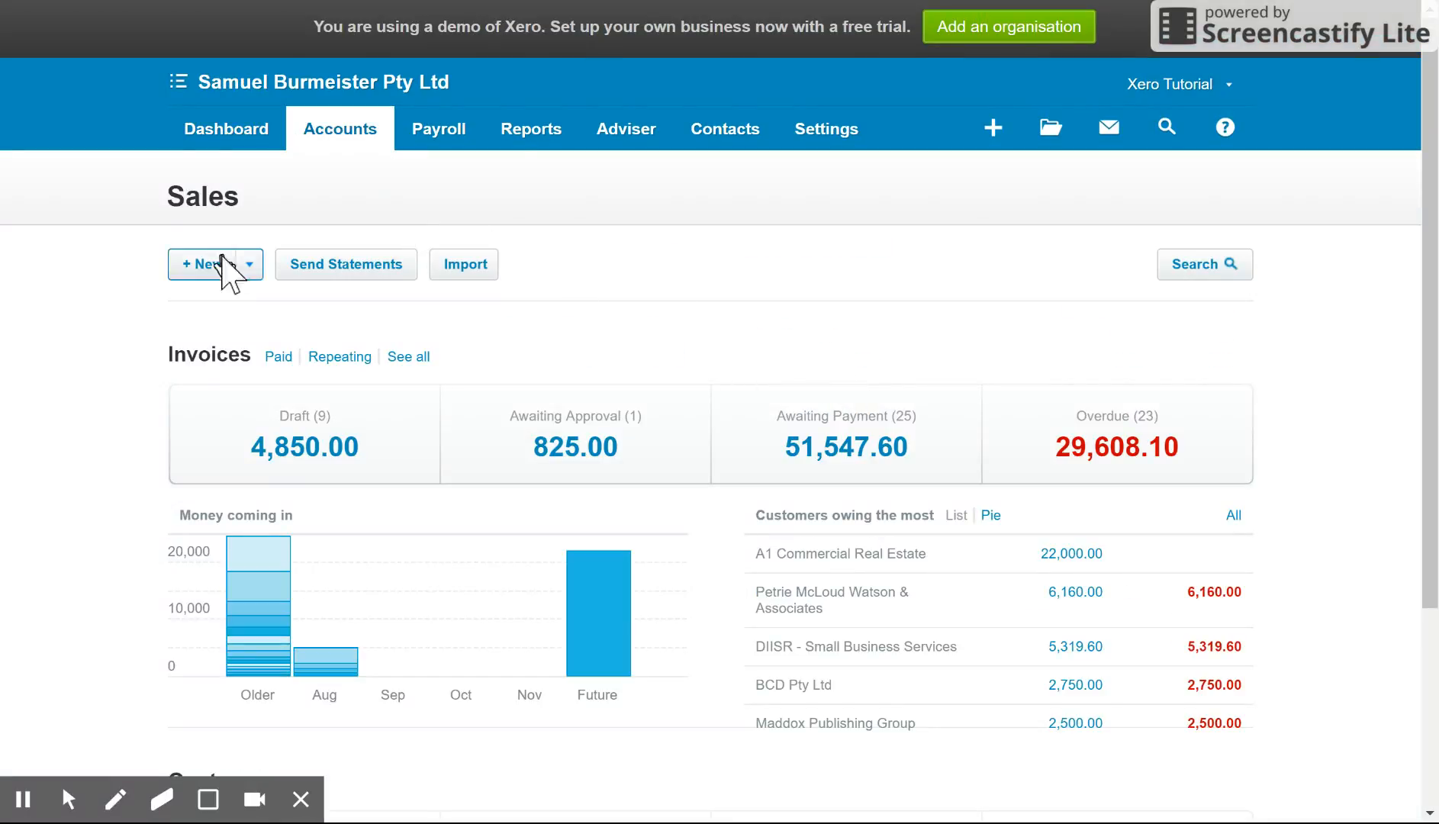
{"action": "mouse_move", "coordinate": [860, 367]}
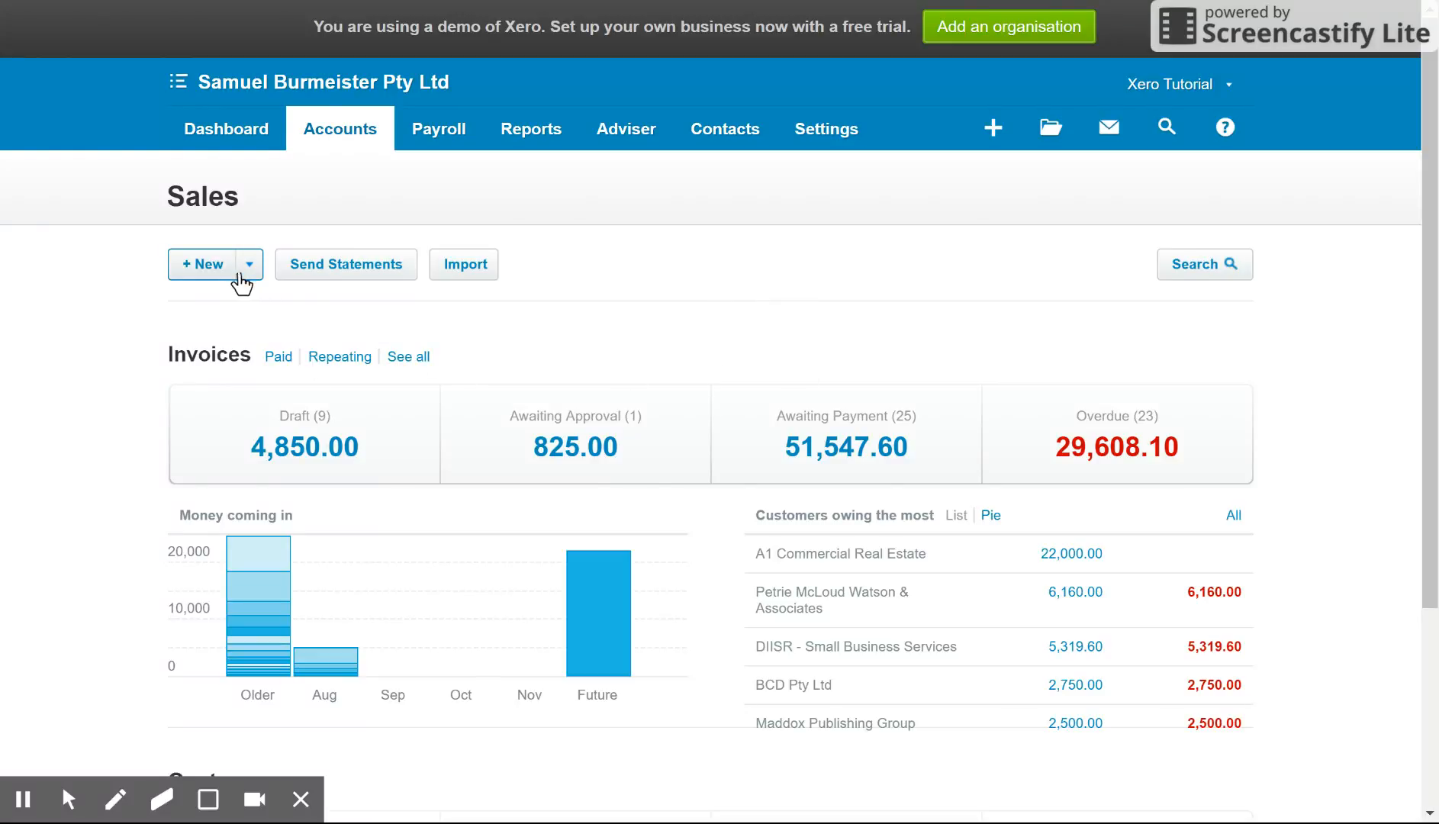
{"action": "left_click", "coordinate": [245, 264]}
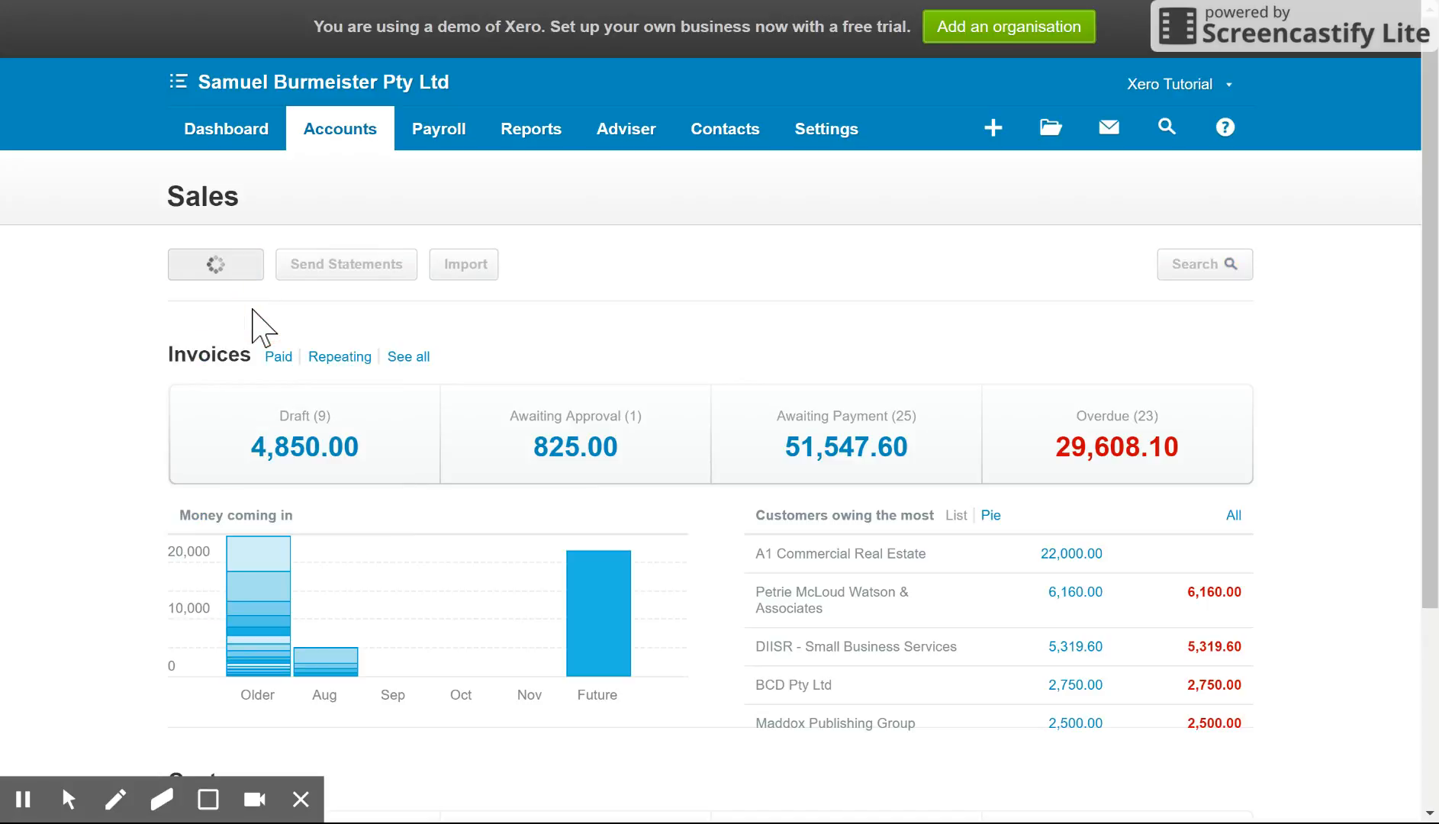
Address invoice ORC1052 to A1 Commercial Real Estate and open the due date calendar.
{"action": "left_click", "coordinate": [214, 264]}
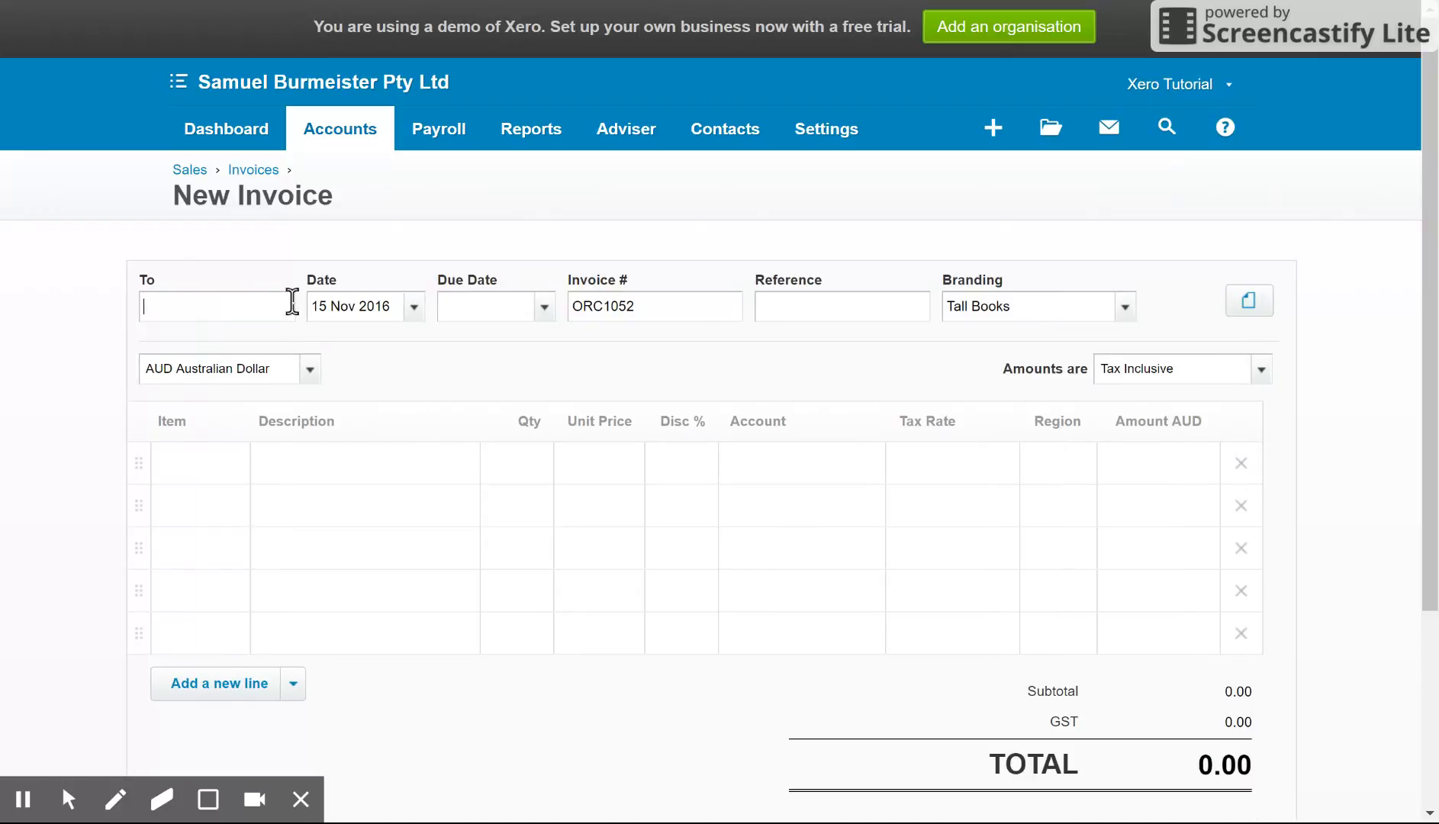
{"action": "type", "text": "a"}
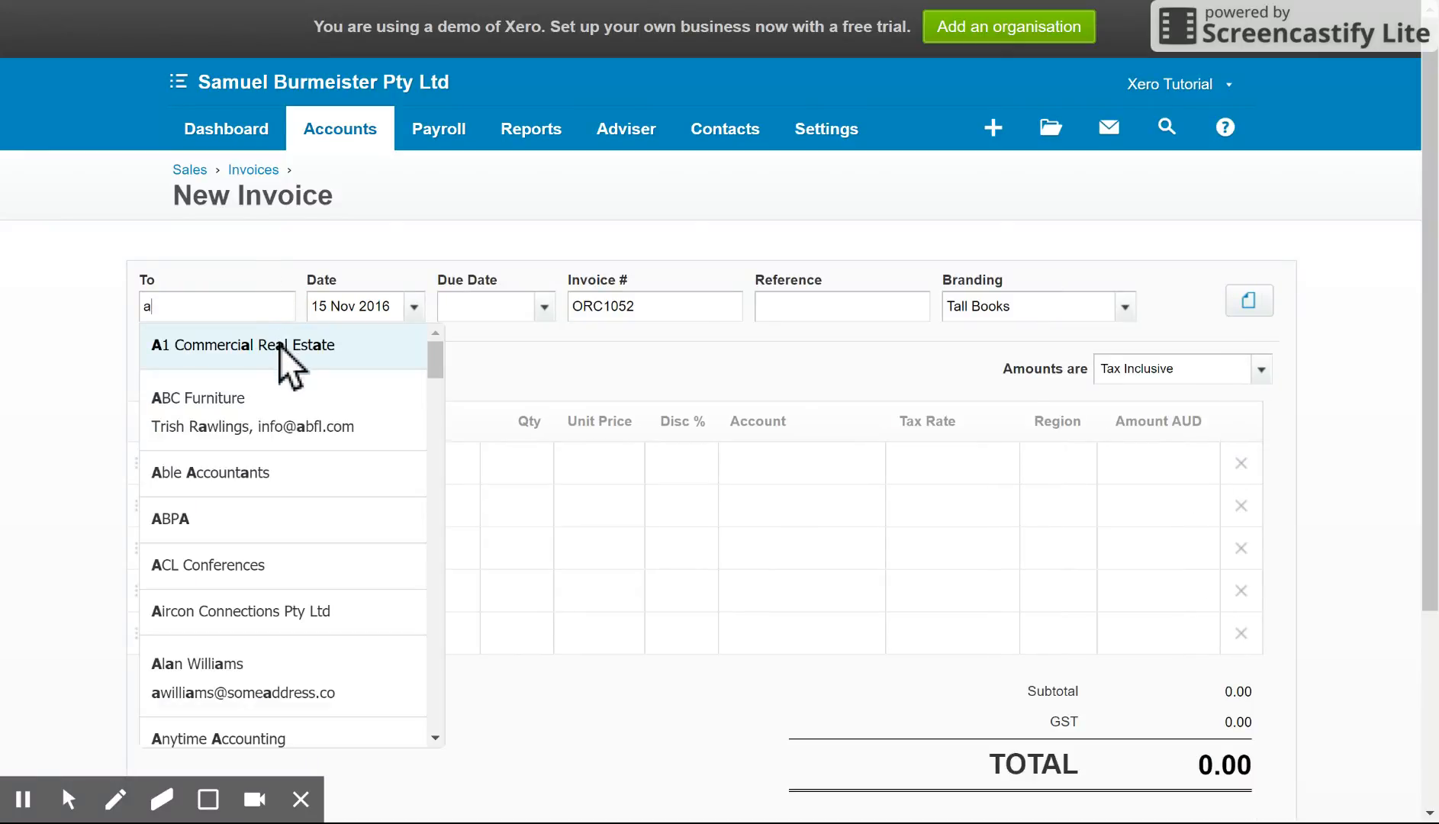
{"action": "left_click", "coordinate": [243, 345]}
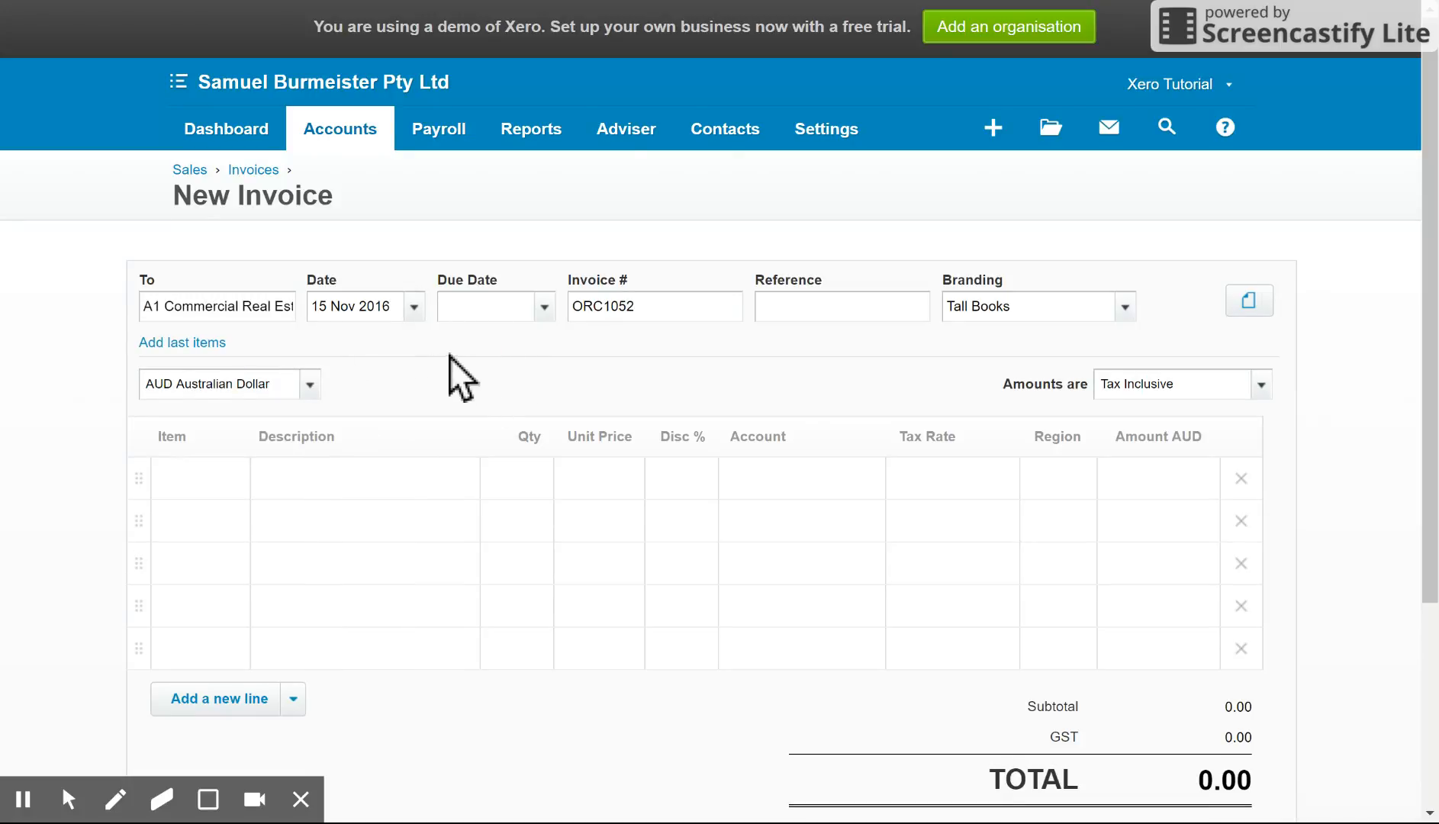
{"action": "left_click", "coordinate": [494, 305]}
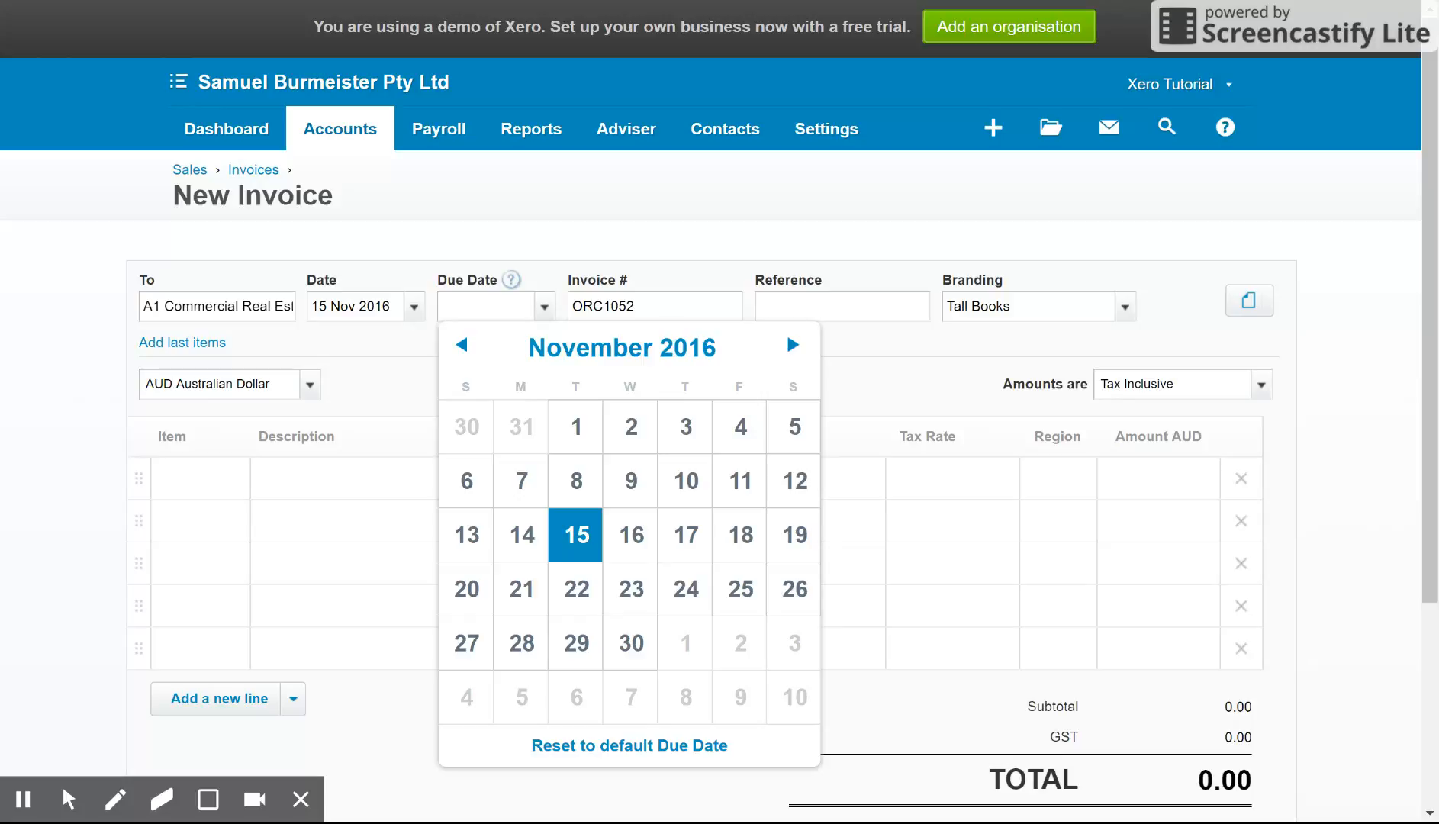
{"action": "mouse_move", "coordinate": [629, 427]}
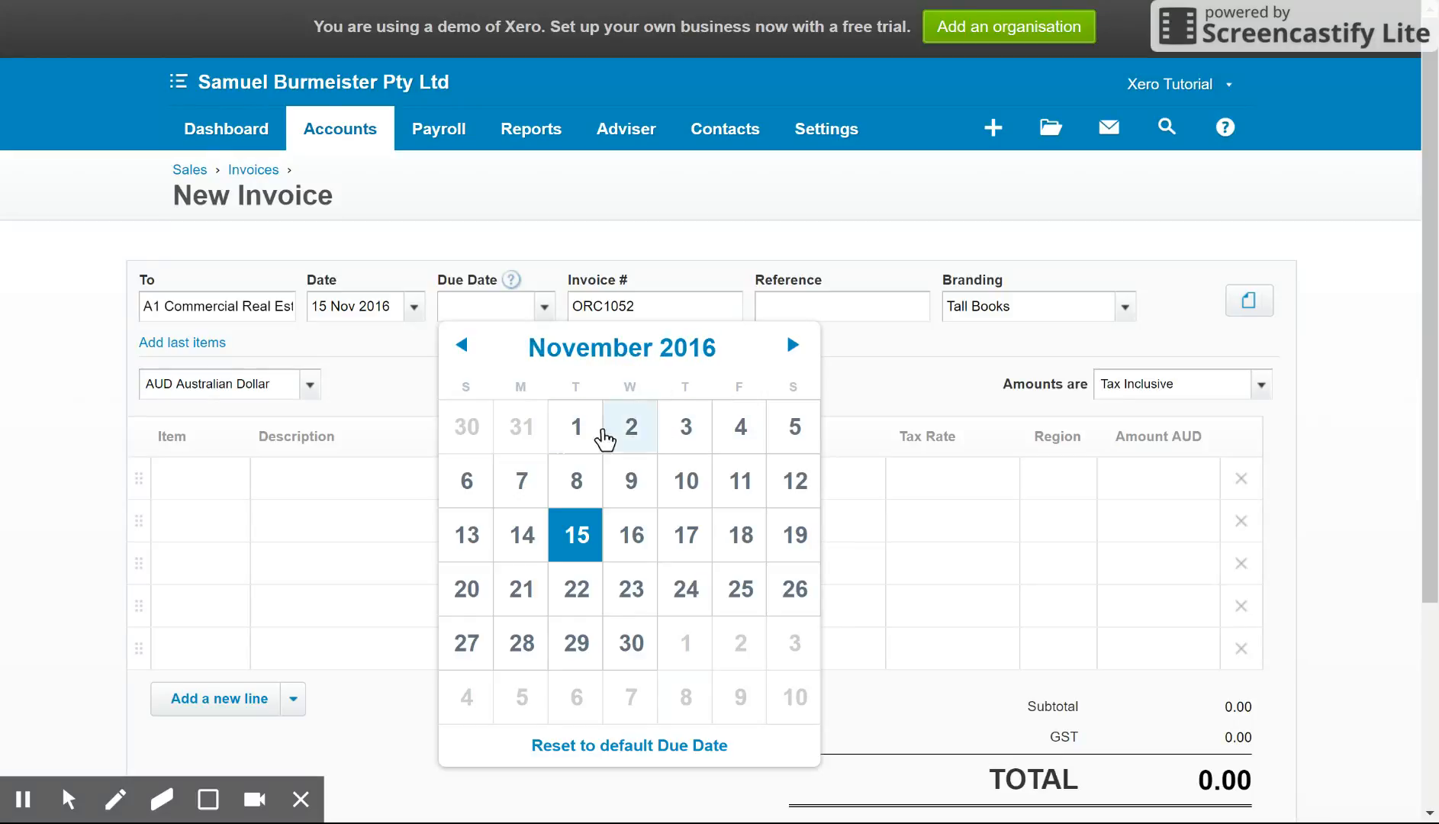
{"action": "mouse_move", "coordinate": [578, 643]}
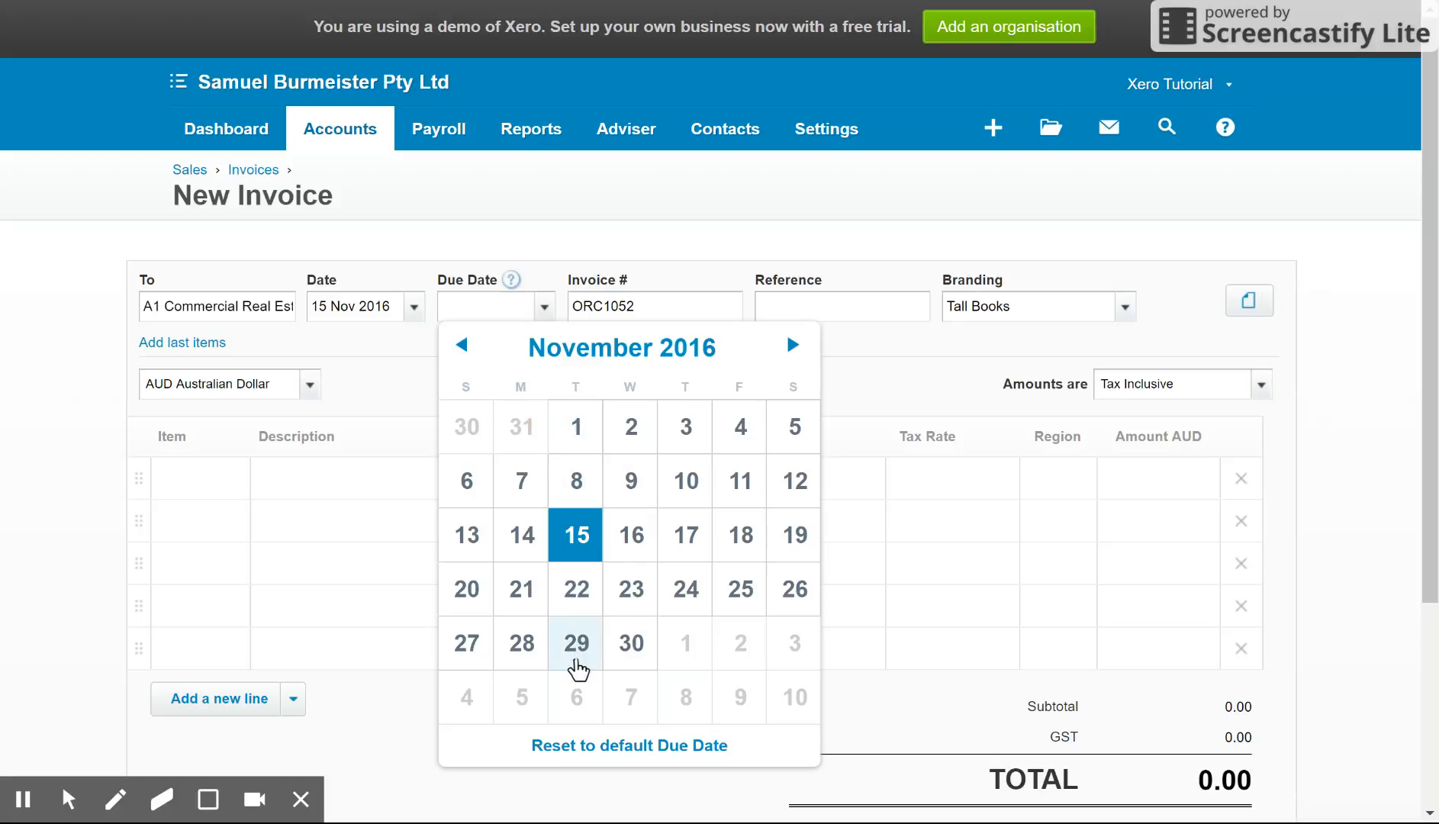
Set due date 29 Nov 2016 and reference 'A1 - 123', then view branding themes.
{"action": "left_click", "coordinate": [576, 642]}
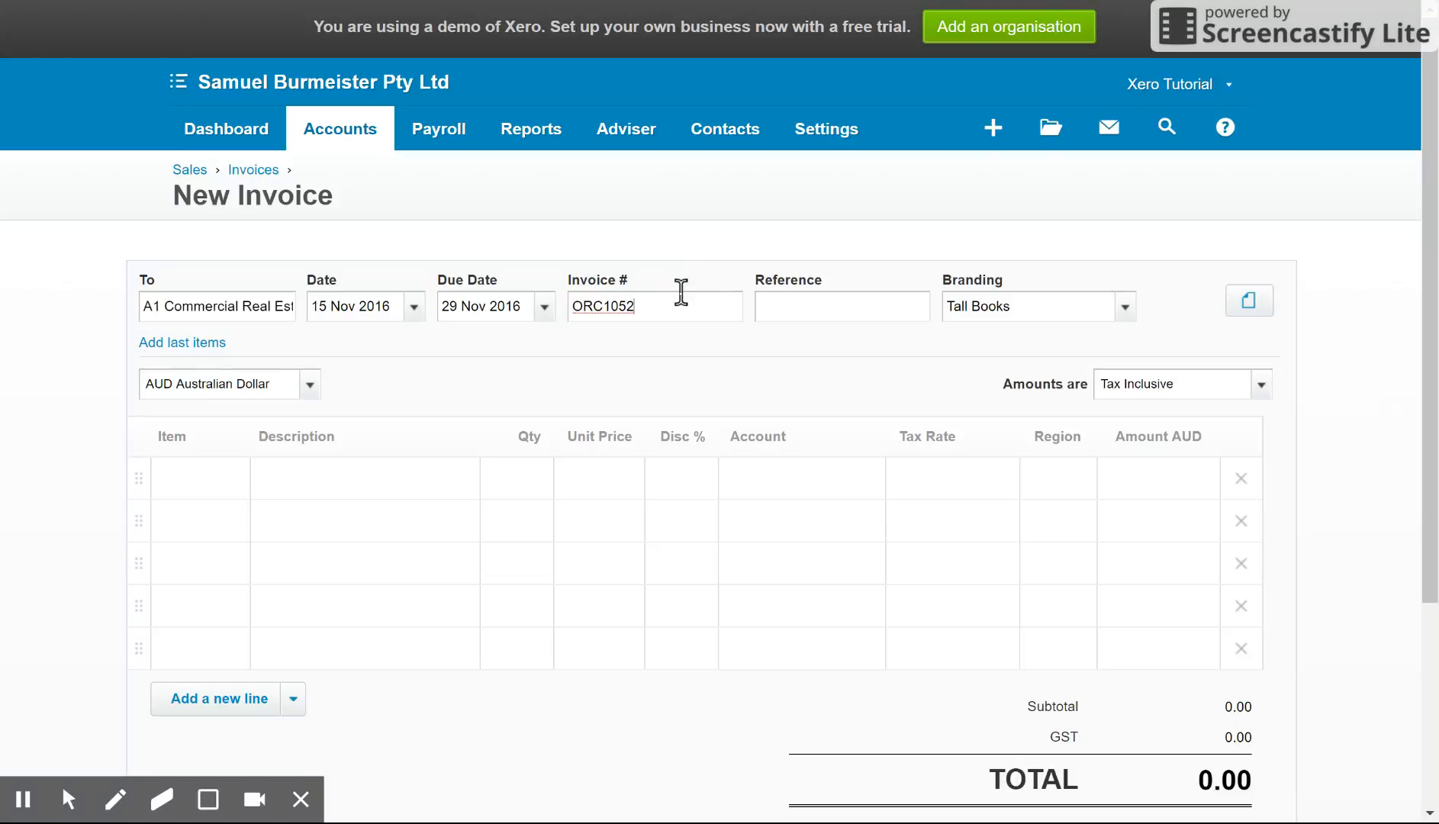
{"action": "left_click", "coordinate": [841, 305]}
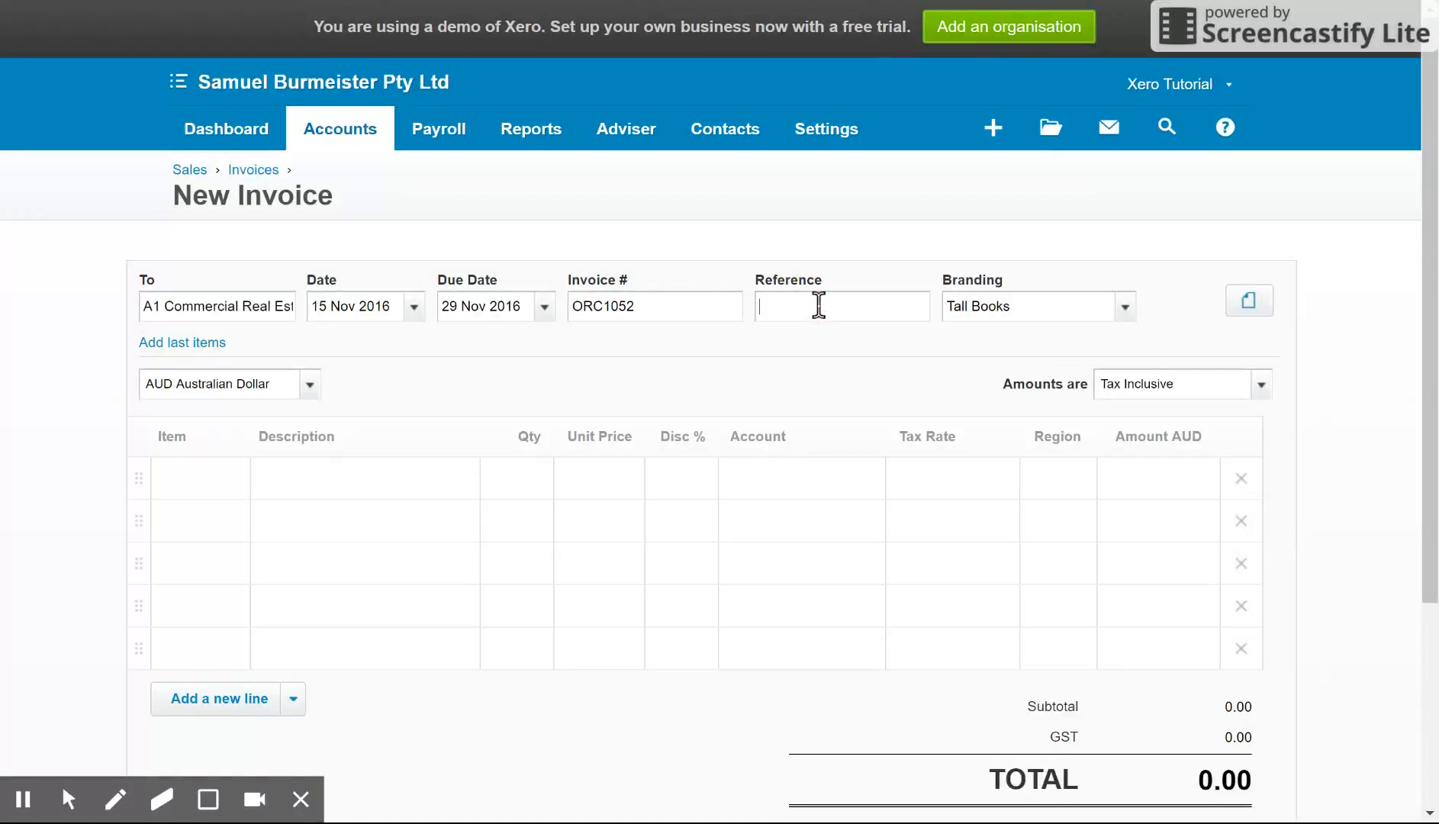
{"action": "type", "text": "A1"}
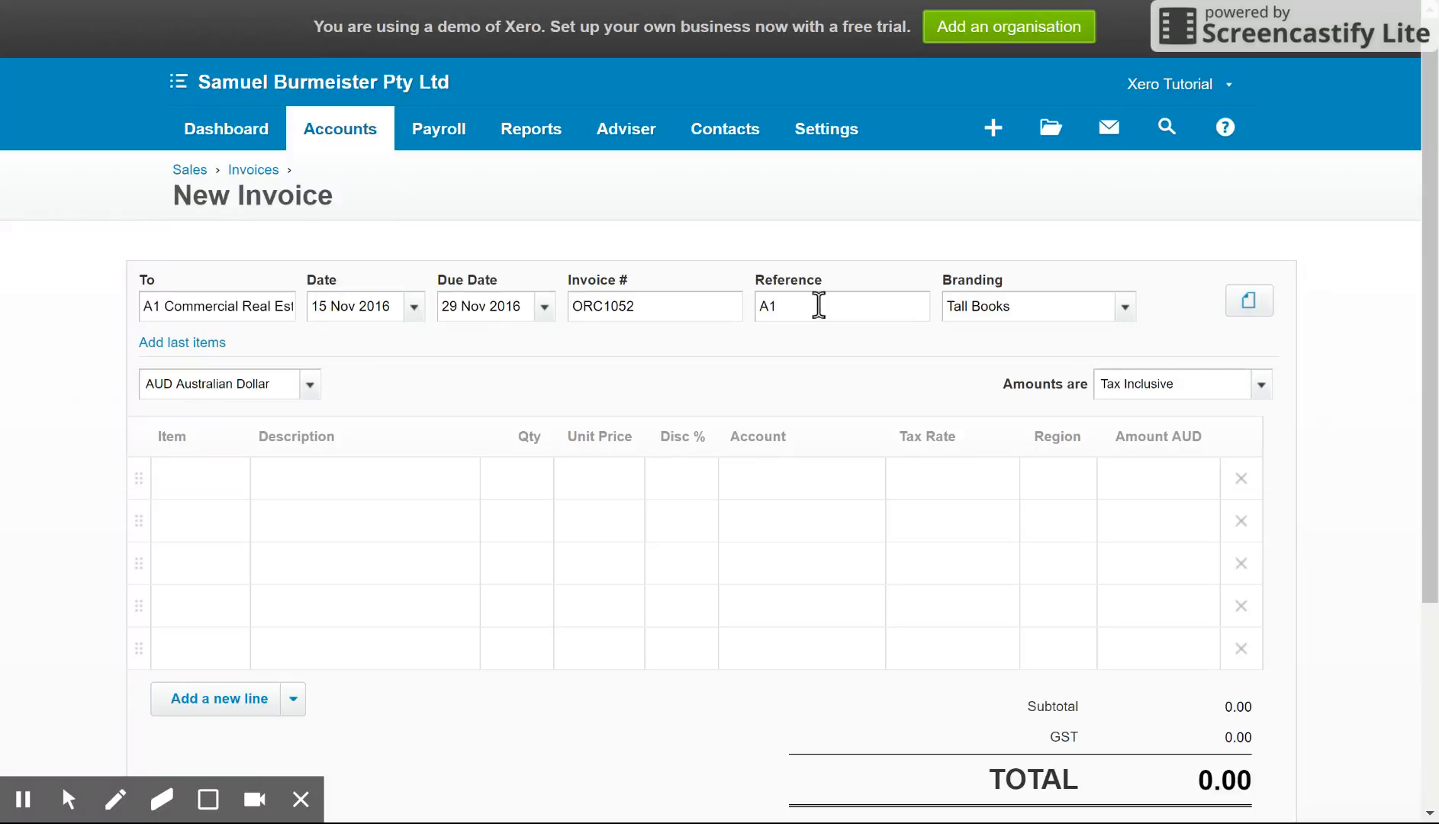
{"action": "type", "text": "- 123"}
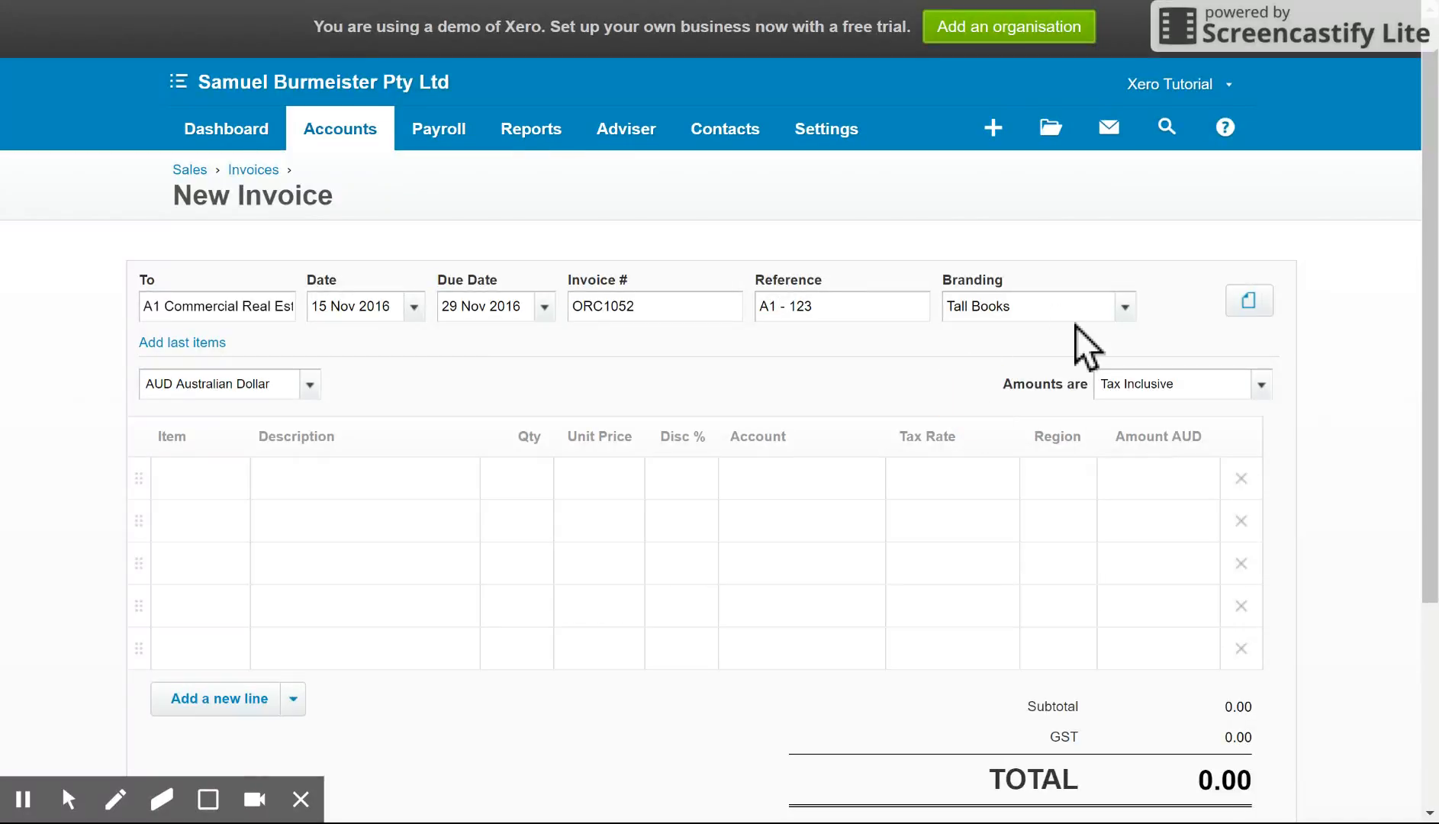
{"action": "mouse_move", "coordinate": [1124, 309]}
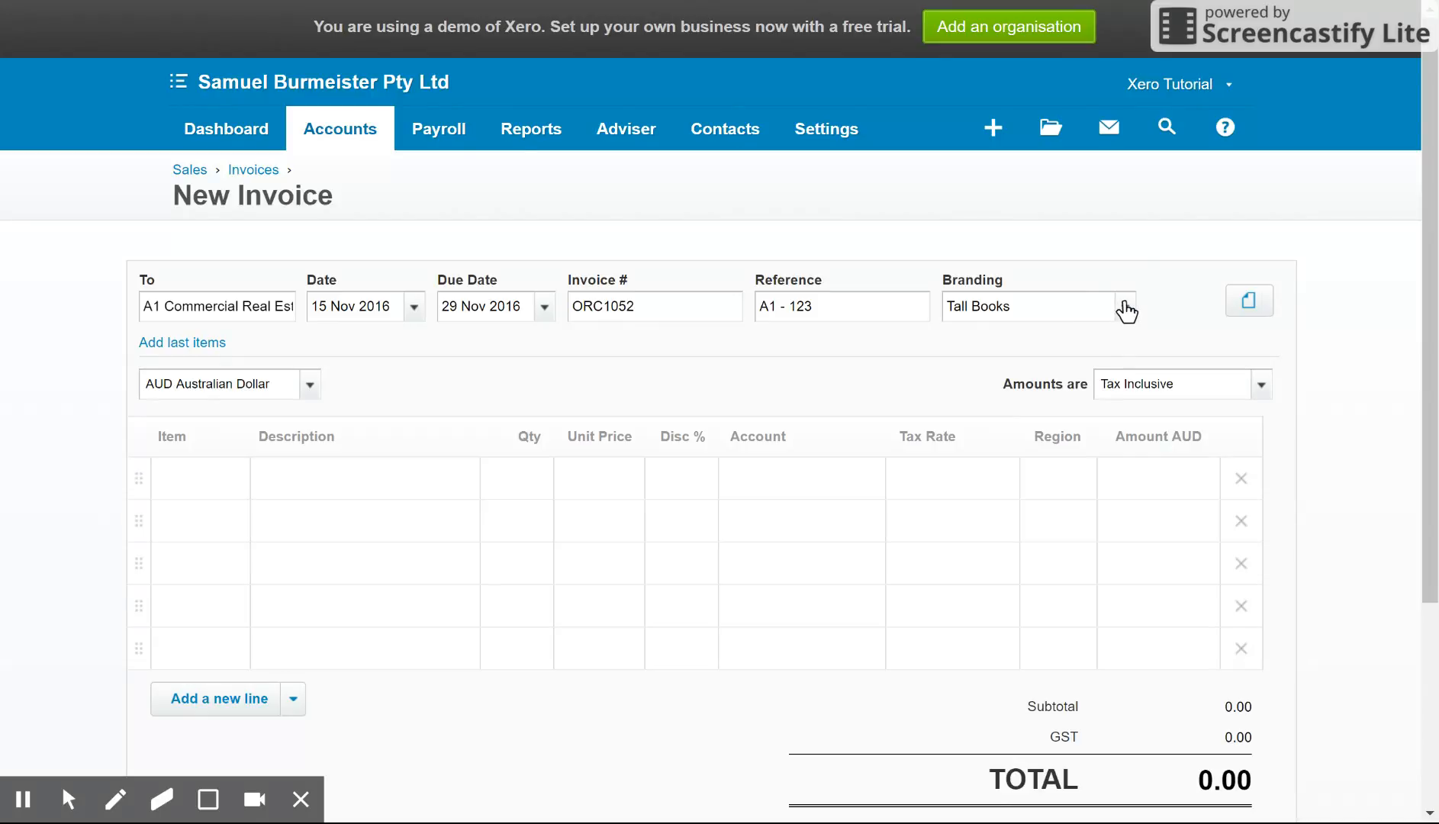
{"action": "left_click", "coordinate": [1126, 305]}
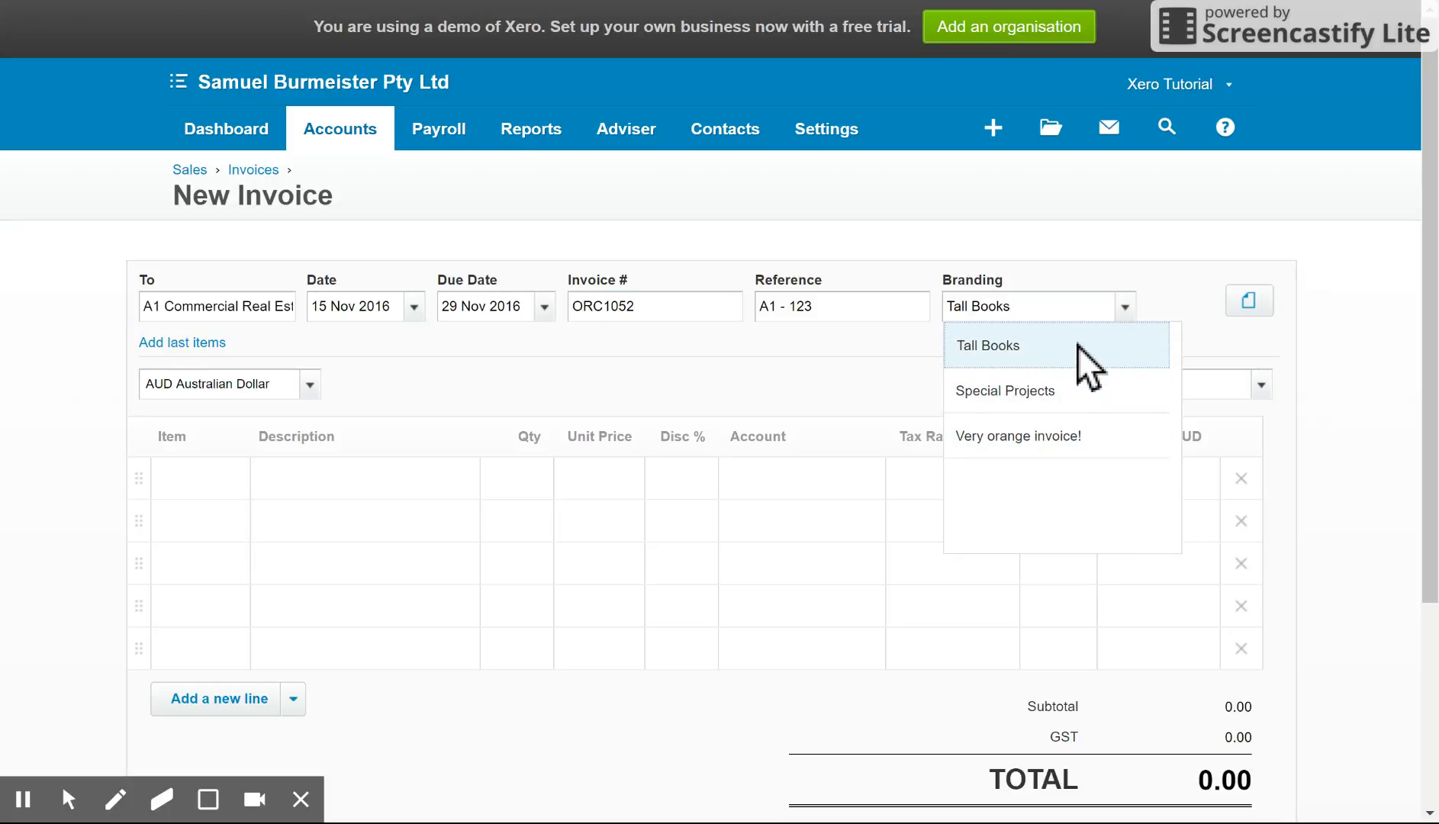
{"action": "mouse_move", "coordinate": [1200, 298]}
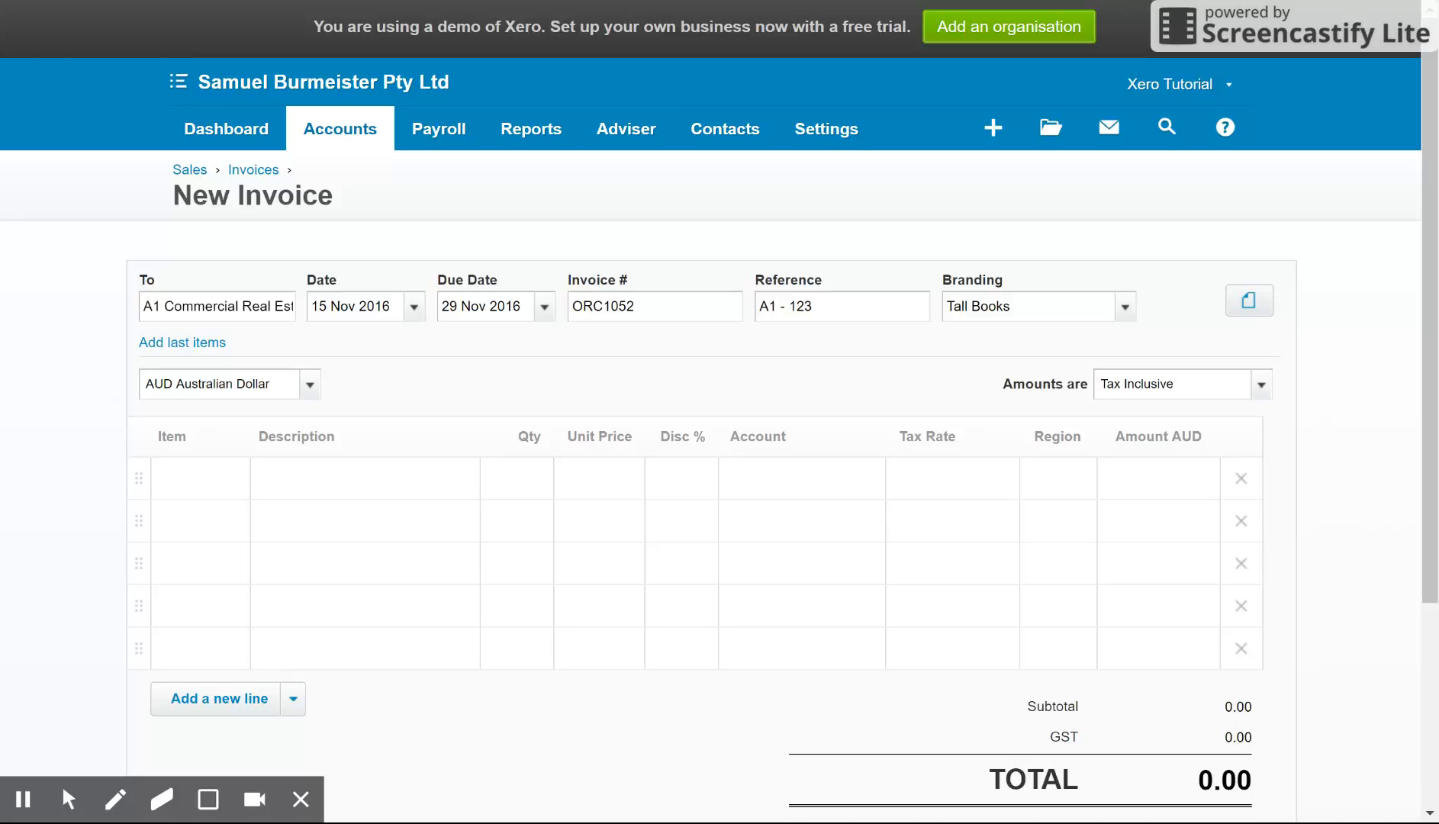
{"action": "mouse_move", "coordinate": [1244, 294]}
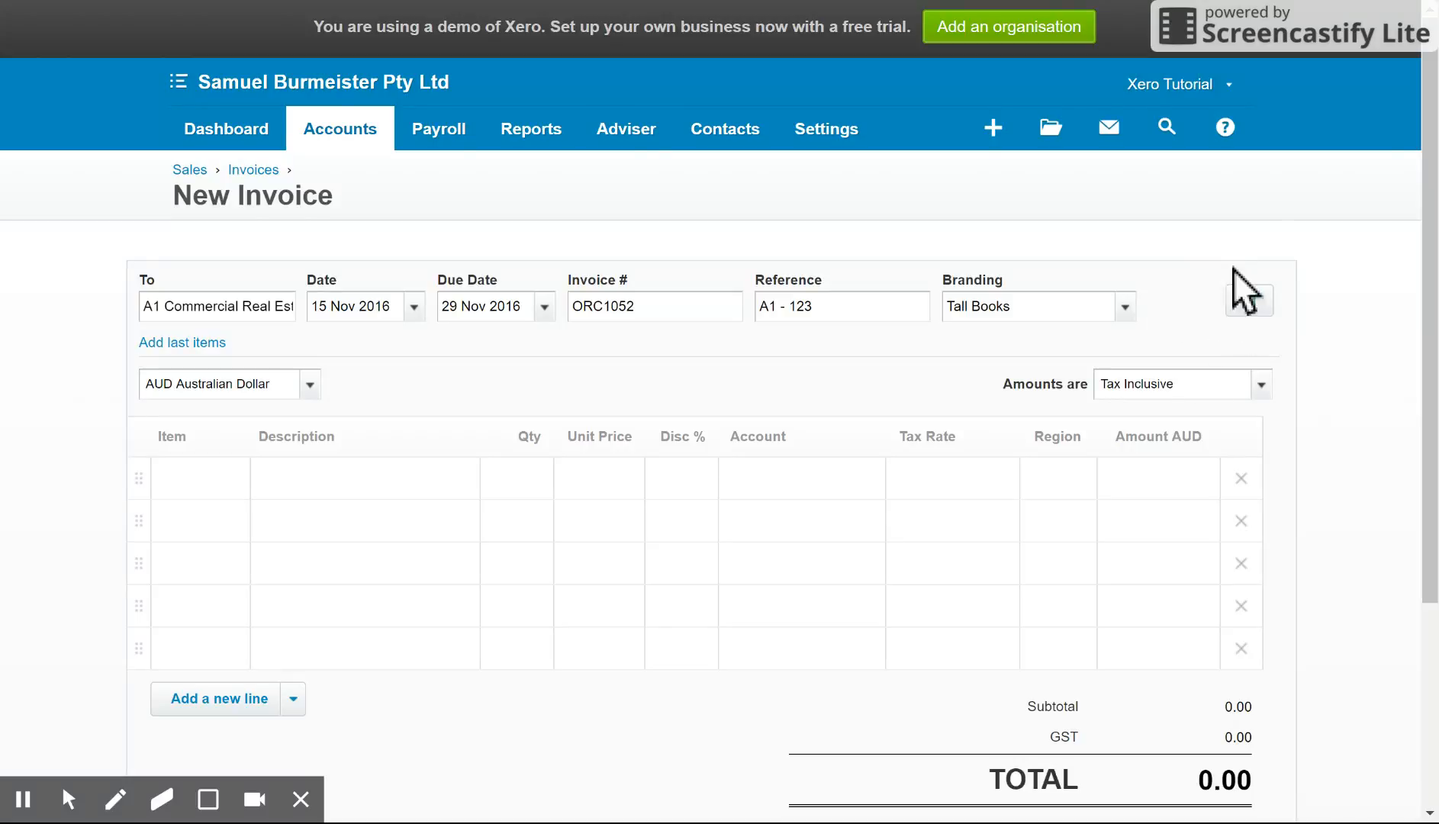
Add the saved item Consult: Consulting at 450.00 as the first invoice line.
{"action": "scroll", "scroll_direction": "down", "scroll_amount": 3}
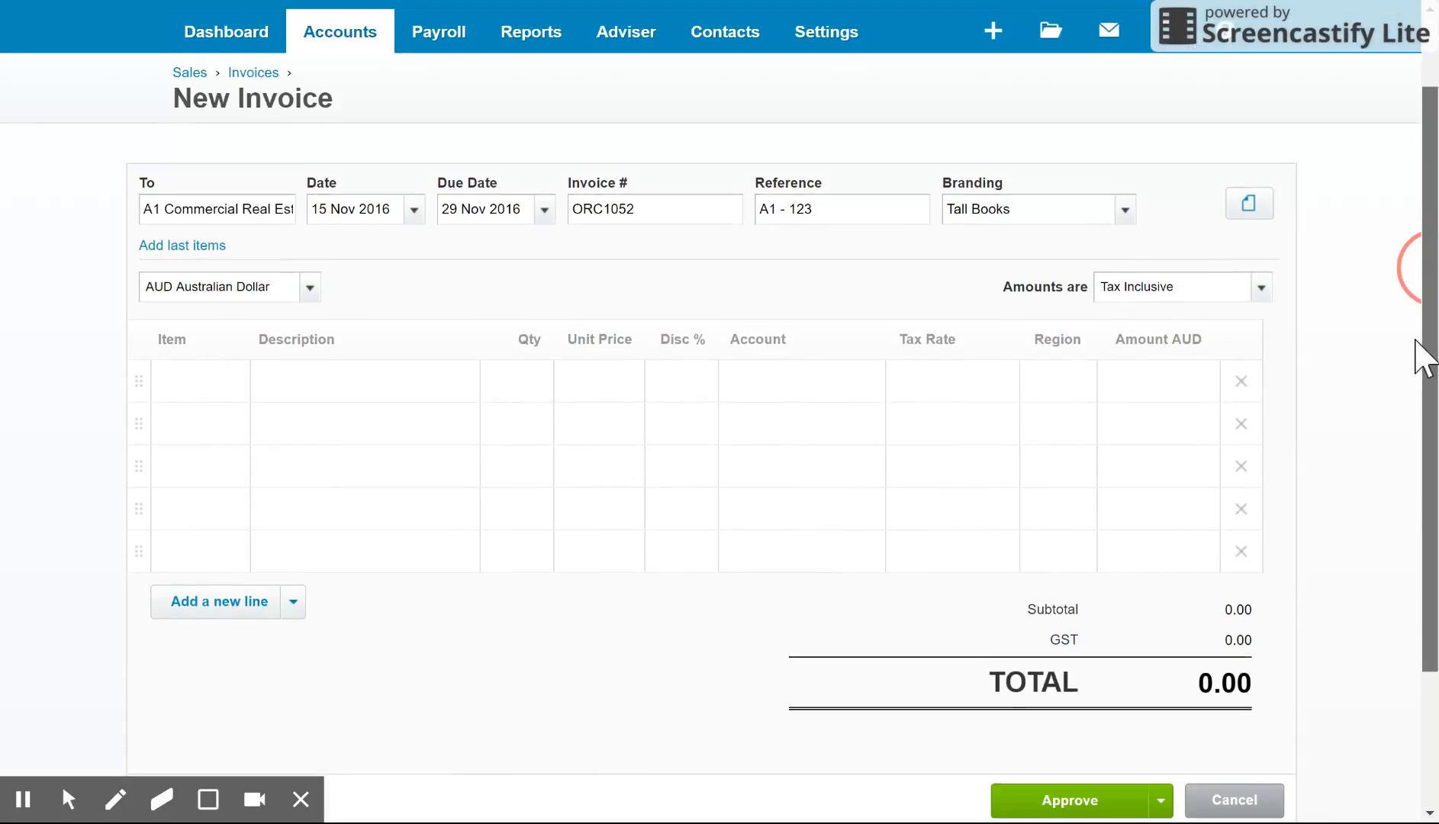
{"action": "scroll", "scroll_direction": "down", "scroll_amount": 3}
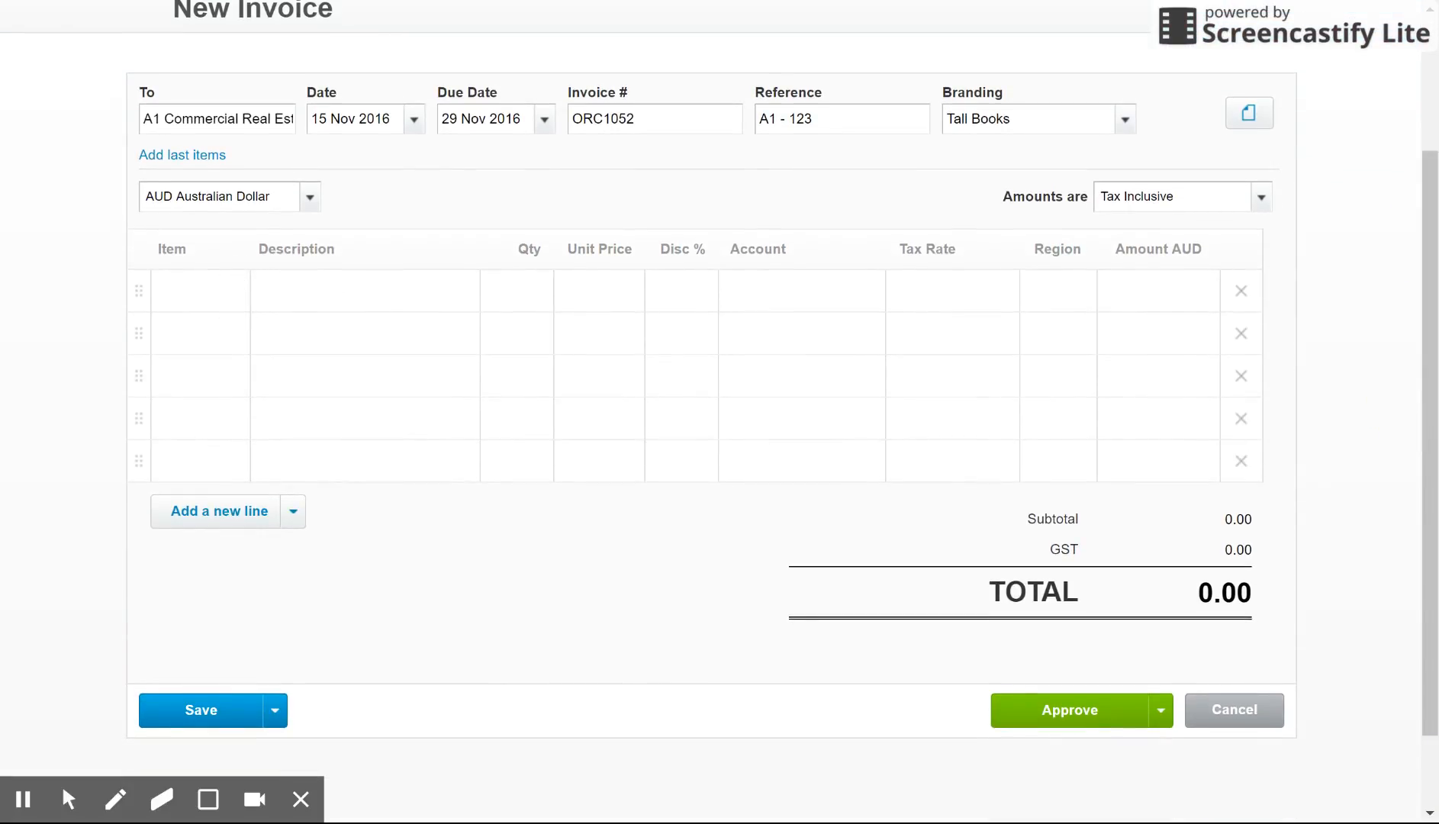
{"action": "left_click", "coordinate": [198, 290]}
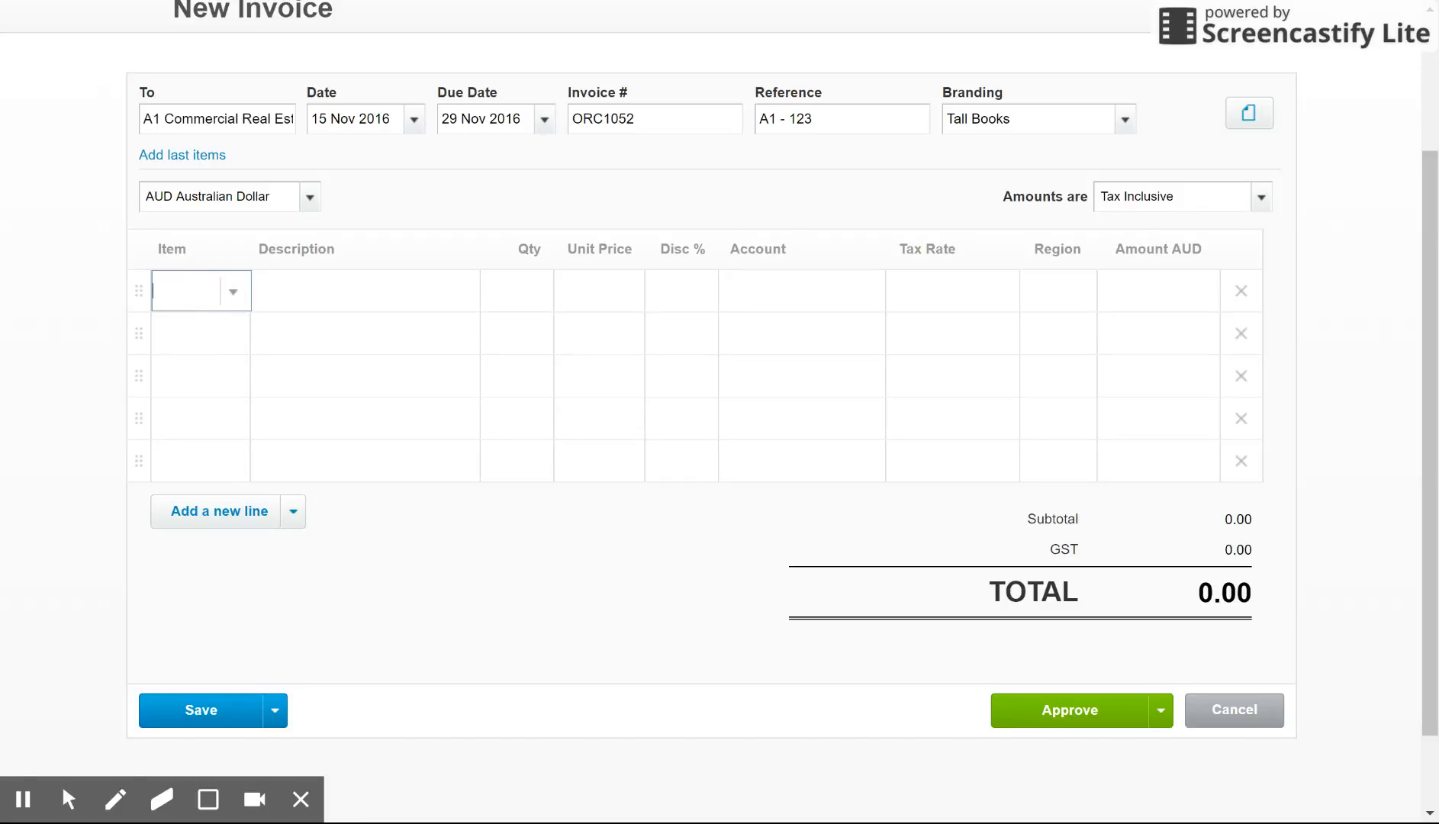
{"action": "left_click", "coordinate": [234, 291]}
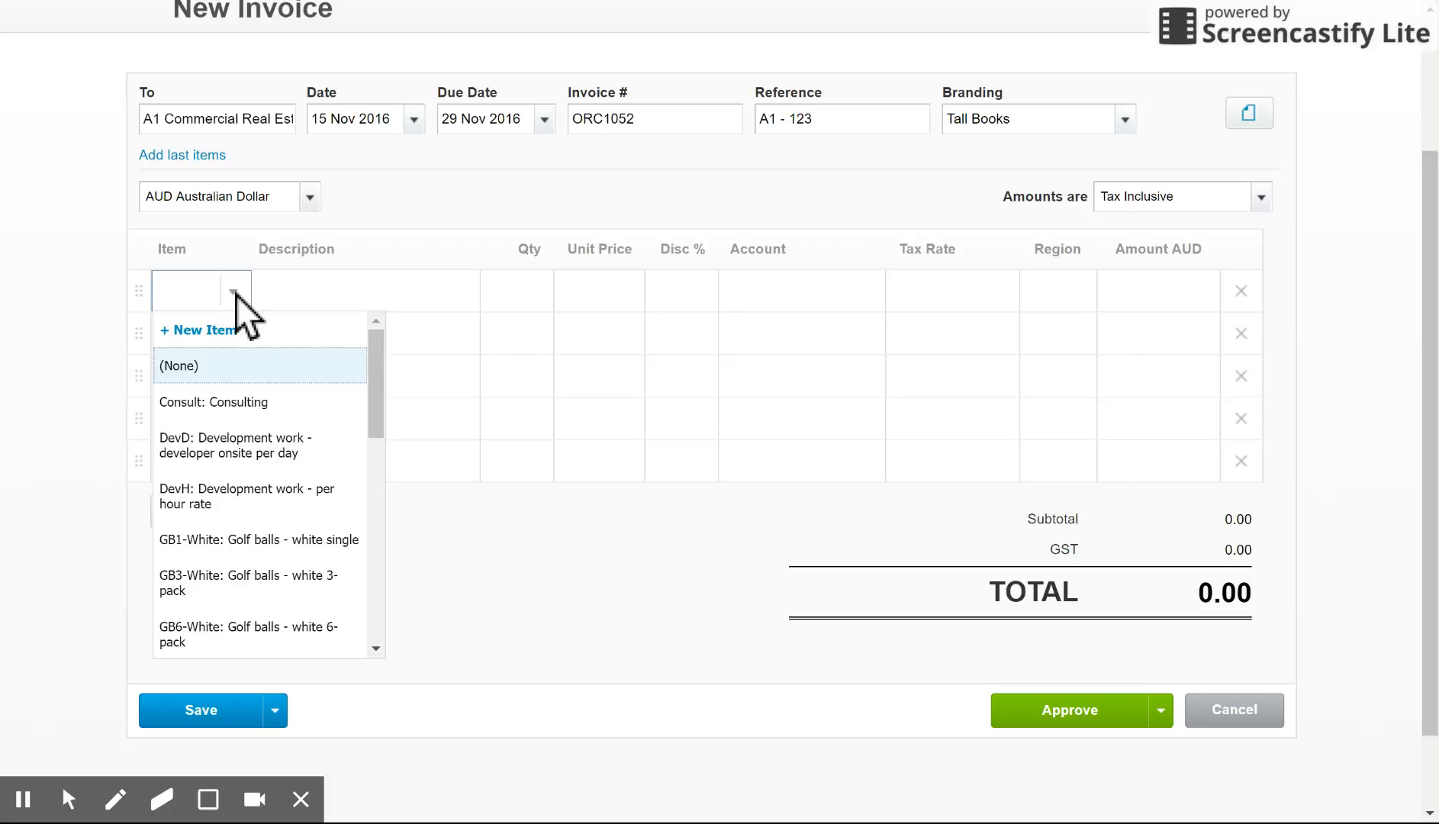
{"action": "scroll", "scroll_direction": "down", "scroll_amount": 3}
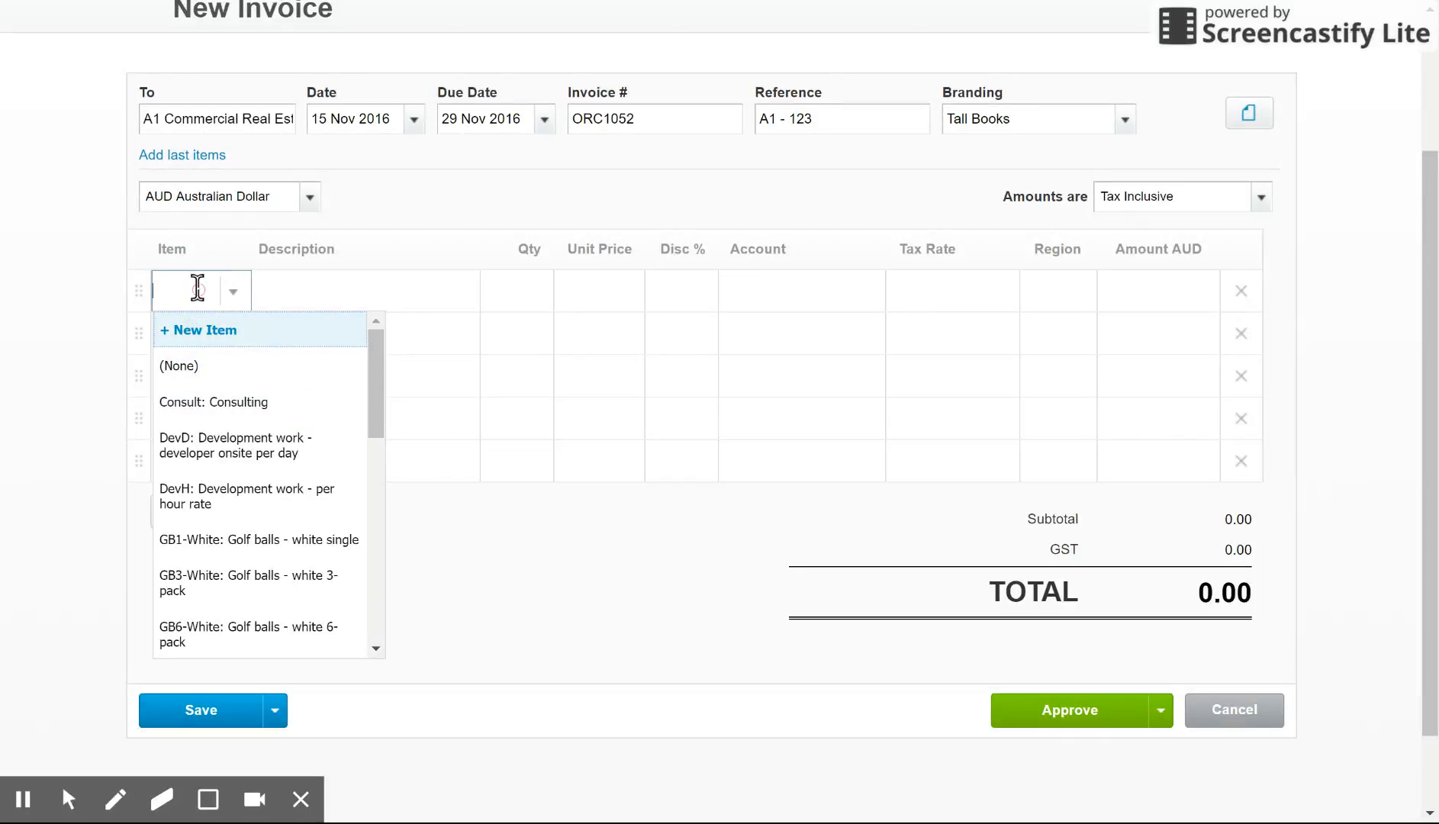
{"action": "type", "text": "con"}
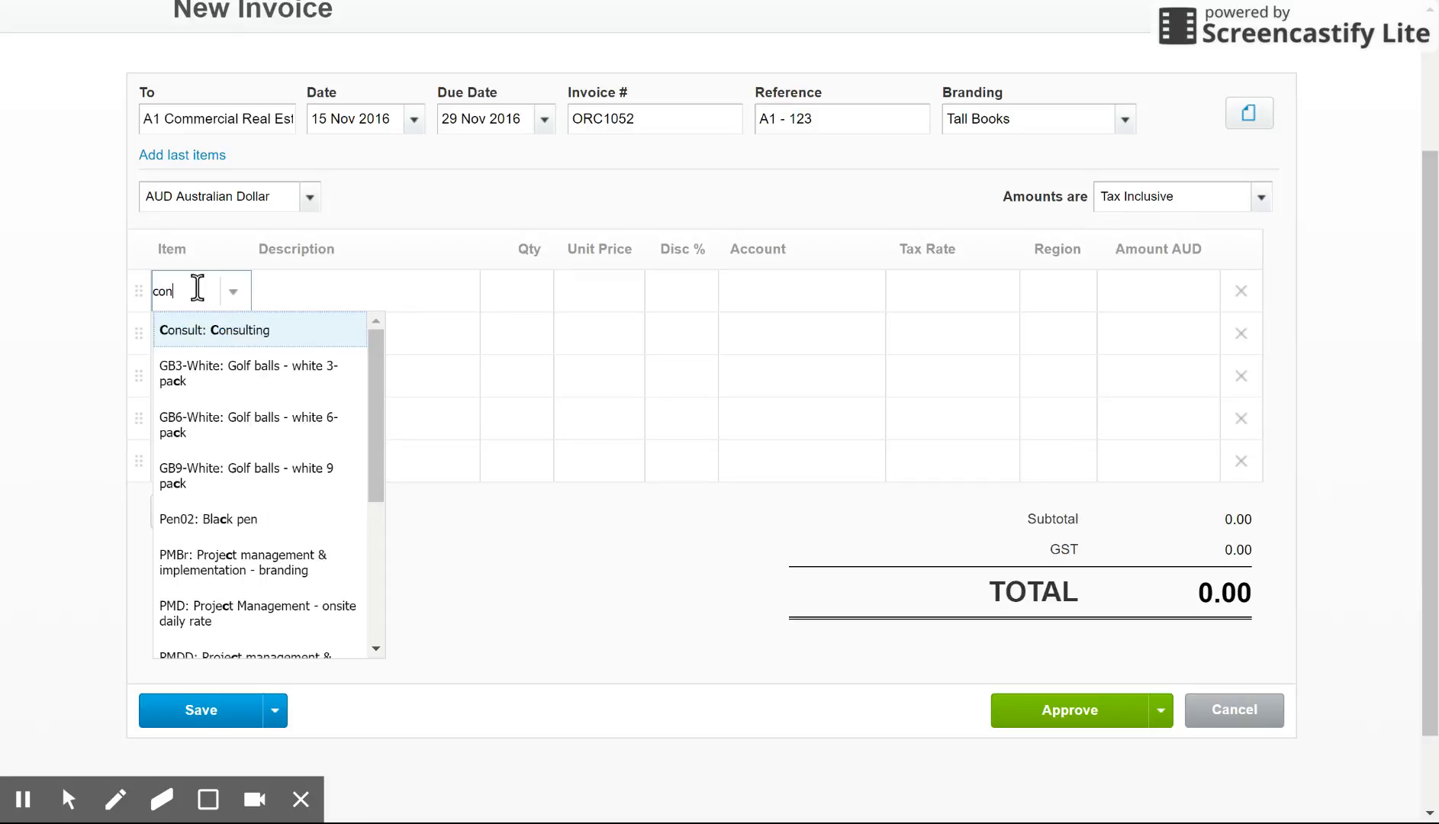
{"action": "left_click", "coordinate": [227, 331]}
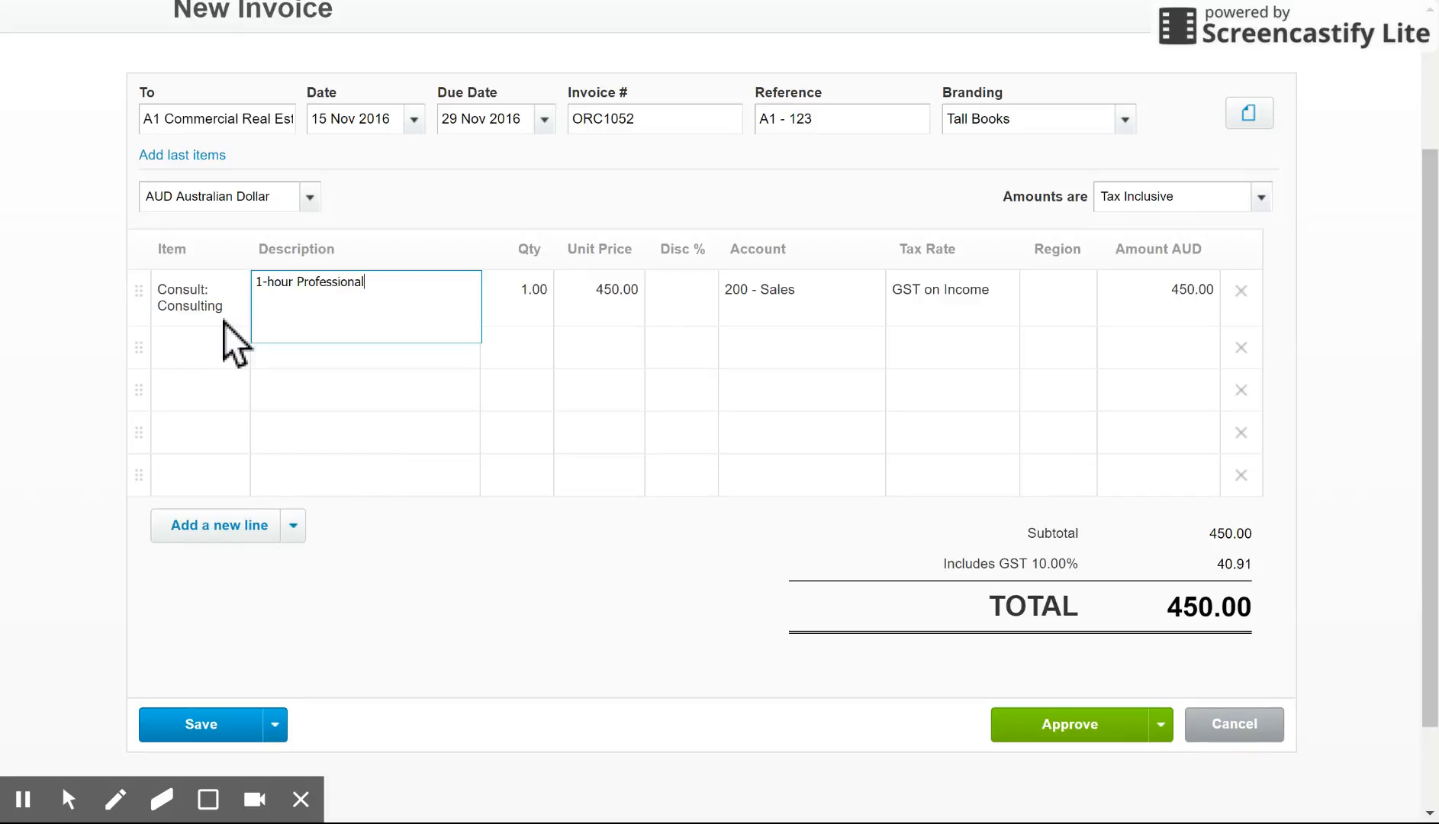
{"action": "mouse_move", "coordinate": [438, 322]}
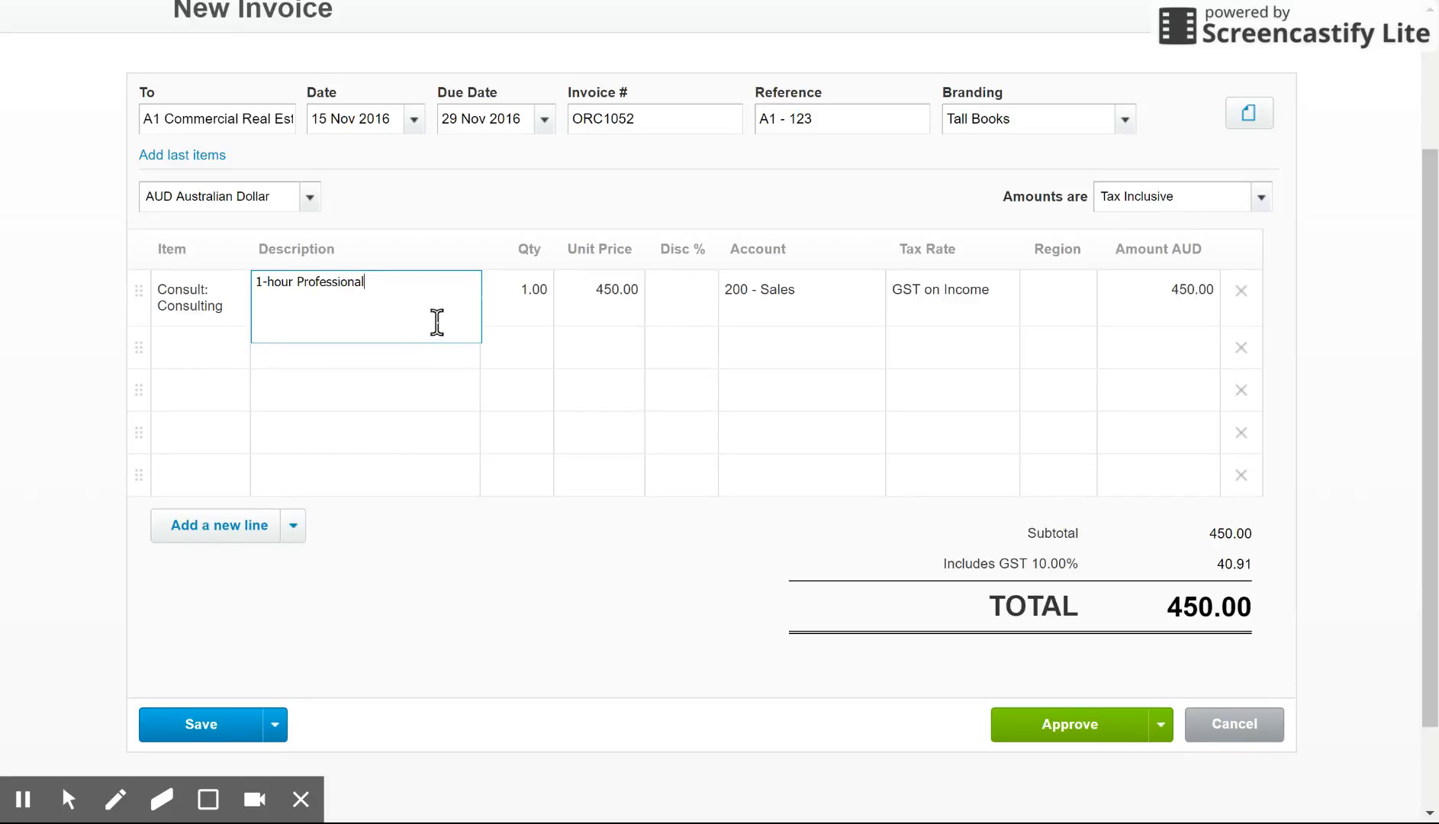
{"action": "mouse_move", "coordinate": [1417, 384]}
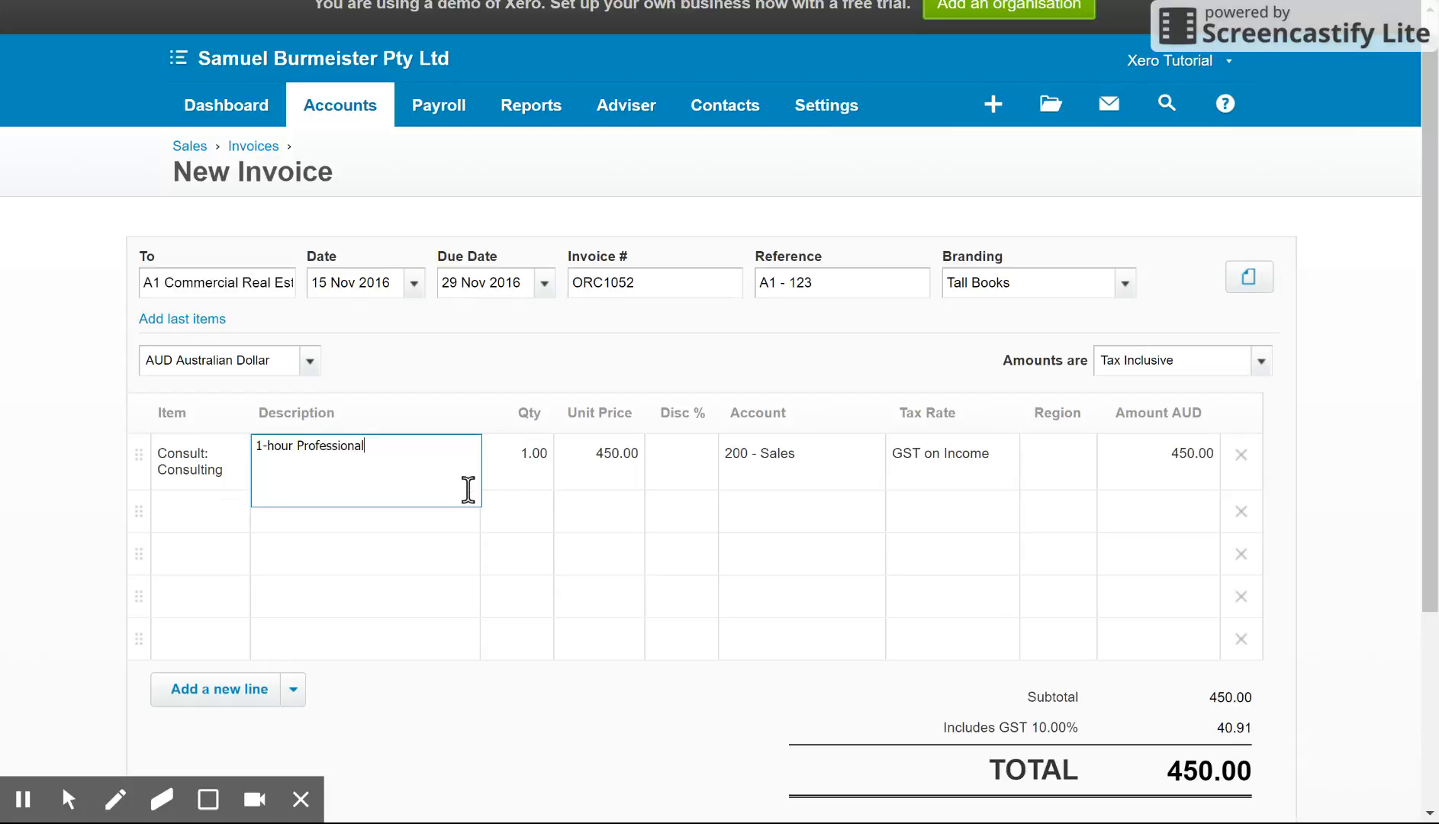
{"action": "mouse_move", "coordinate": [817, 472]}
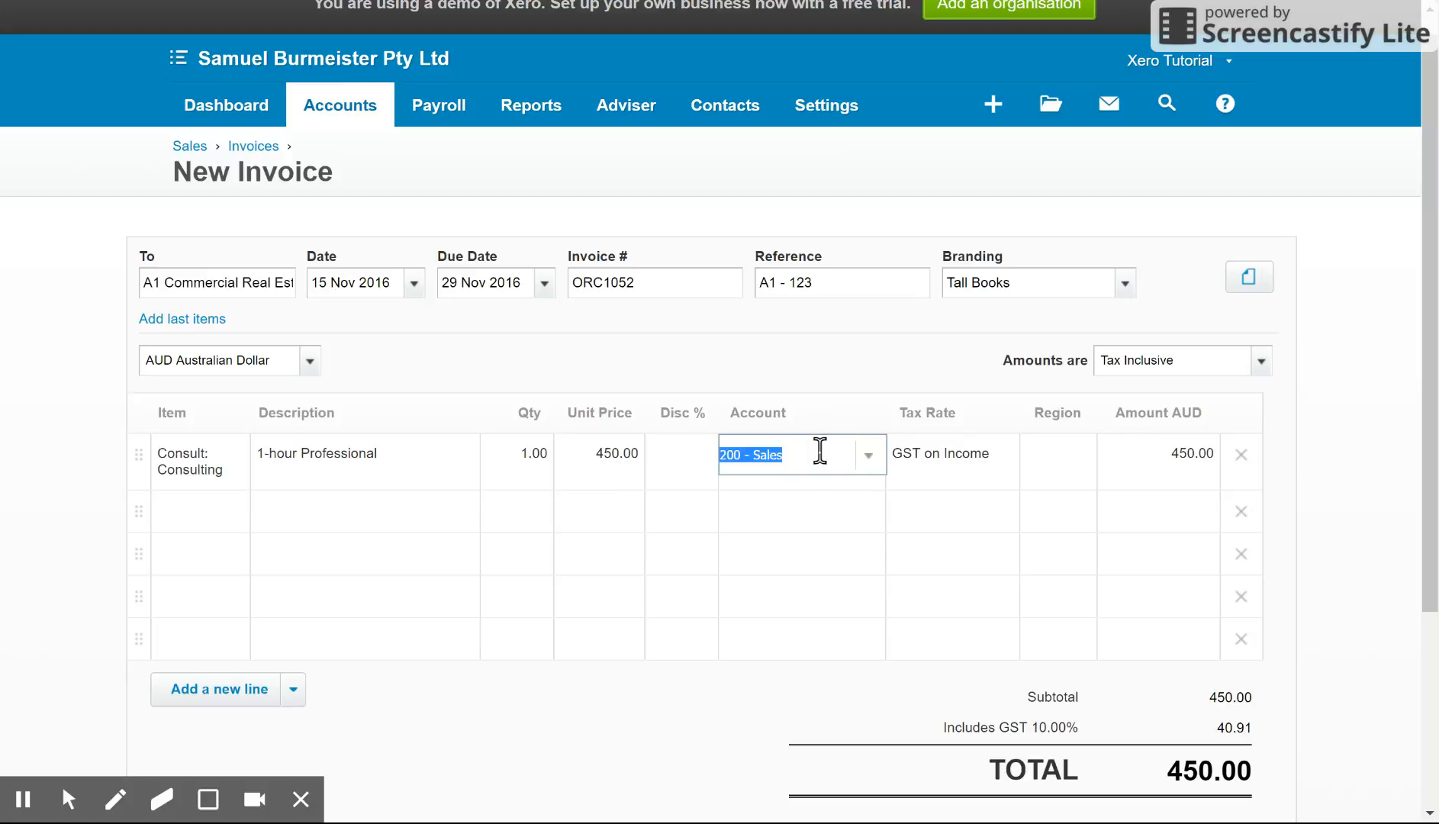
Recode the Consulting line from 200 - Sales to 260 - Other Revenue.
{"action": "left_click", "coordinate": [866, 456]}
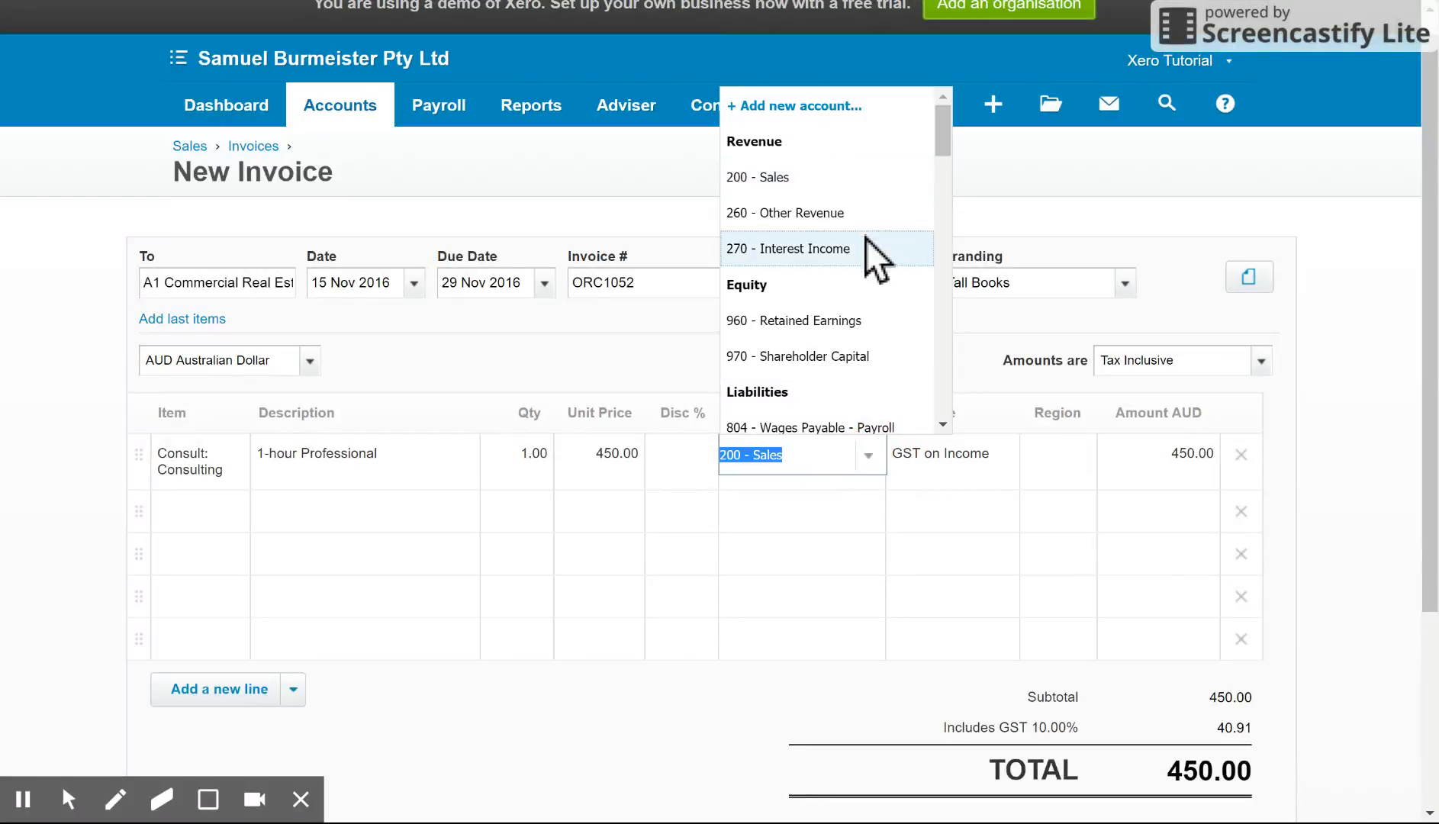
{"action": "left_click", "coordinate": [785, 212]}
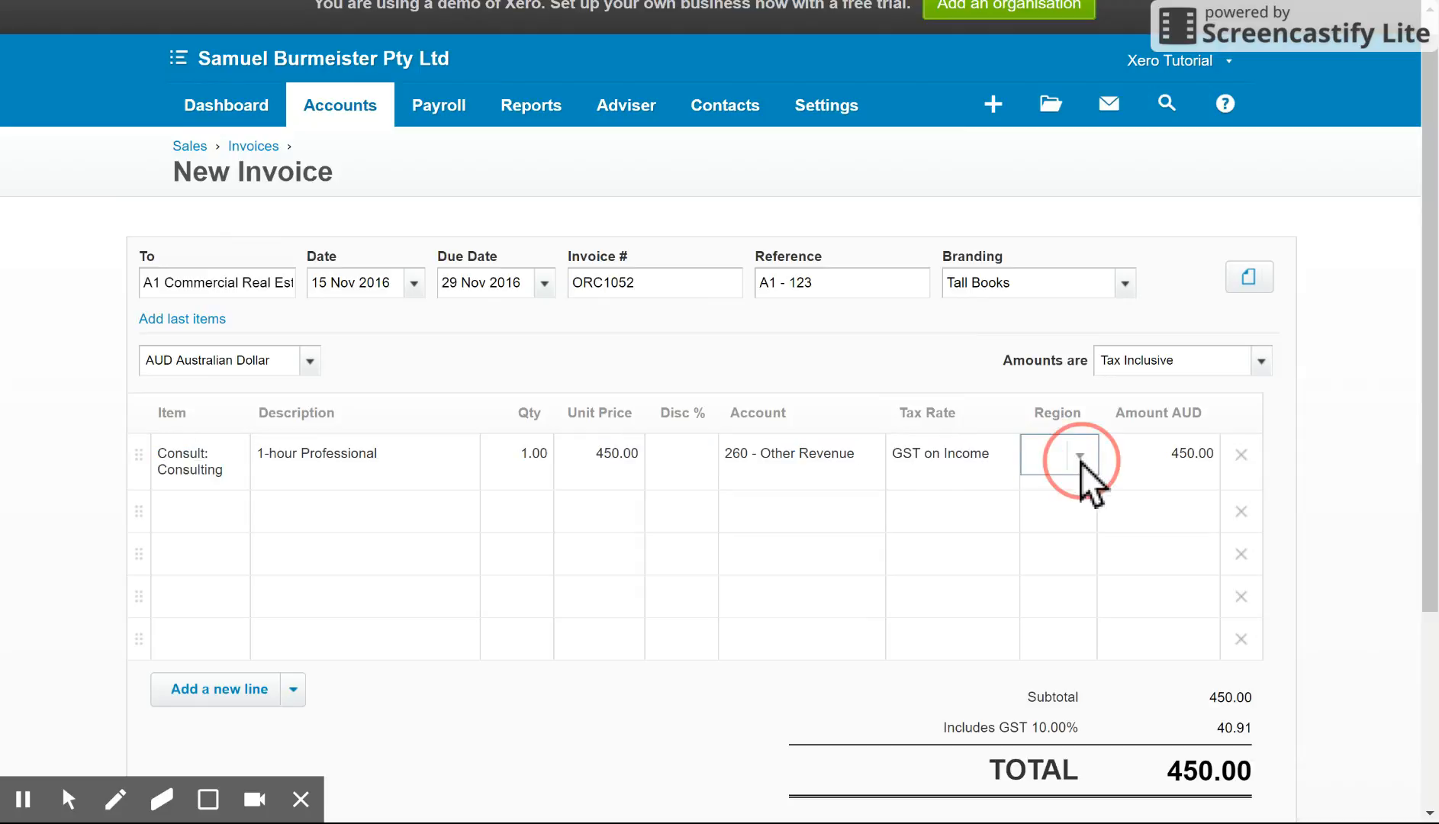
{"action": "left_click", "coordinate": [1079, 454]}
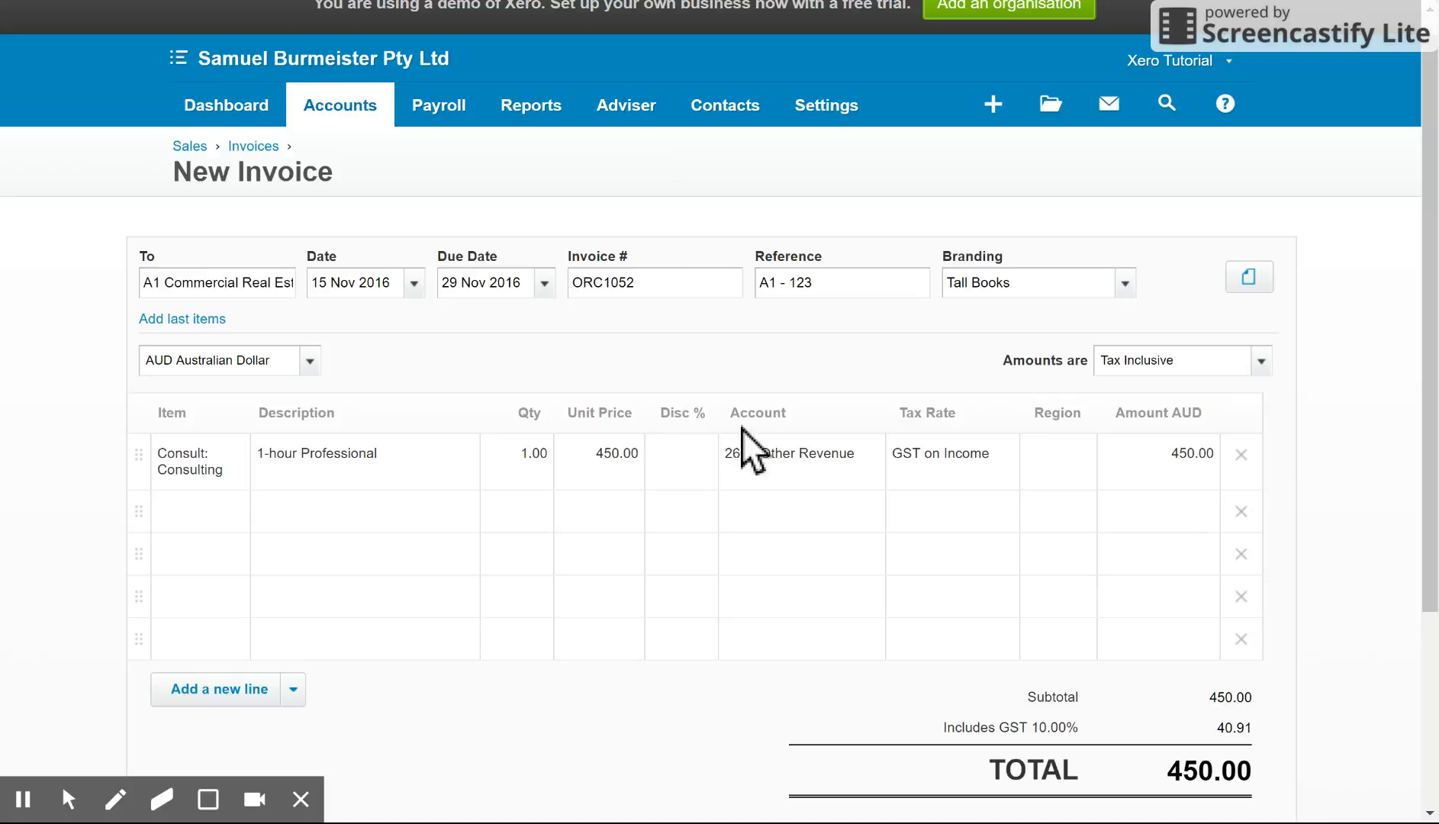
{"action": "scroll", "scroll_direction": "down", "scroll_amount": 3}
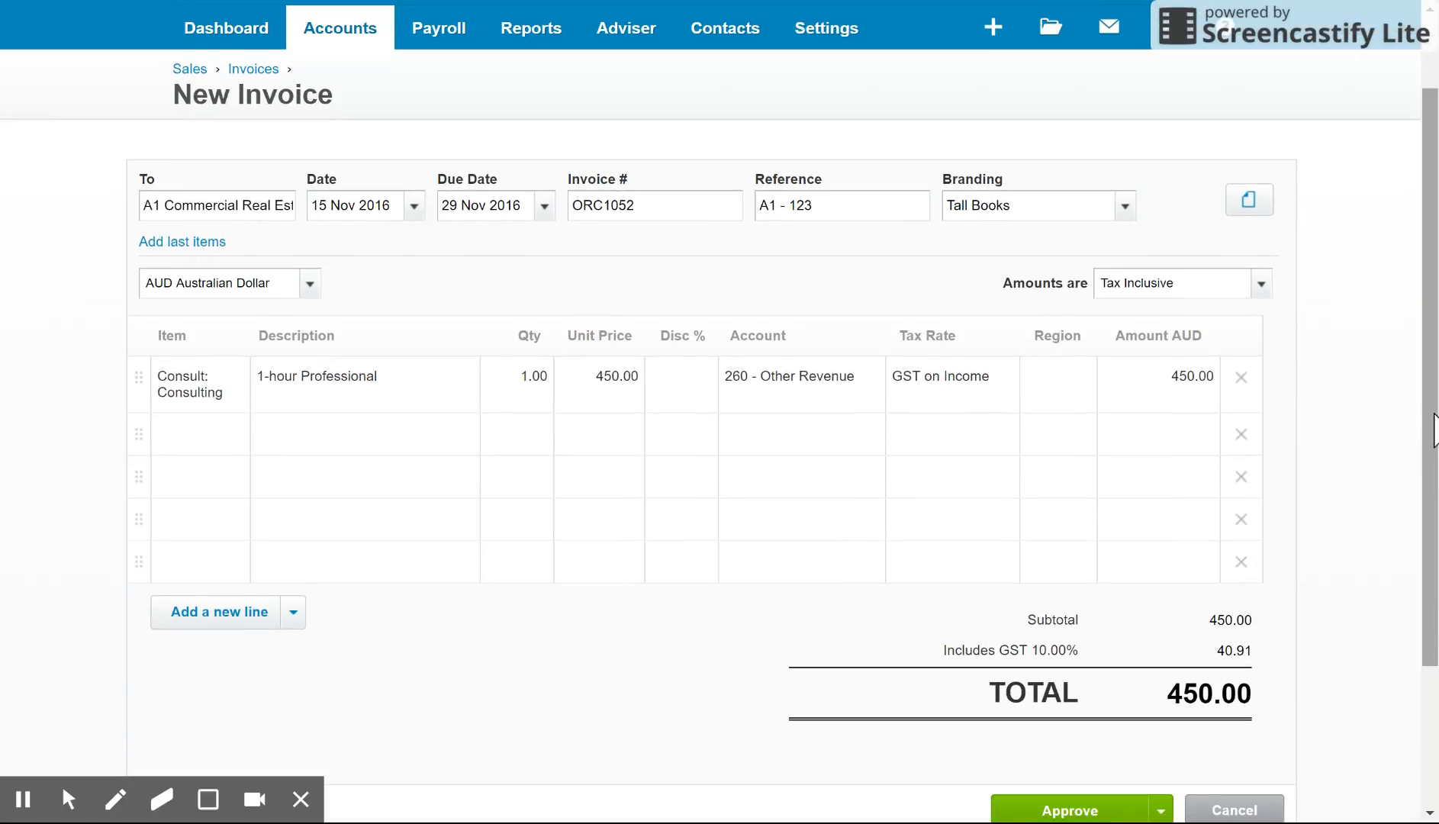
{"action": "left_click", "coordinate": [365, 451]}
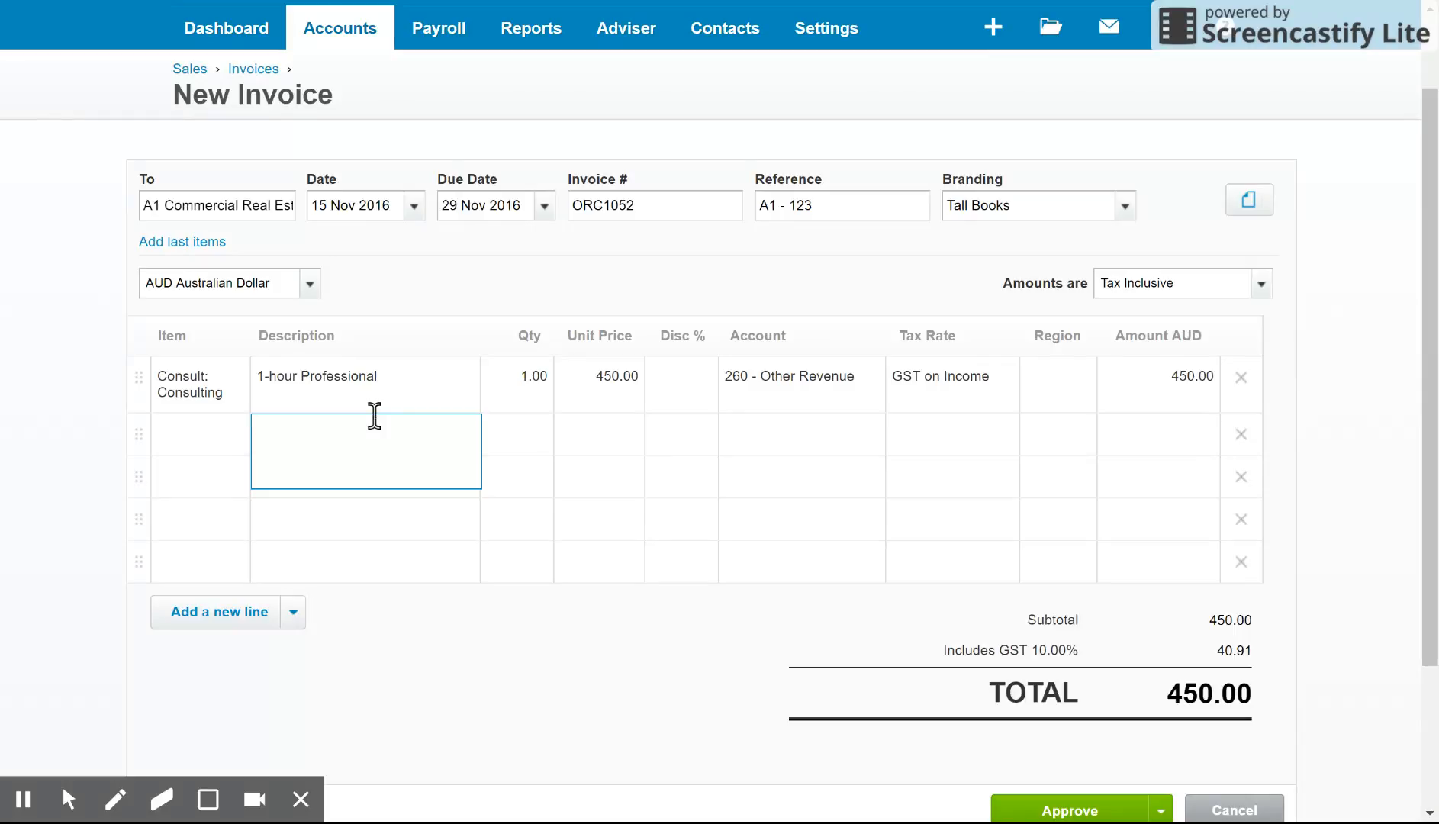
Add a 'First Visit Fee' line: quantity 1, price 100.00, account 260 - Other Revenue.
{"action": "left_click", "coordinate": [366, 424]}
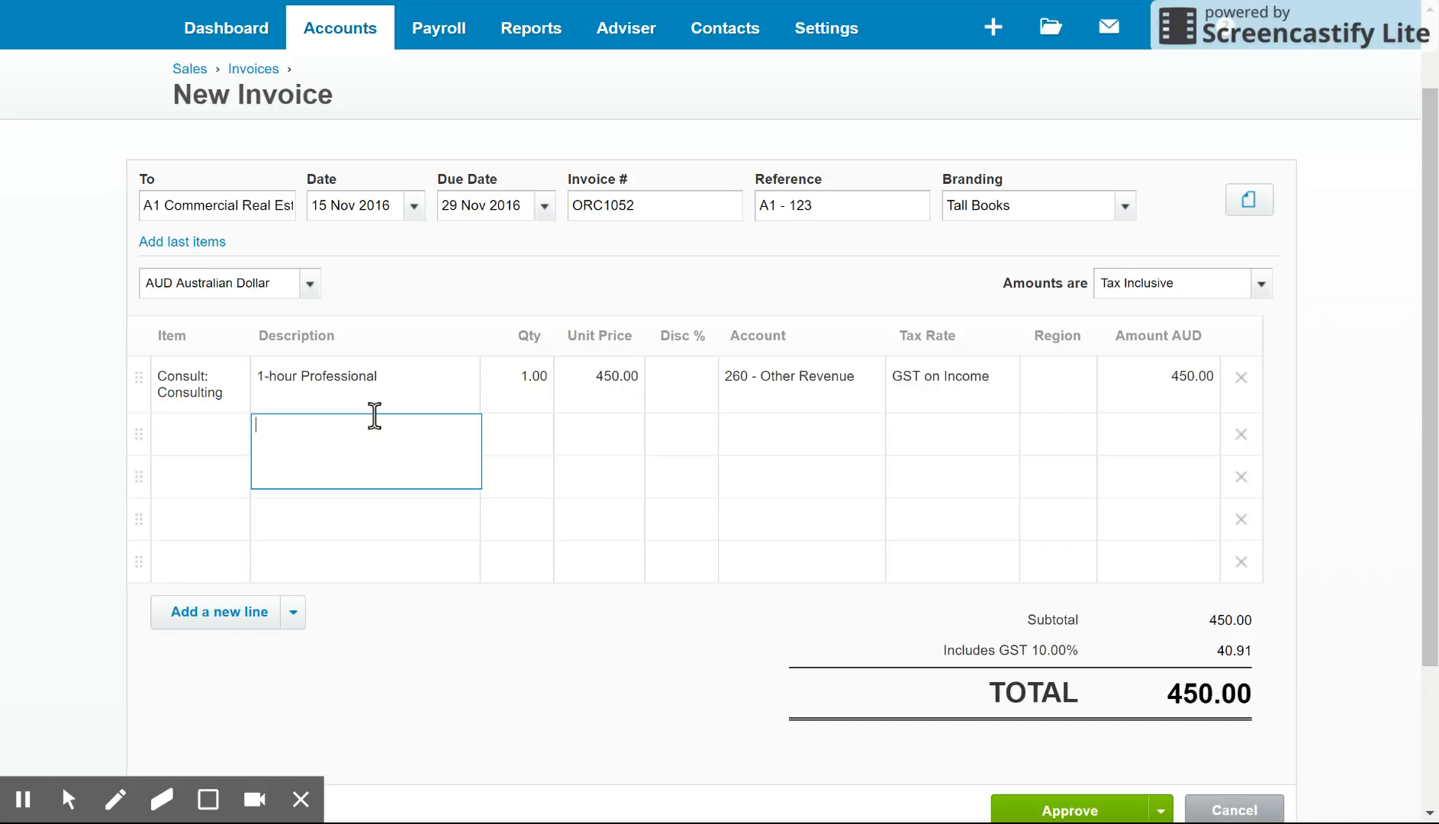
{"action": "type", "text": "First Visit Fee"}
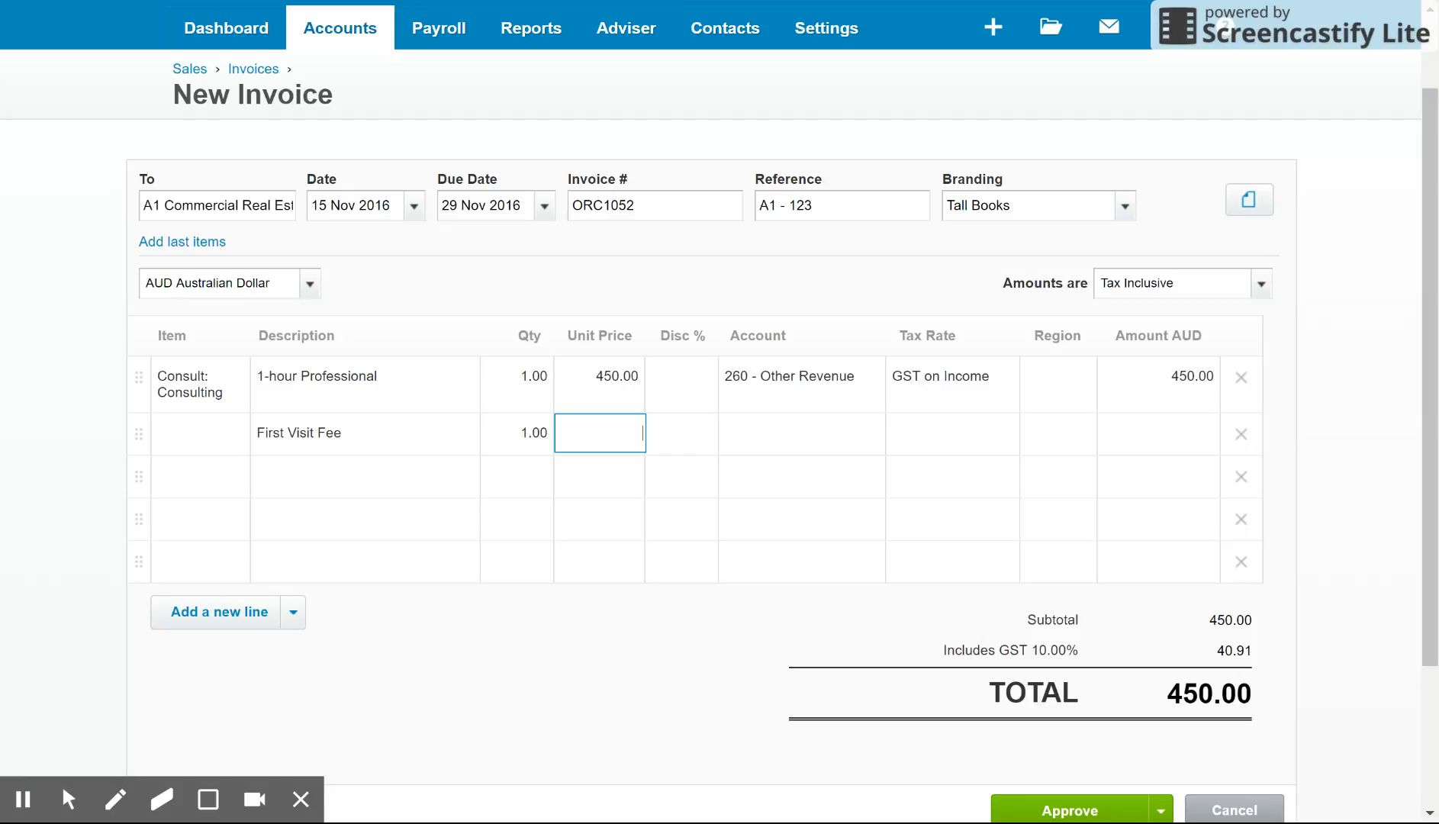
{"action": "type", "text": "1"}
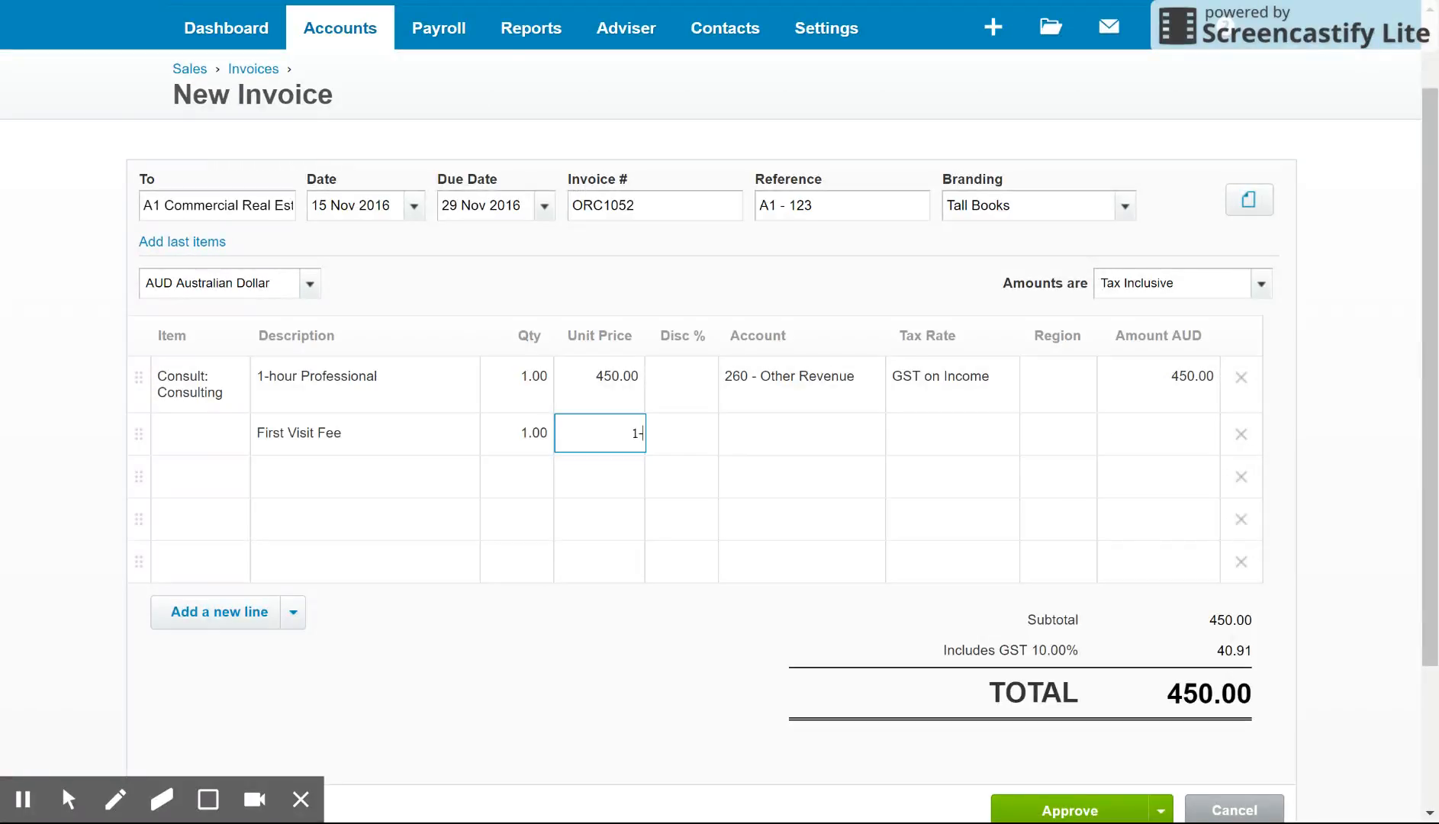
{"action": "type", "text": "100.00"}
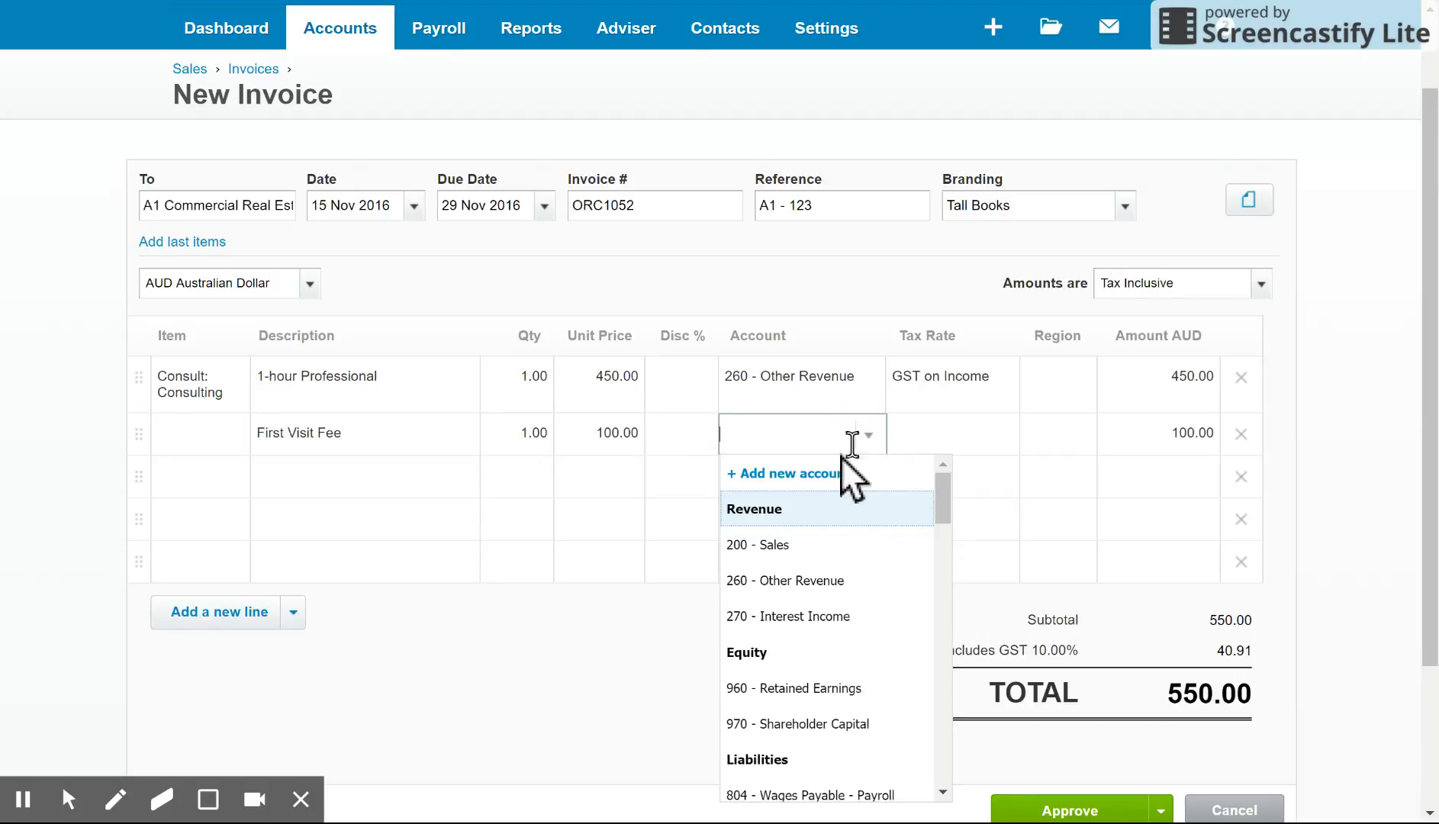
{"action": "left_click", "coordinate": [785, 580]}
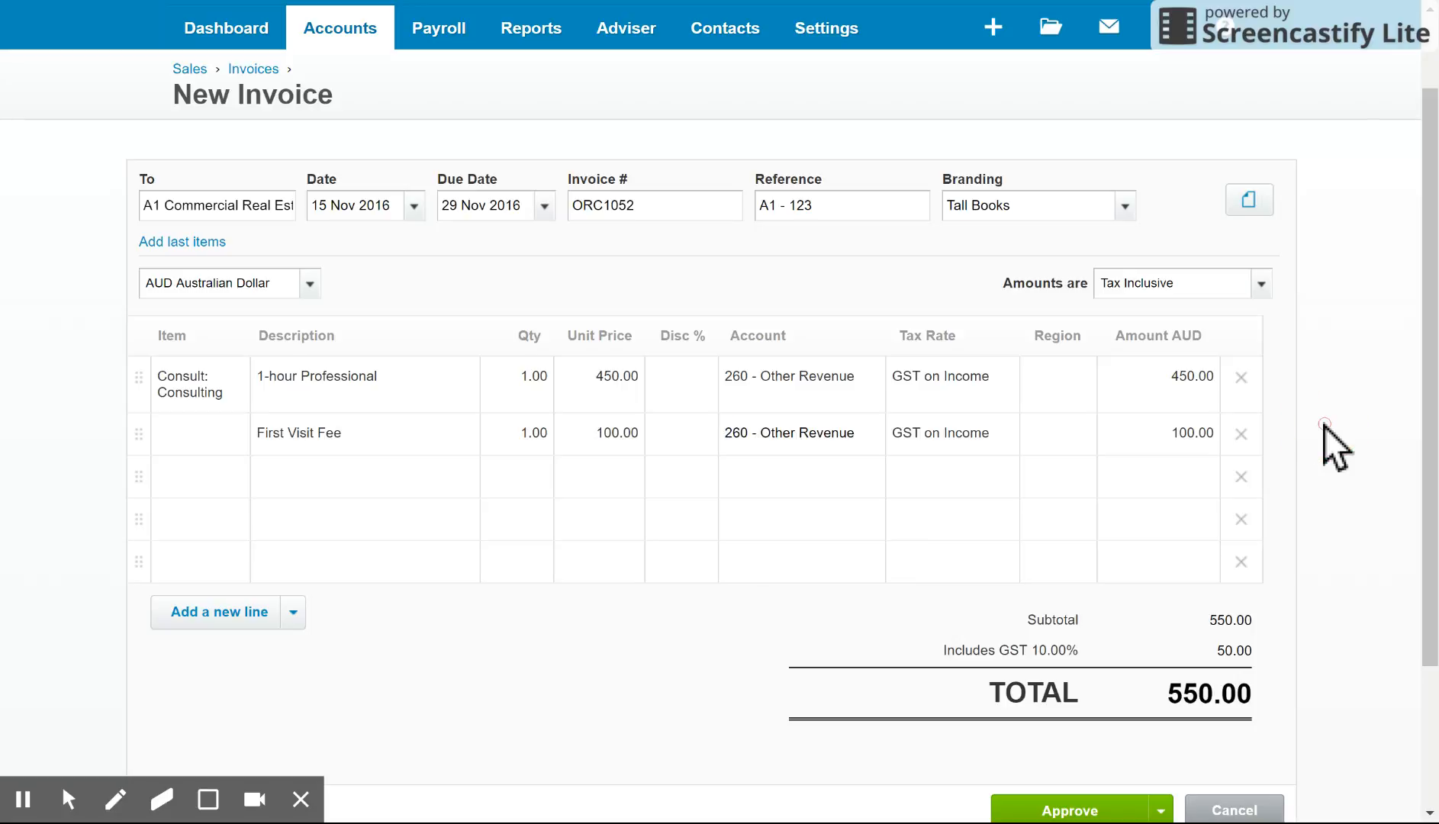
{"action": "mouse_move", "coordinate": [635, 554]}
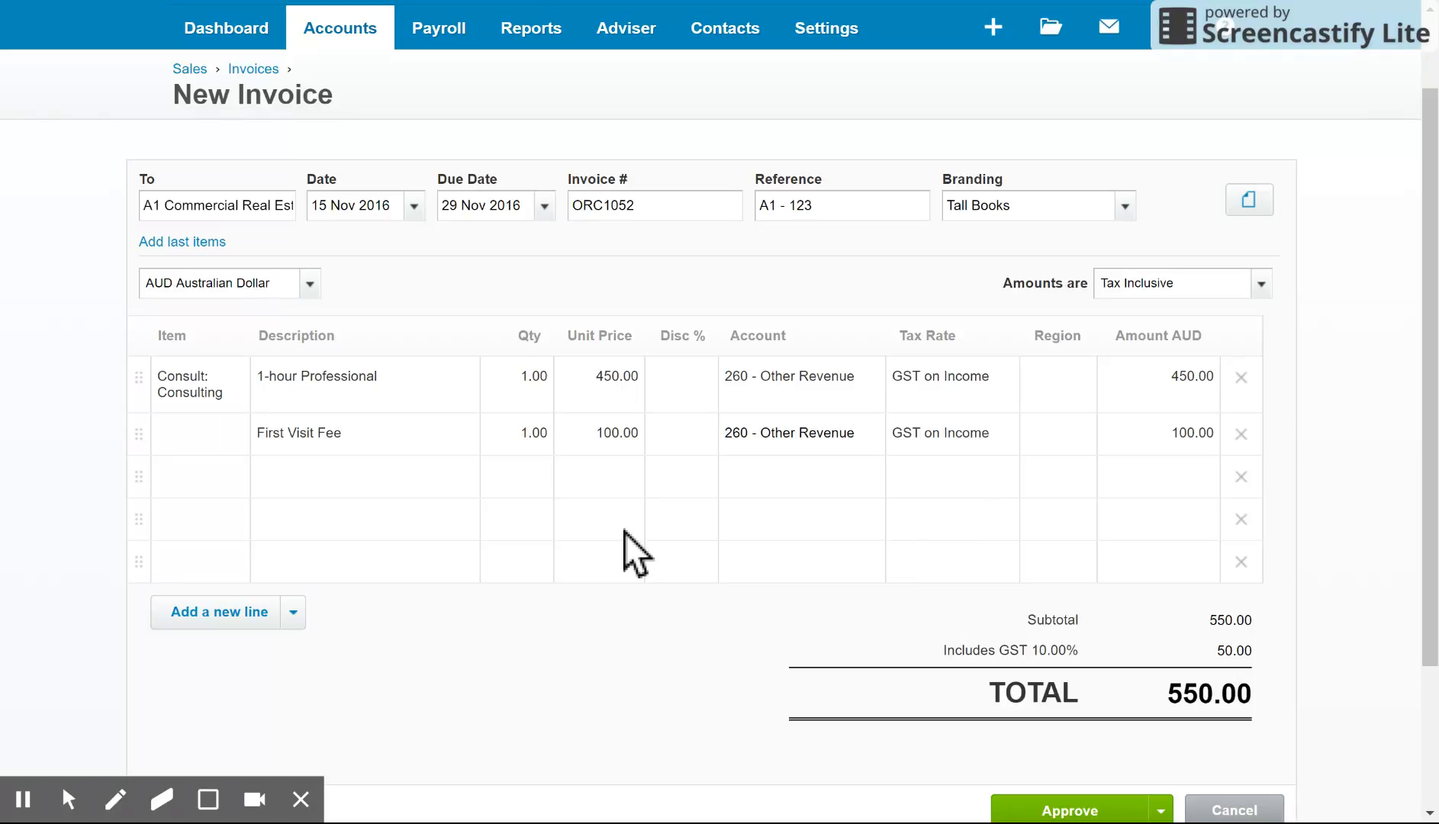
{"action": "mouse_move", "coordinate": [376, 486]}
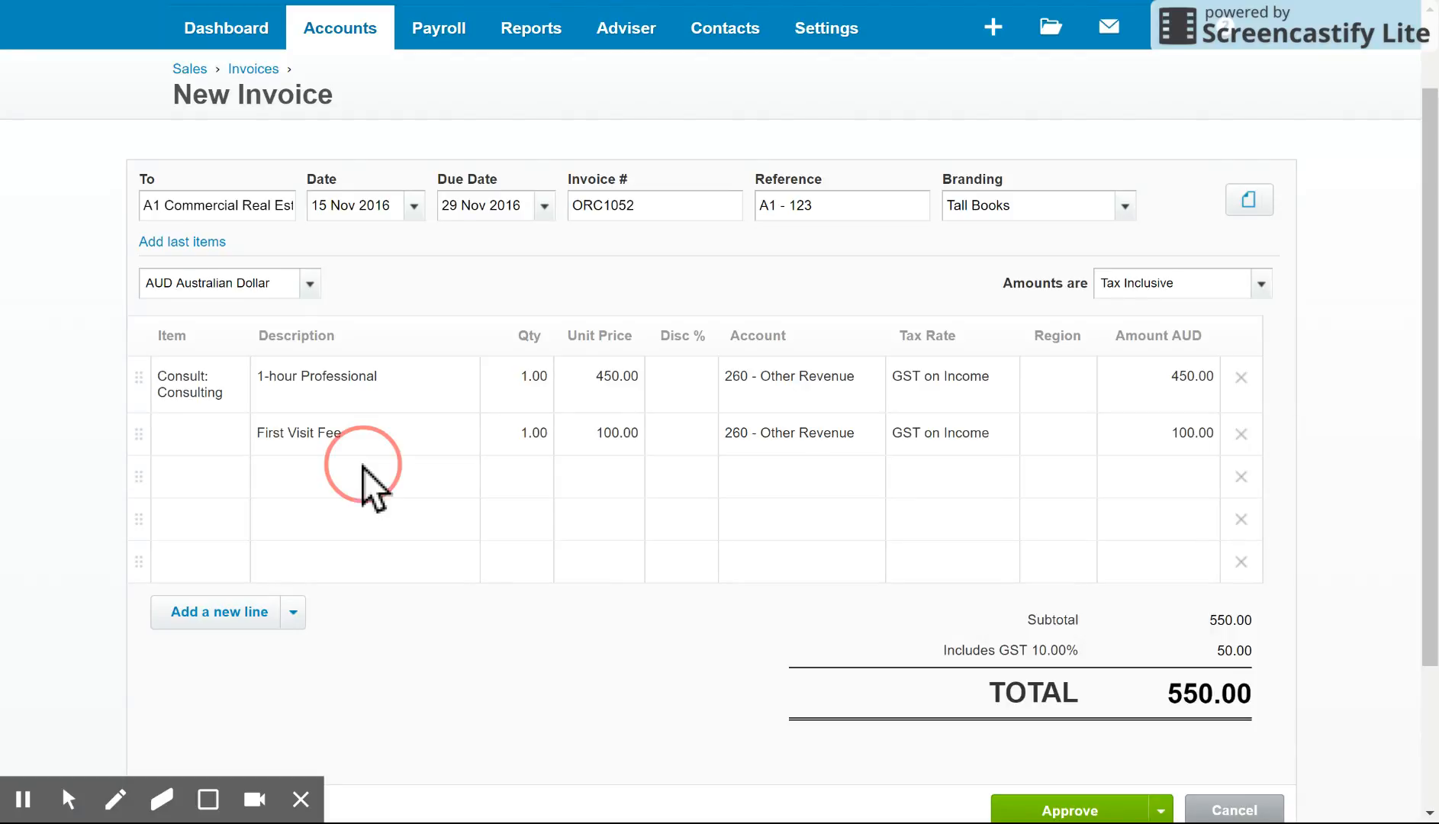
Write a third-line description listing Consultation, Review of Business and General Repairs.
{"action": "left_click", "coordinate": [365, 475]}
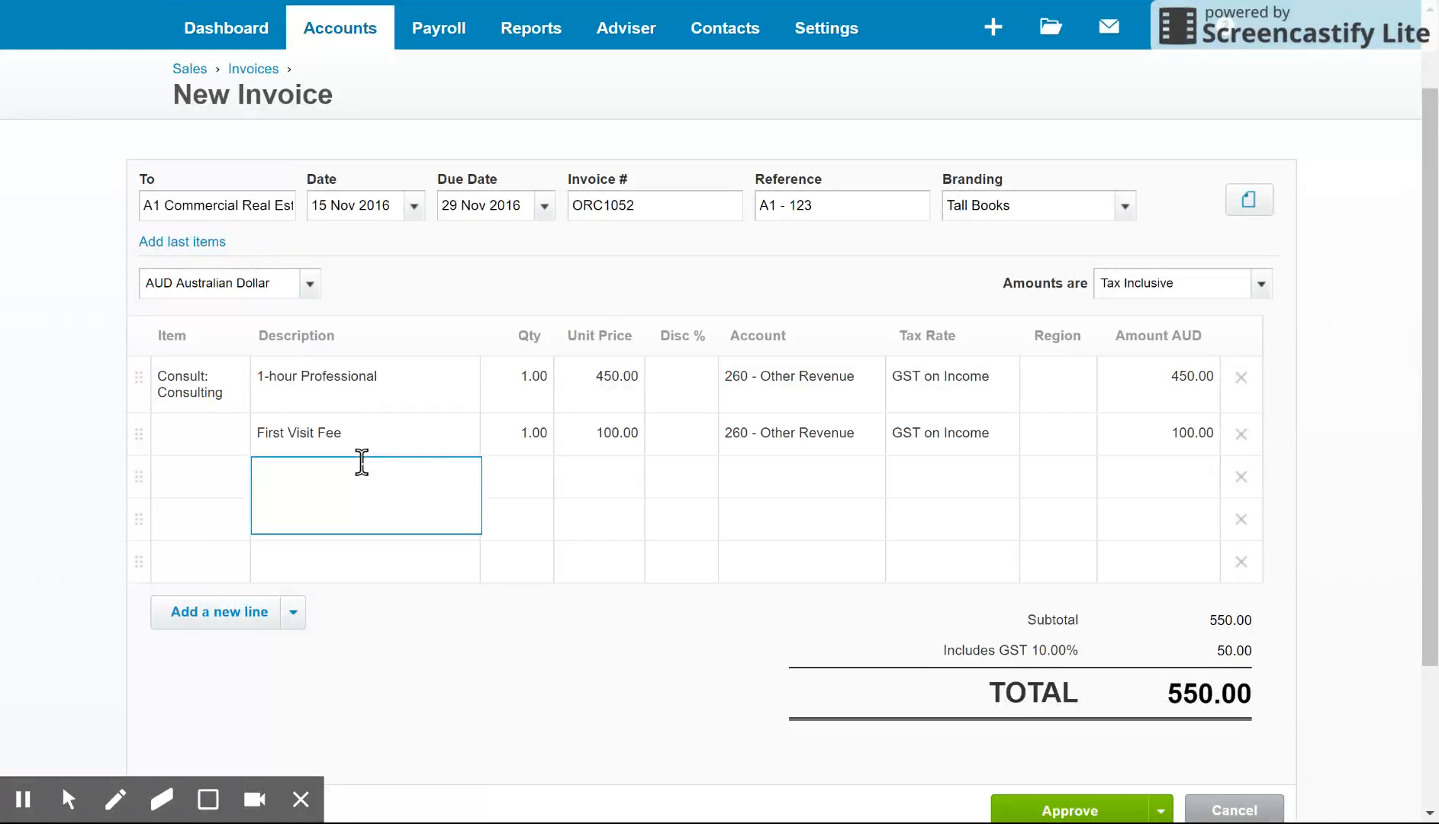
{"action": "left_click", "coordinate": [366, 467]}
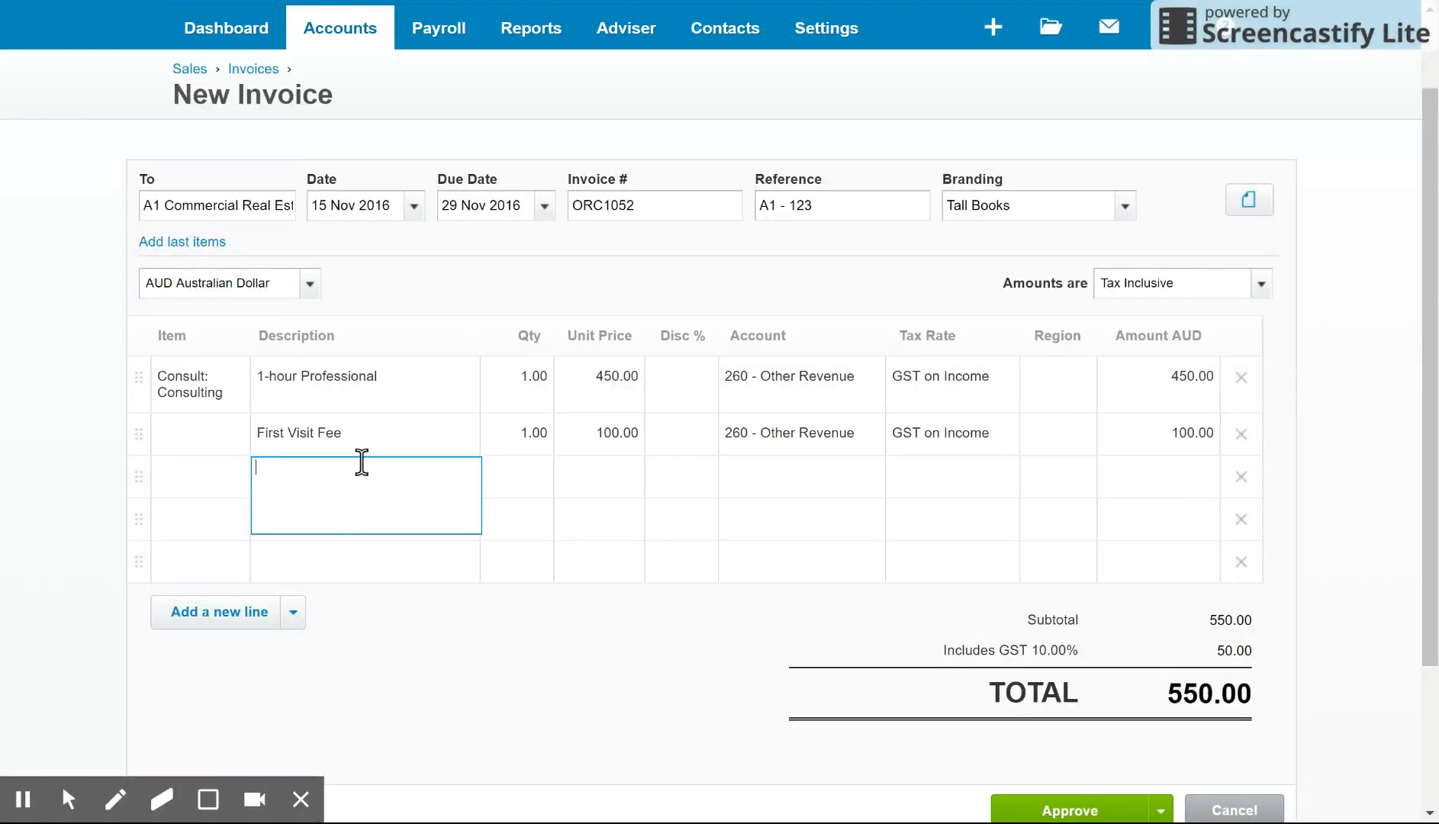
{"action": "type", "text": "-Cons"}
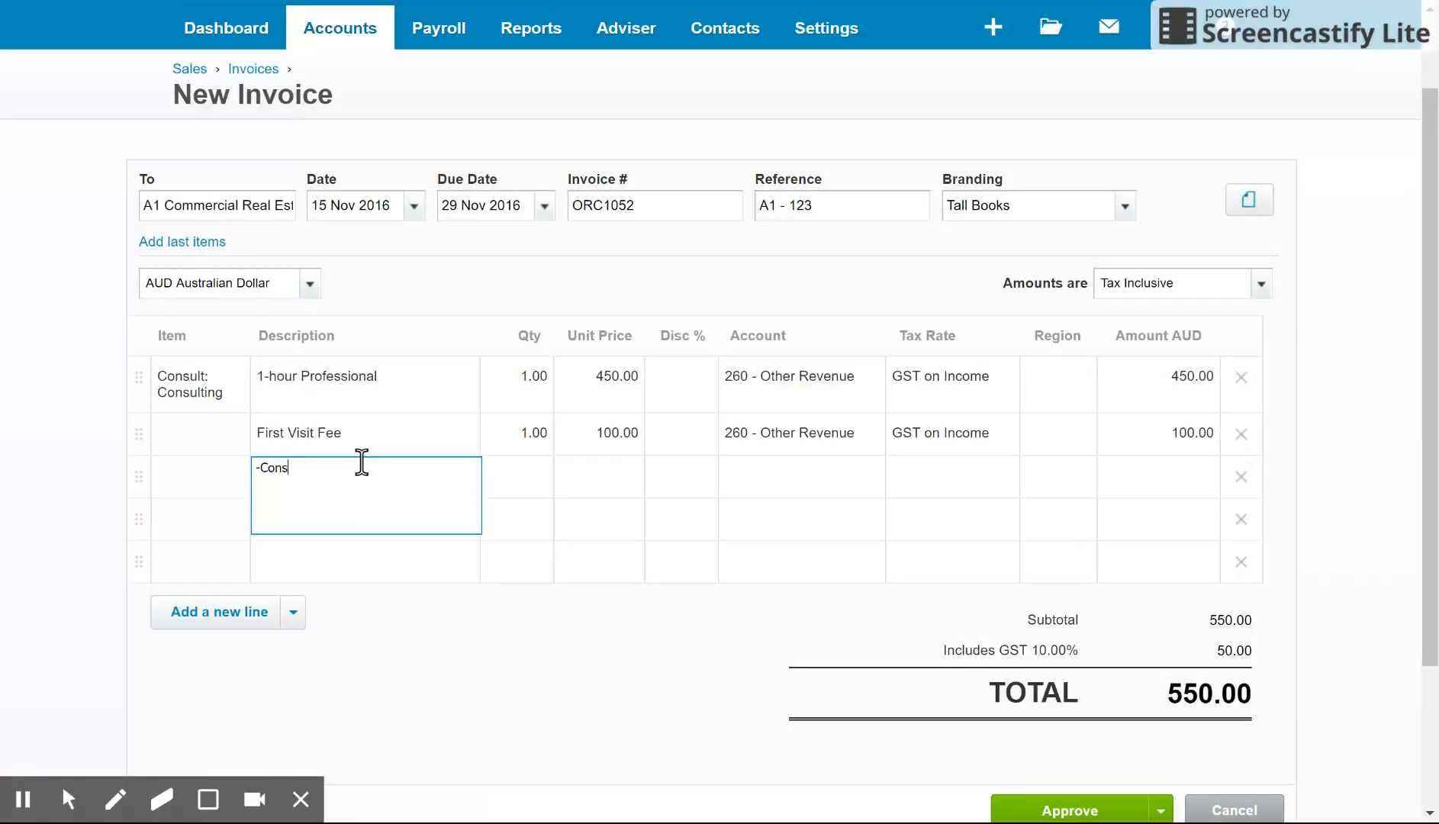
{"action": "type", "text": "ultation_Fi"}
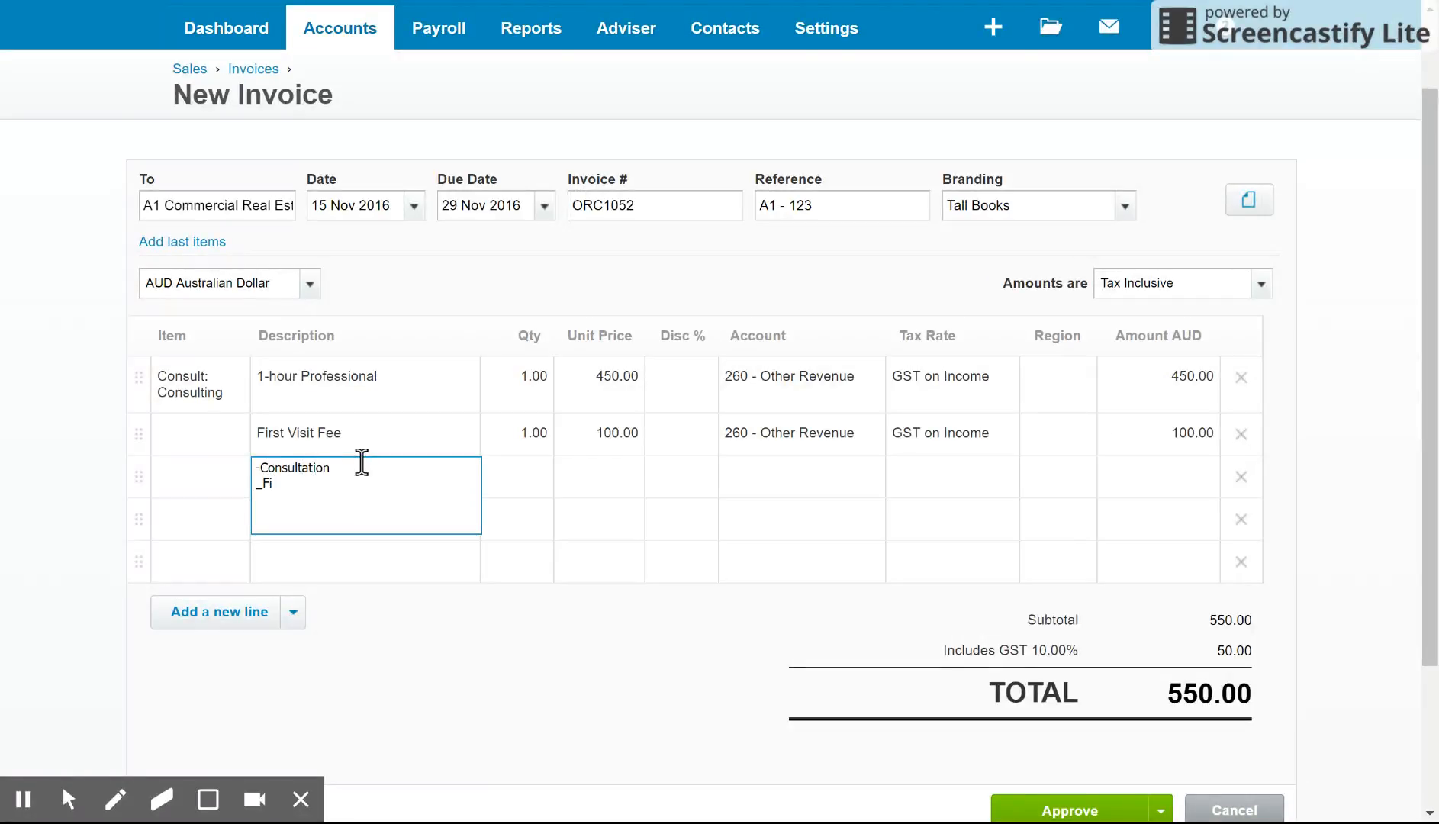
{"action": "type", "text": "-Review of Business"}
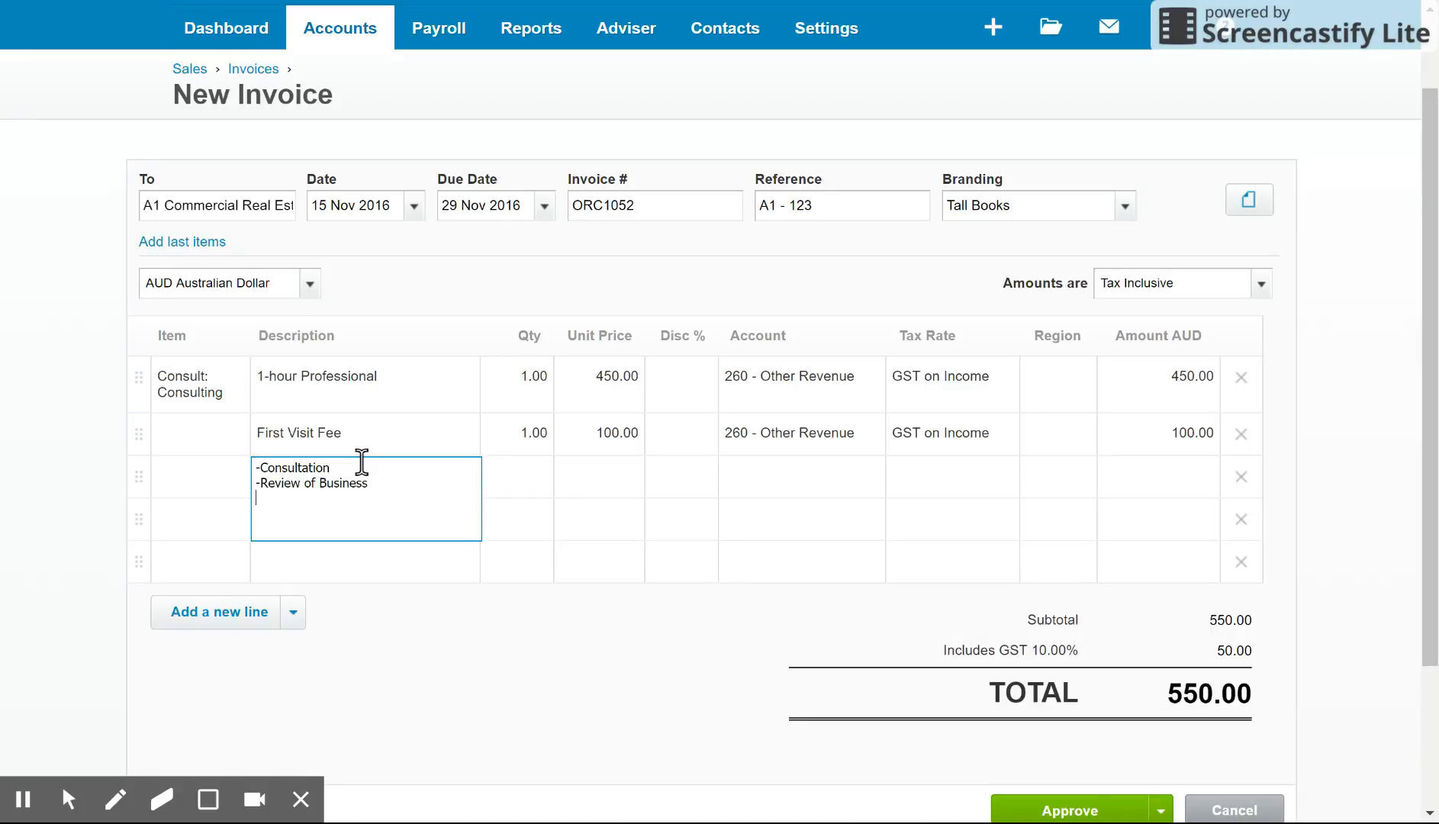
{"action": "type", "text": "-Gener"}
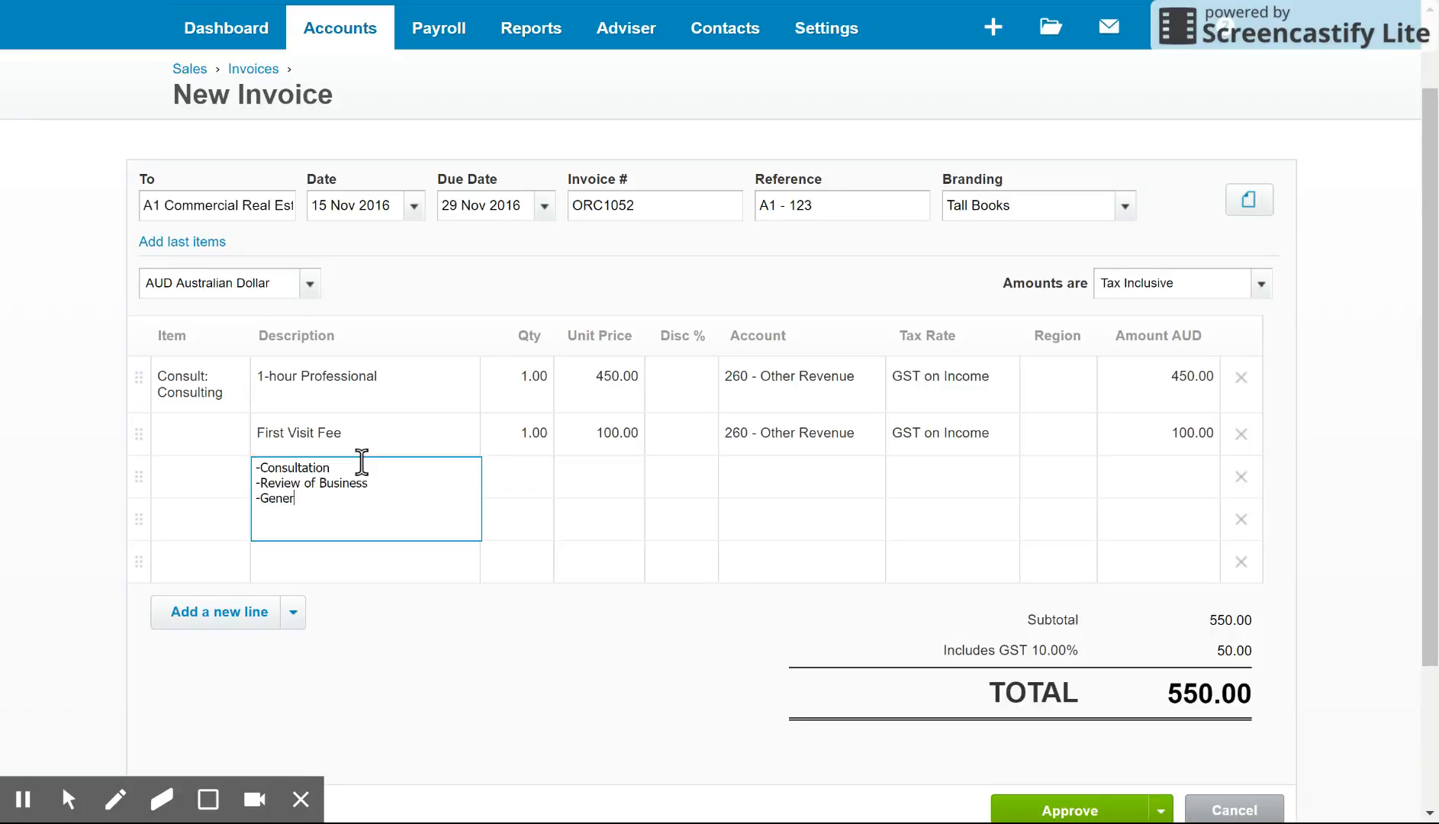
{"action": "type", "text": "al Repairs"}
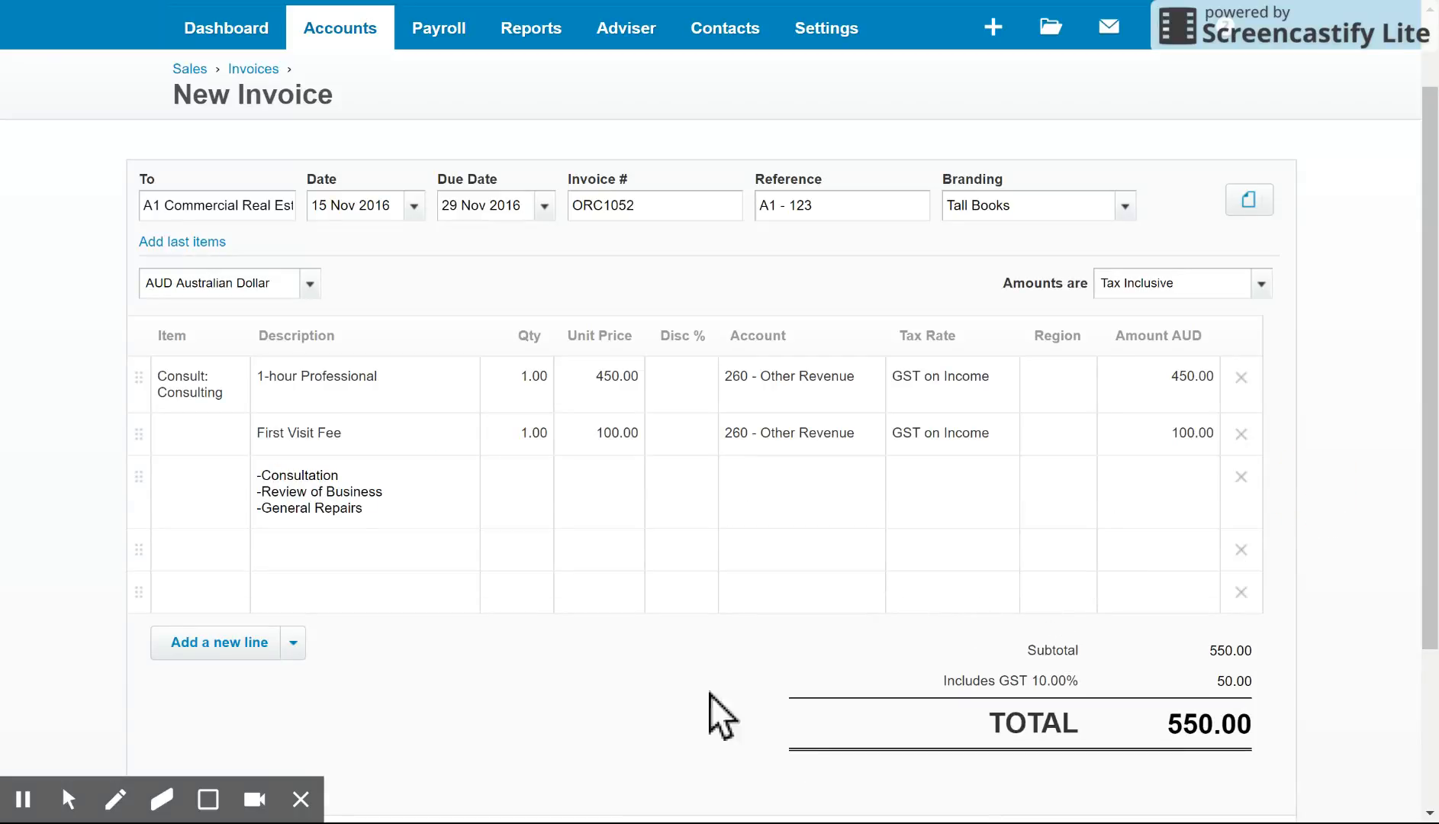
{"action": "scroll", "scroll_direction": "down", "scroll_amount": 3}
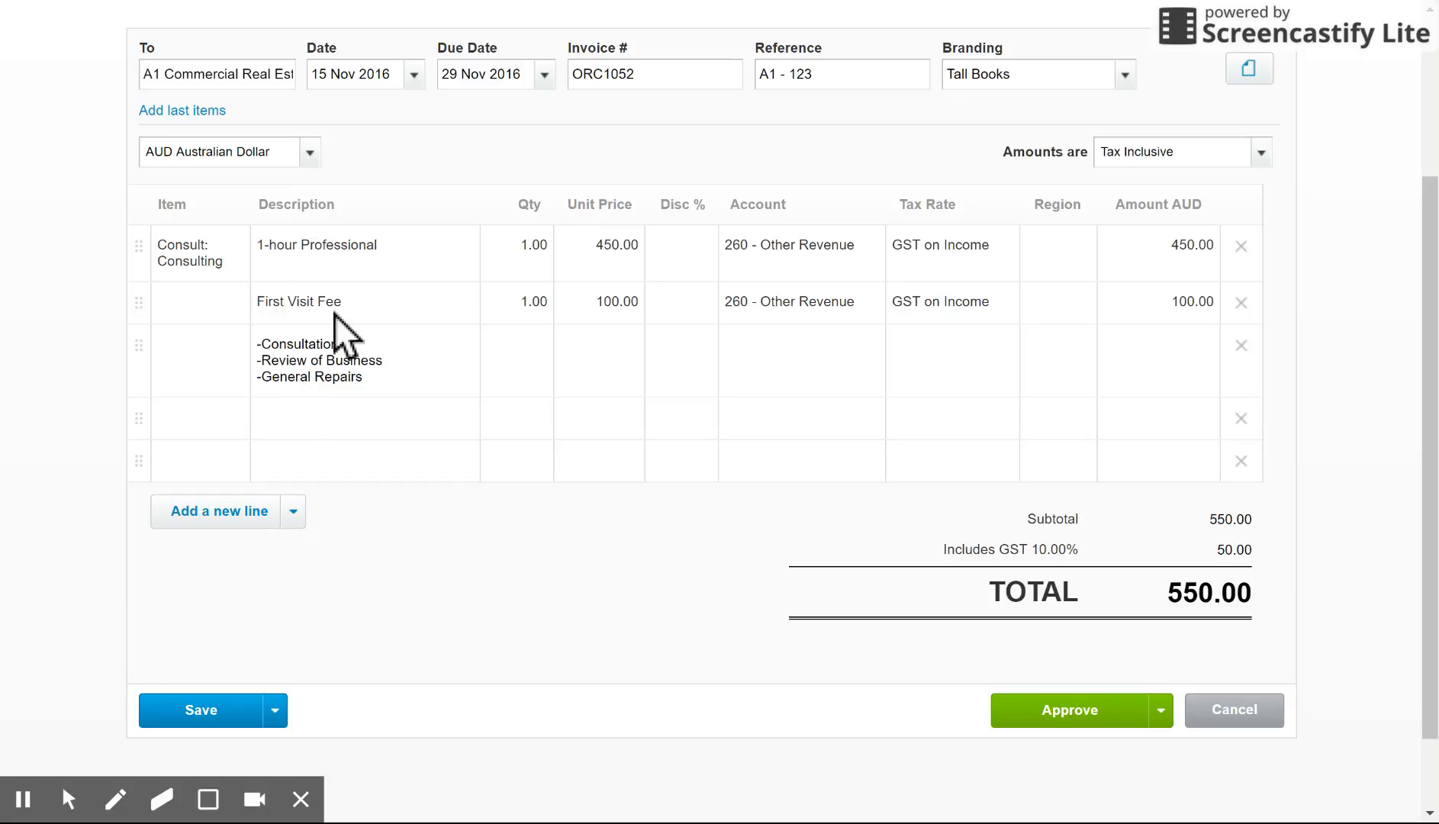
{"action": "left_click", "coordinate": [321, 317]}
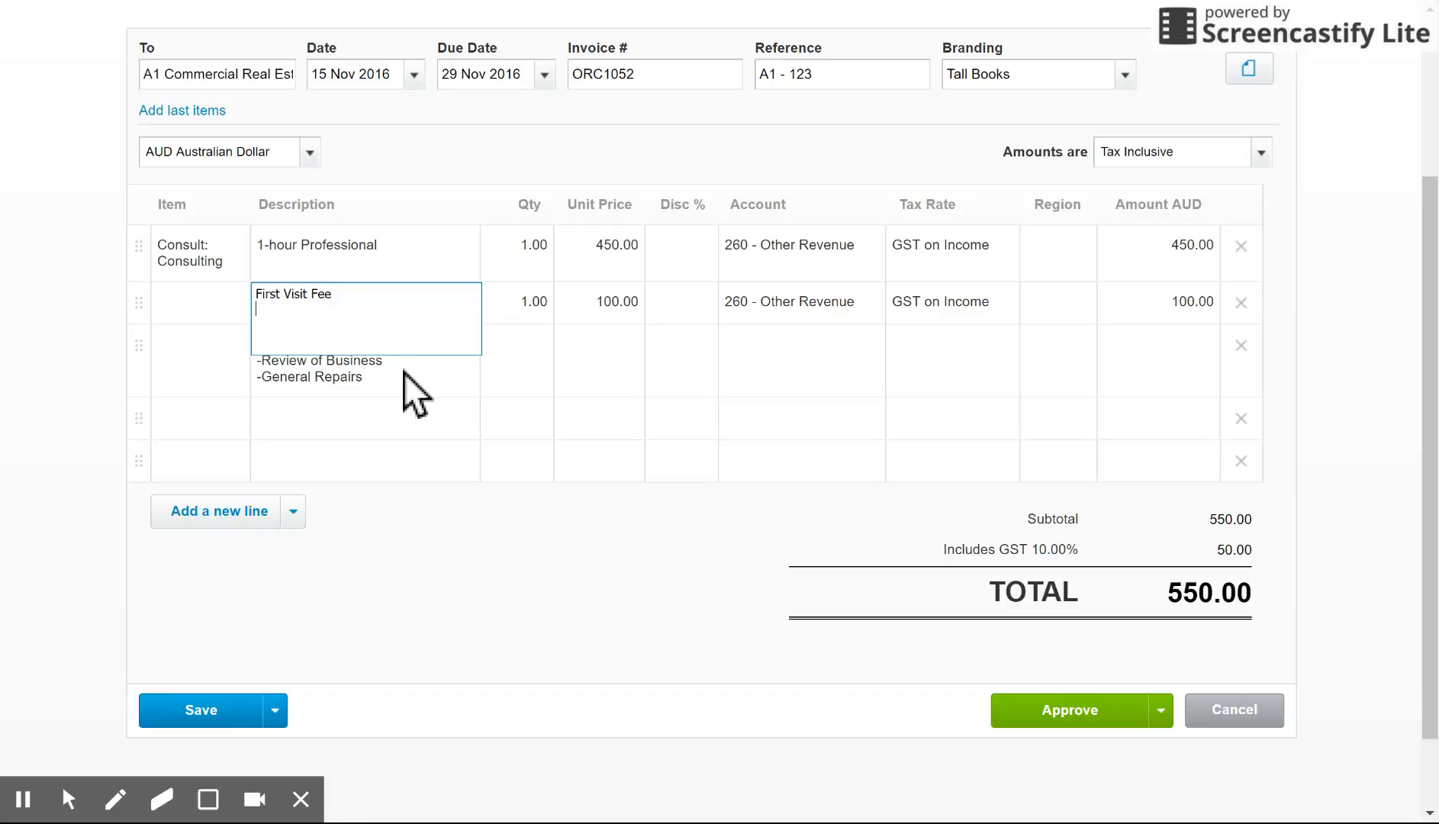
{"action": "type", "text": "-Consultation"}
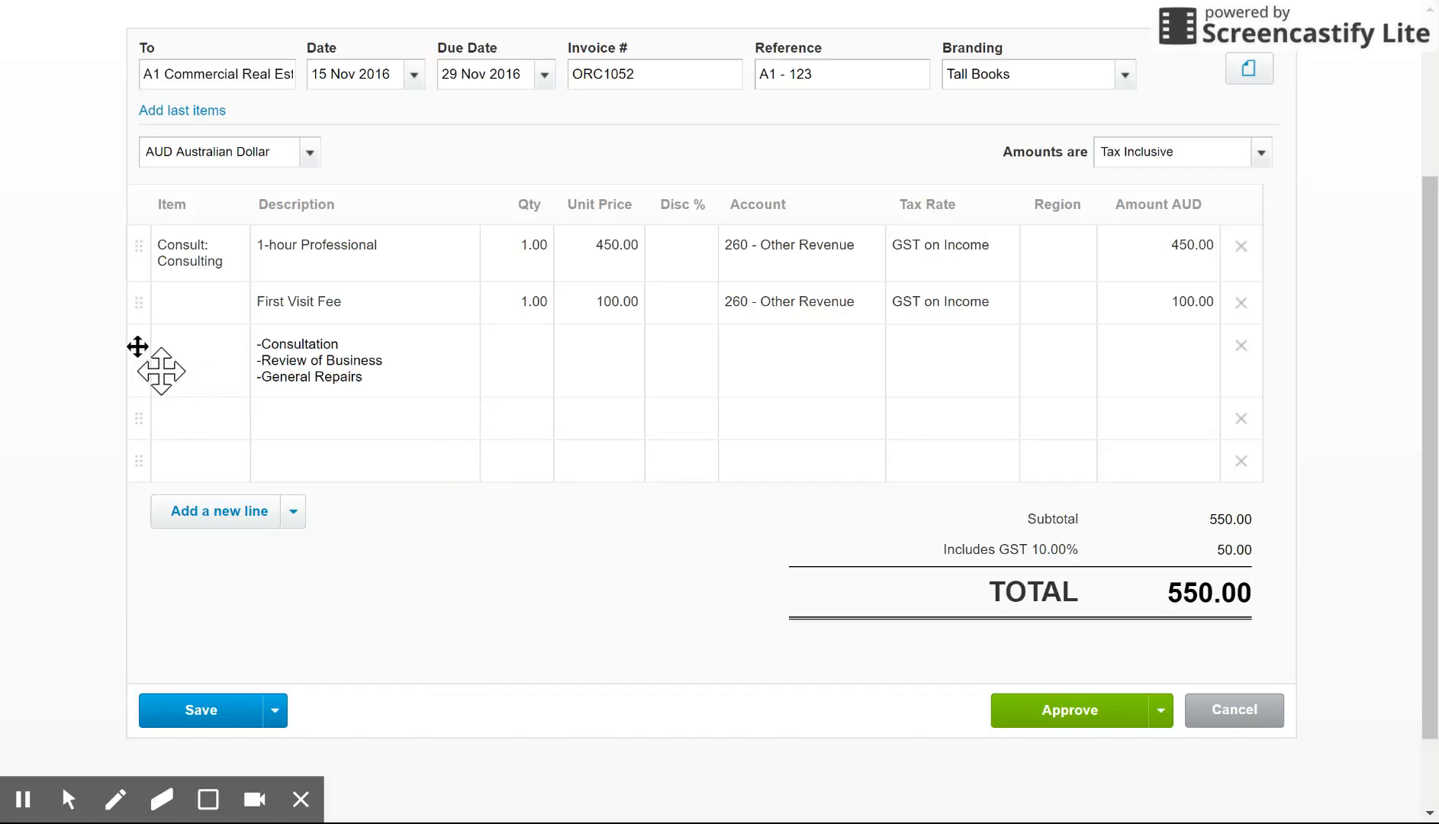
{"action": "left_click_drag", "start_coordinate": [137, 345], "coordinate": [137, 285]}
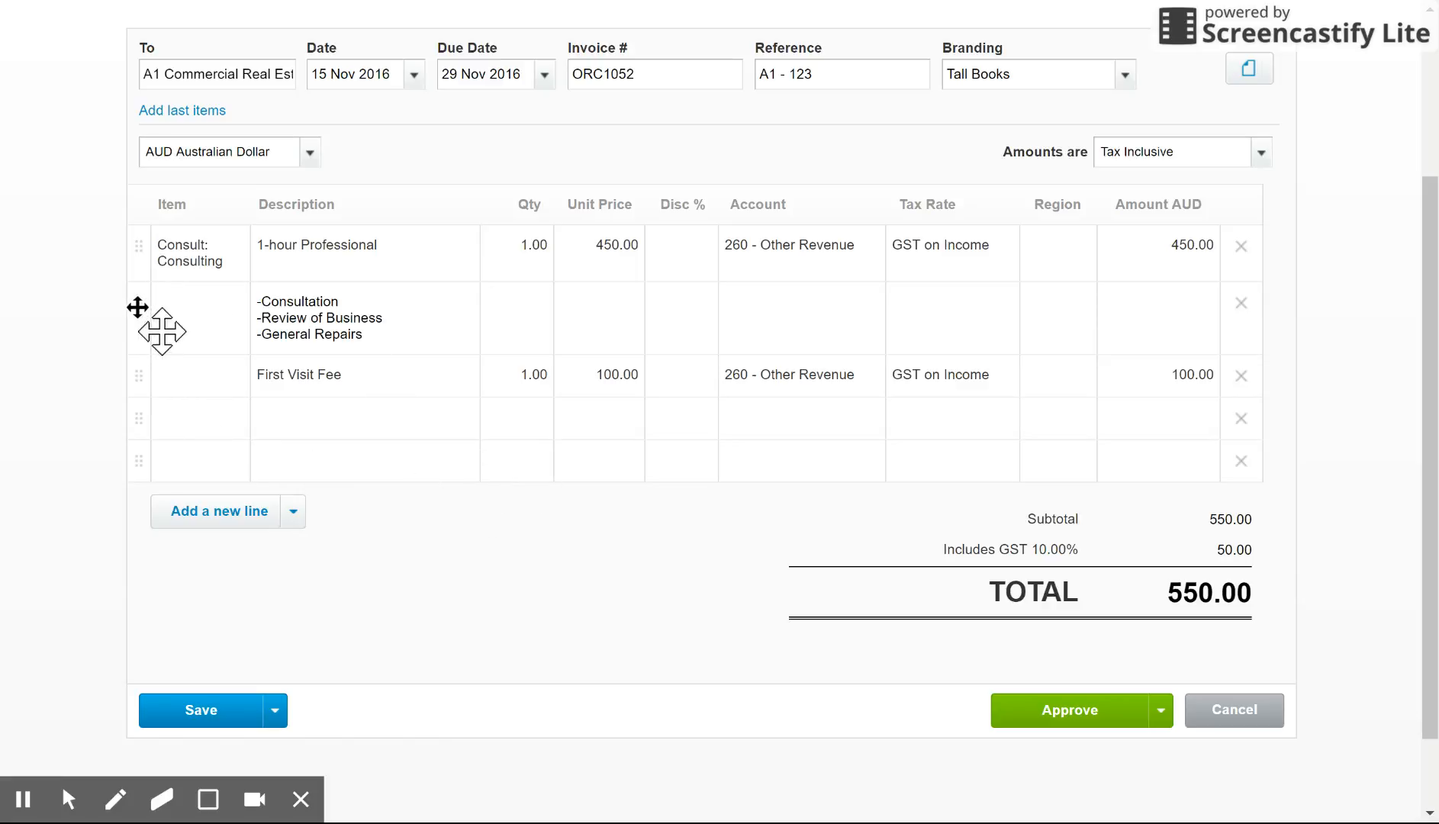
{"action": "left_click_drag", "start_coordinate": [137, 319], "coordinate": [137, 373]}
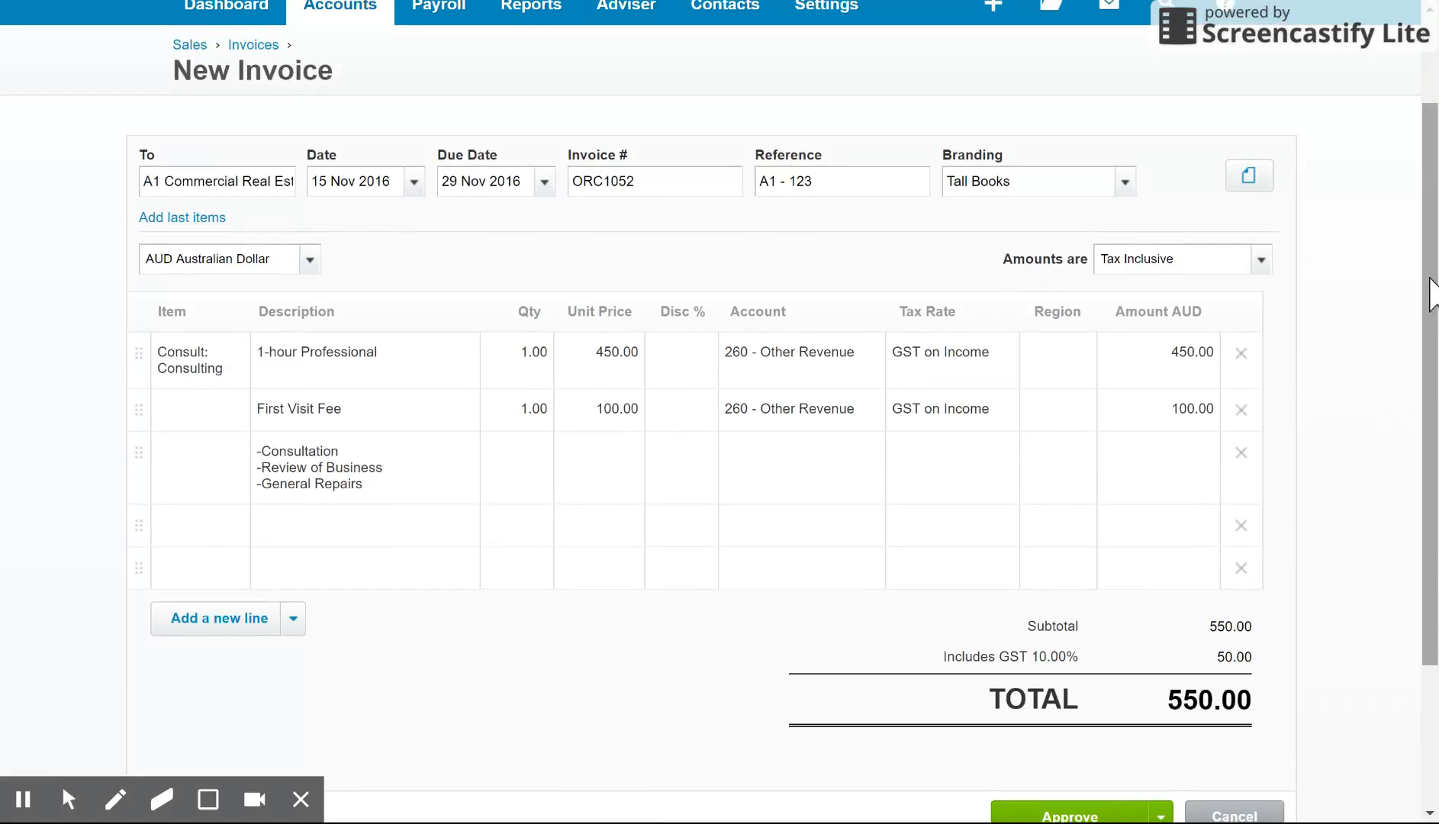
Save invoice ORC1052 as a draft totalling 550.00.
{"action": "scroll", "scroll_direction": "down", "scroll_amount": 3}
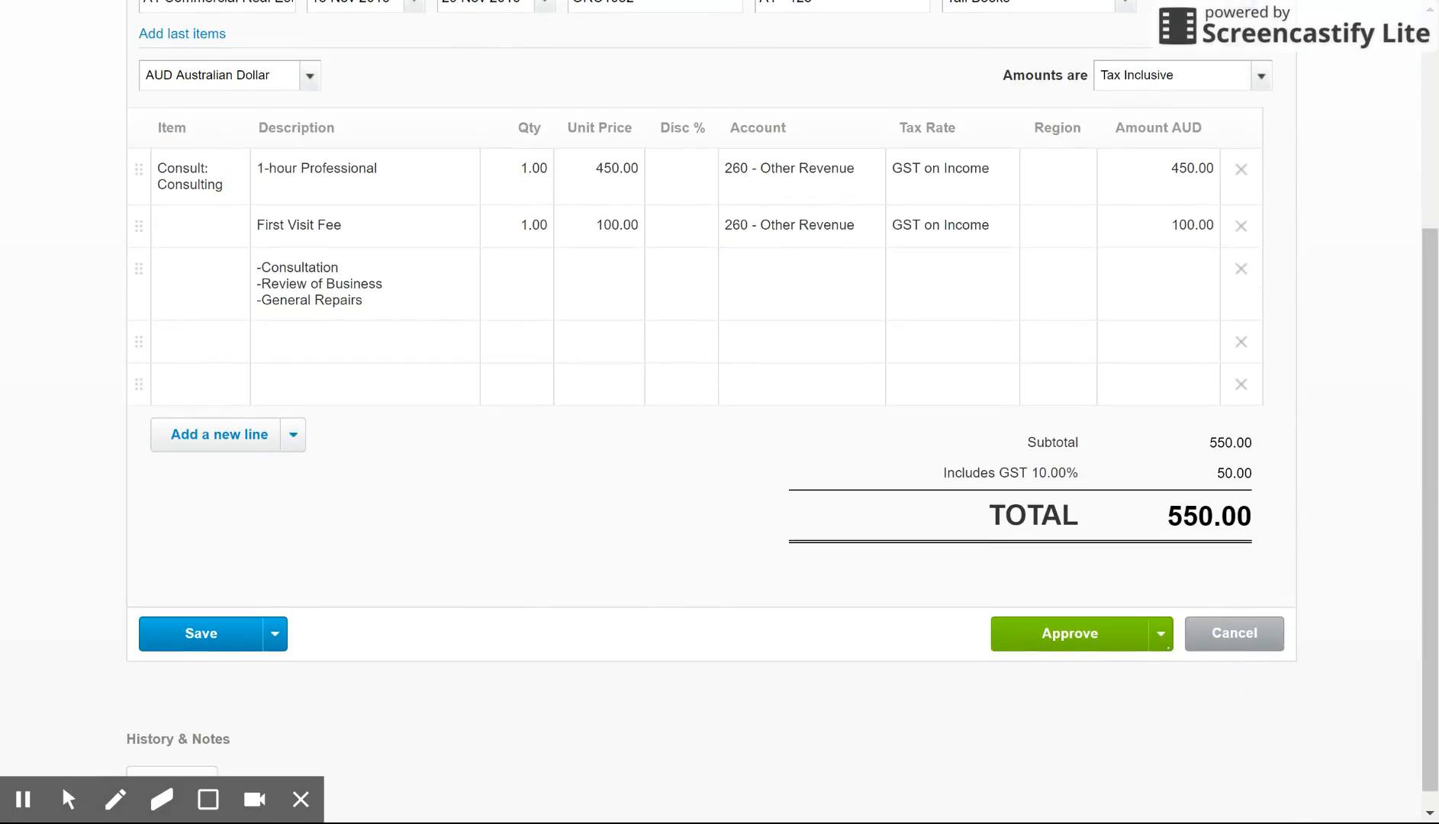
{"action": "left_click", "coordinate": [1160, 634]}
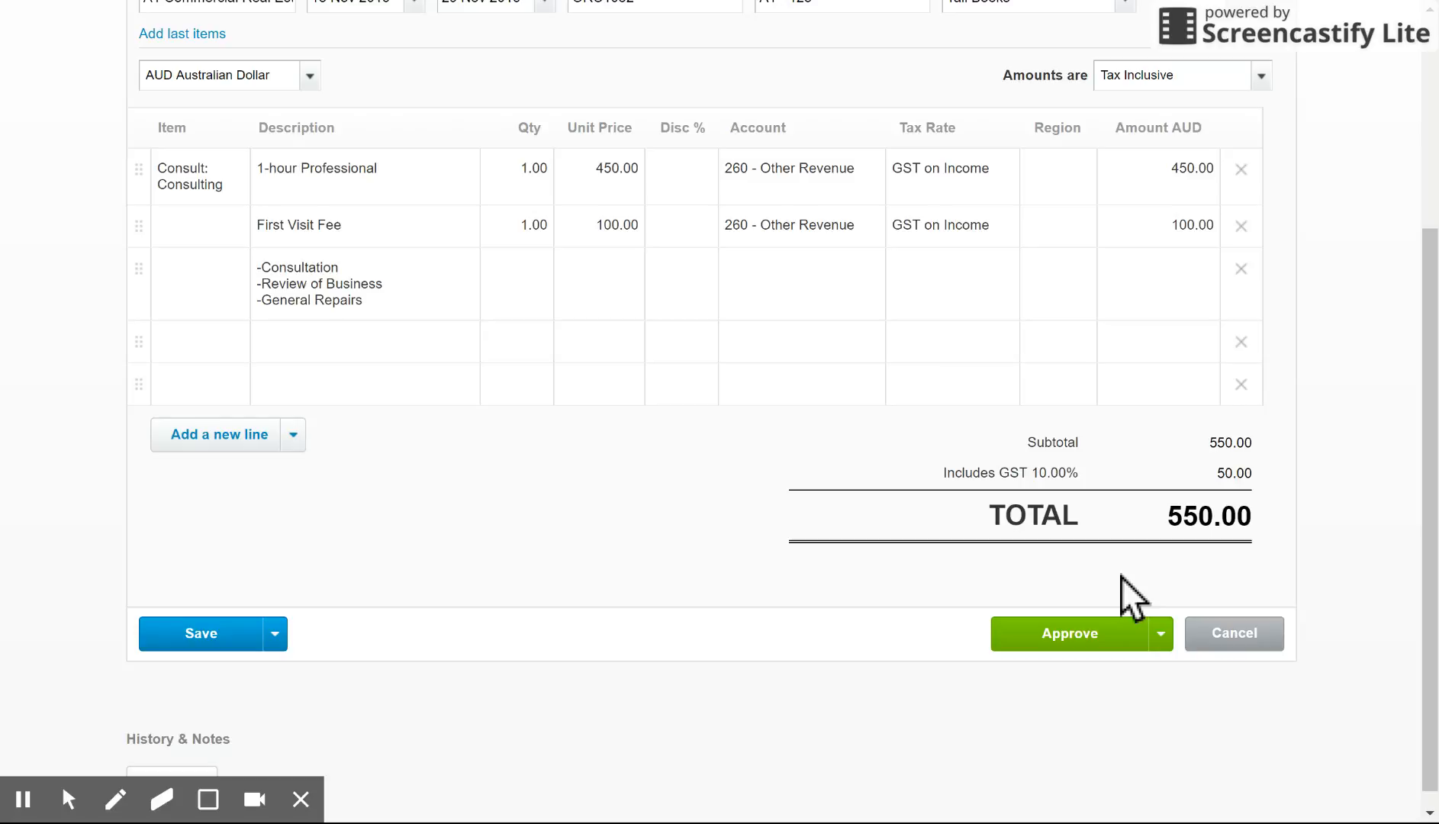
{"action": "mouse_move", "coordinate": [902, 626]}
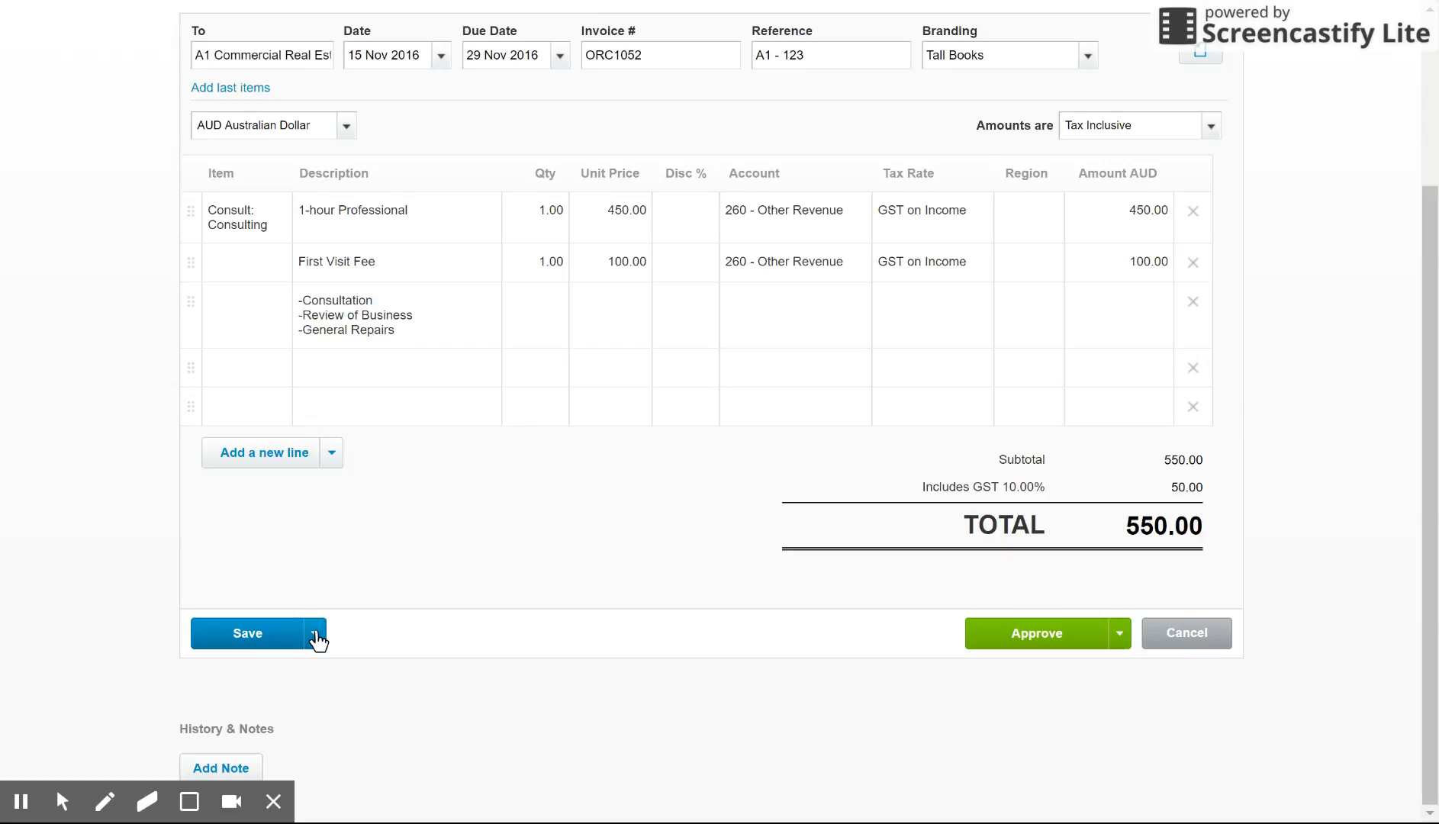
{"action": "mouse_move", "coordinate": [329, 702]}
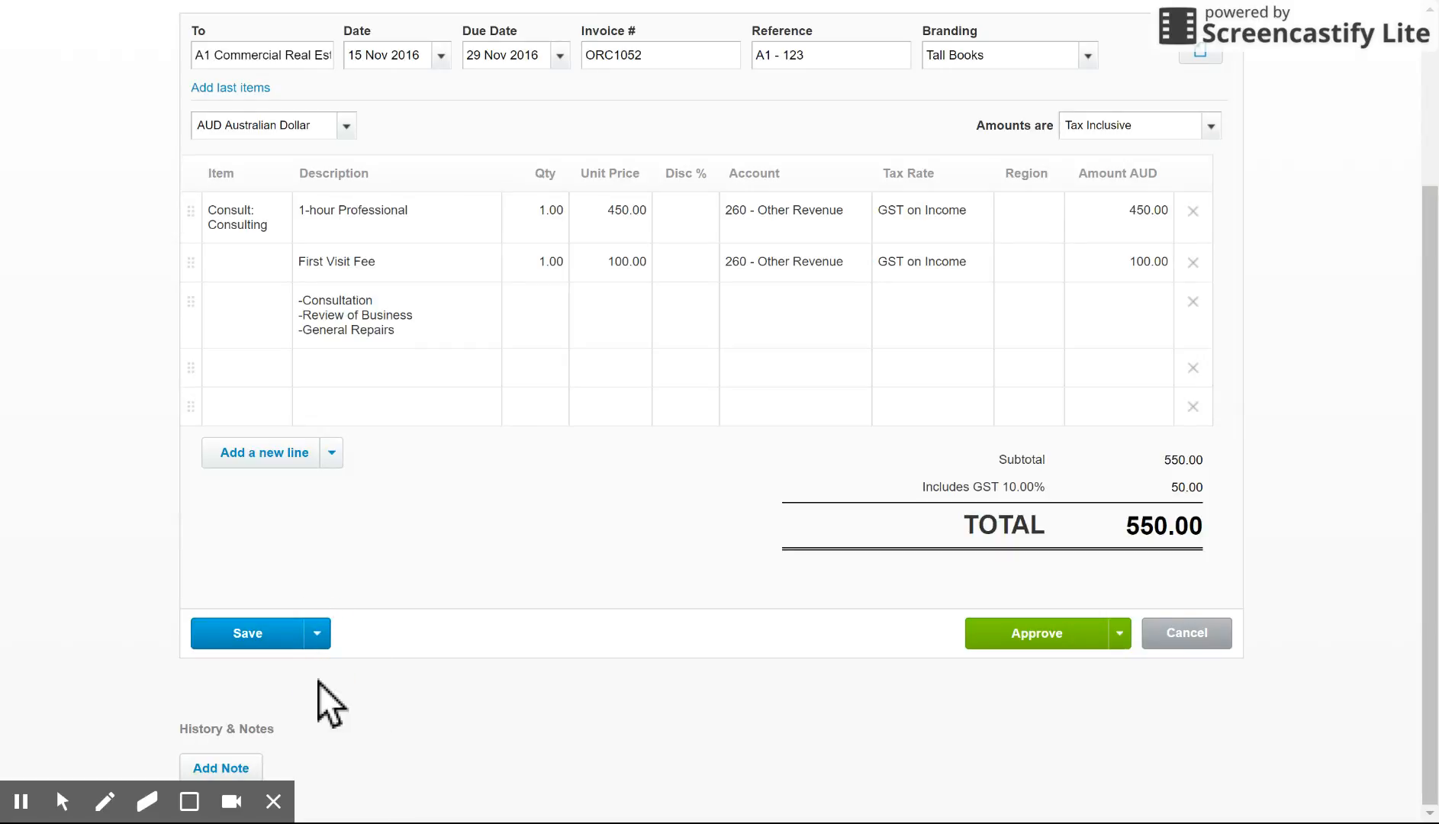
{"action": "left_click", "coordinate": [247, 633]}
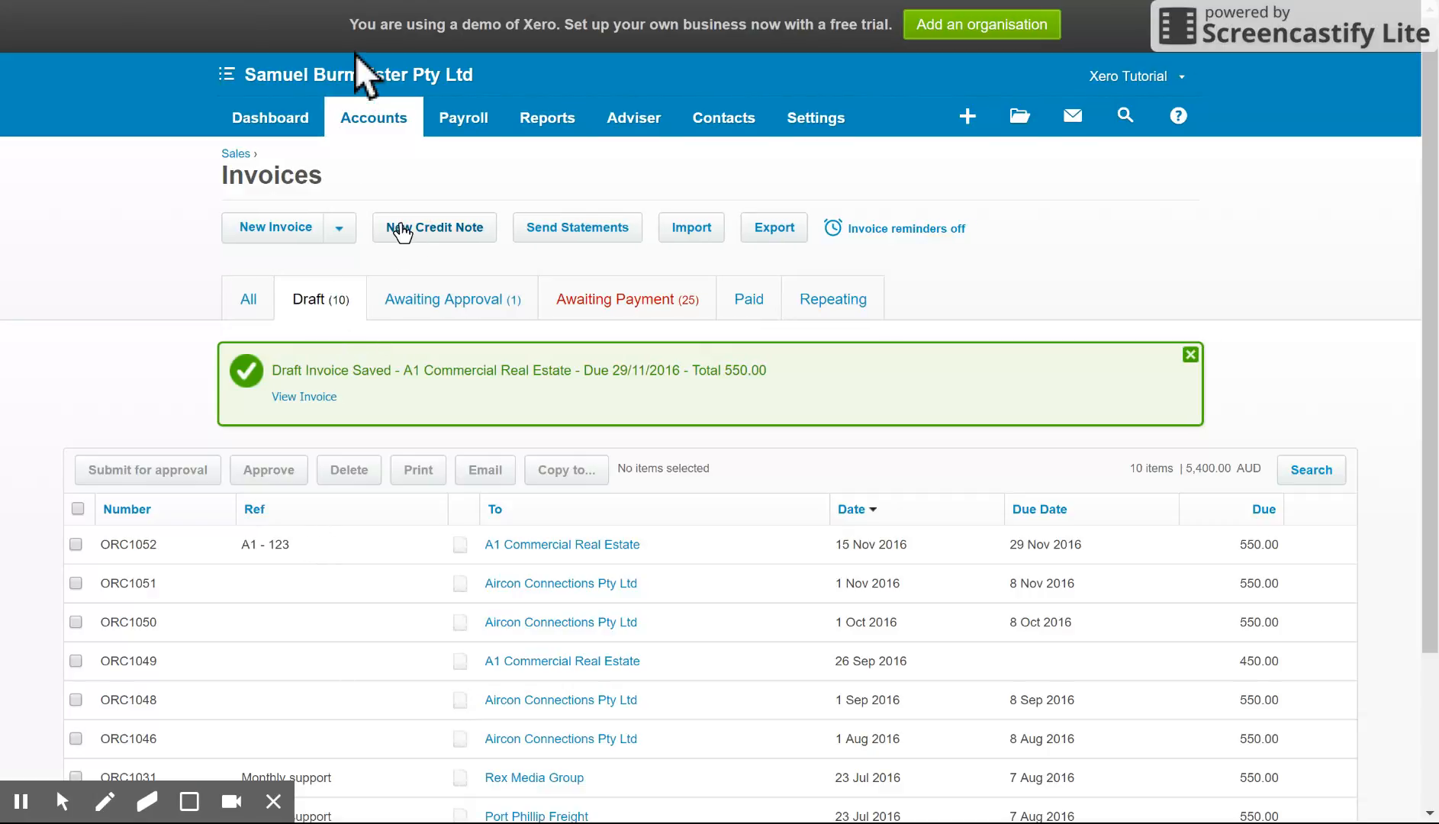
{"action": "mouse_move", "coordinate": [385, 137]}
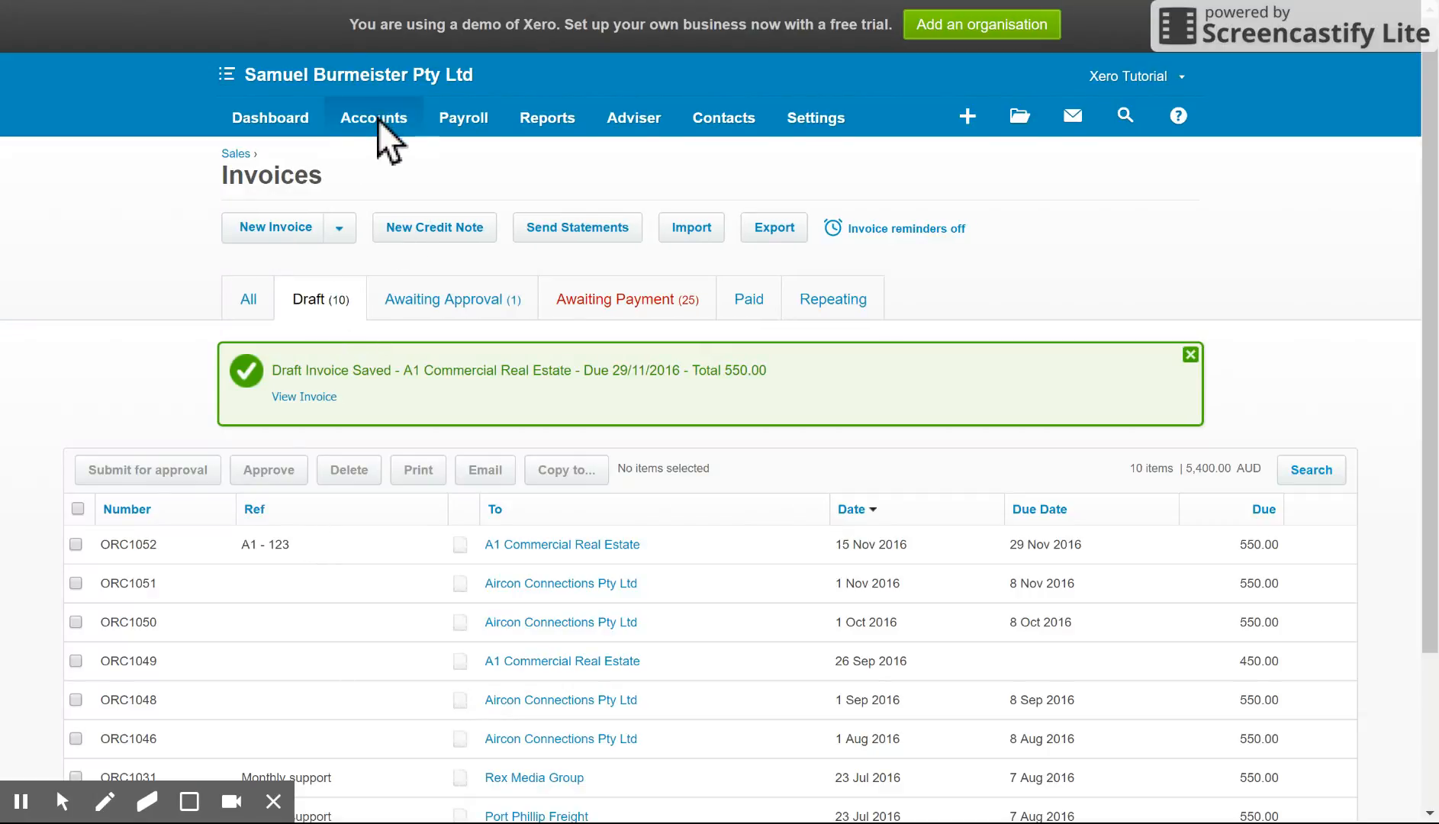
Return through the Accounts menu to the Draft sales invoices list.
{"action": "left_click", "coordinate": [373, 118]}
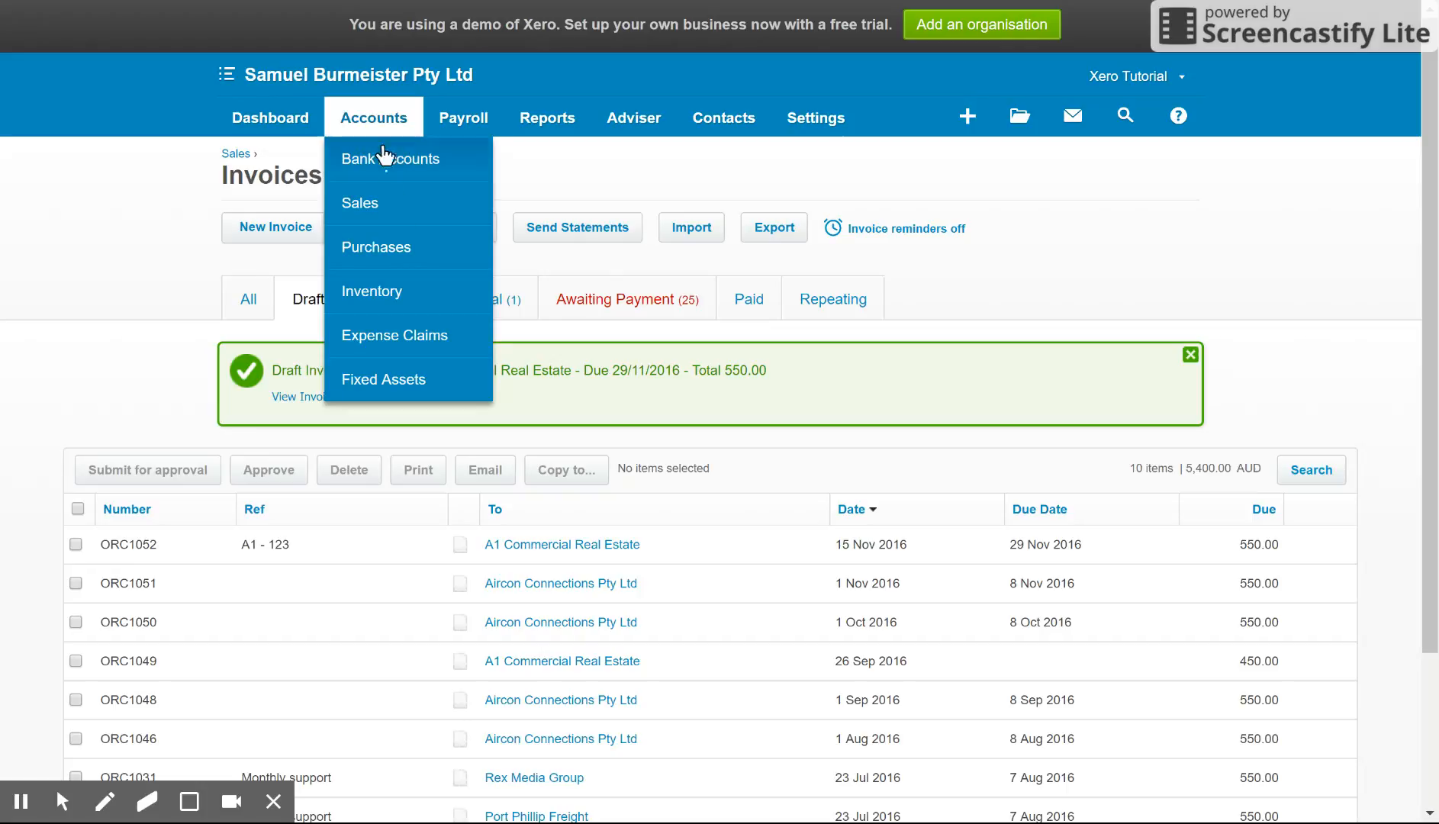
{"action": "left_click", "coordinate": [359, 203]}
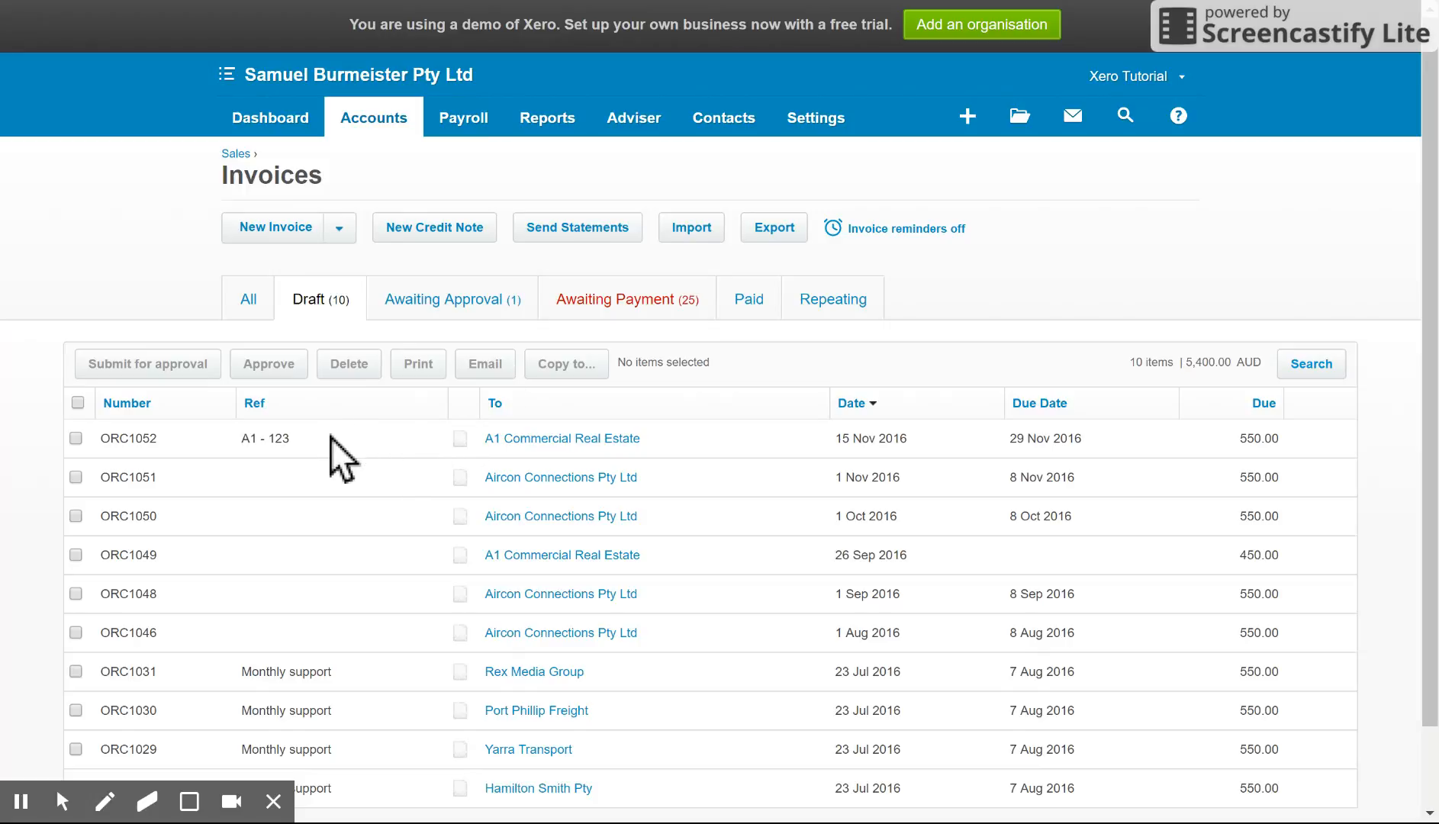
{"action": "mouse_move", "coordinate": [292, 463]}
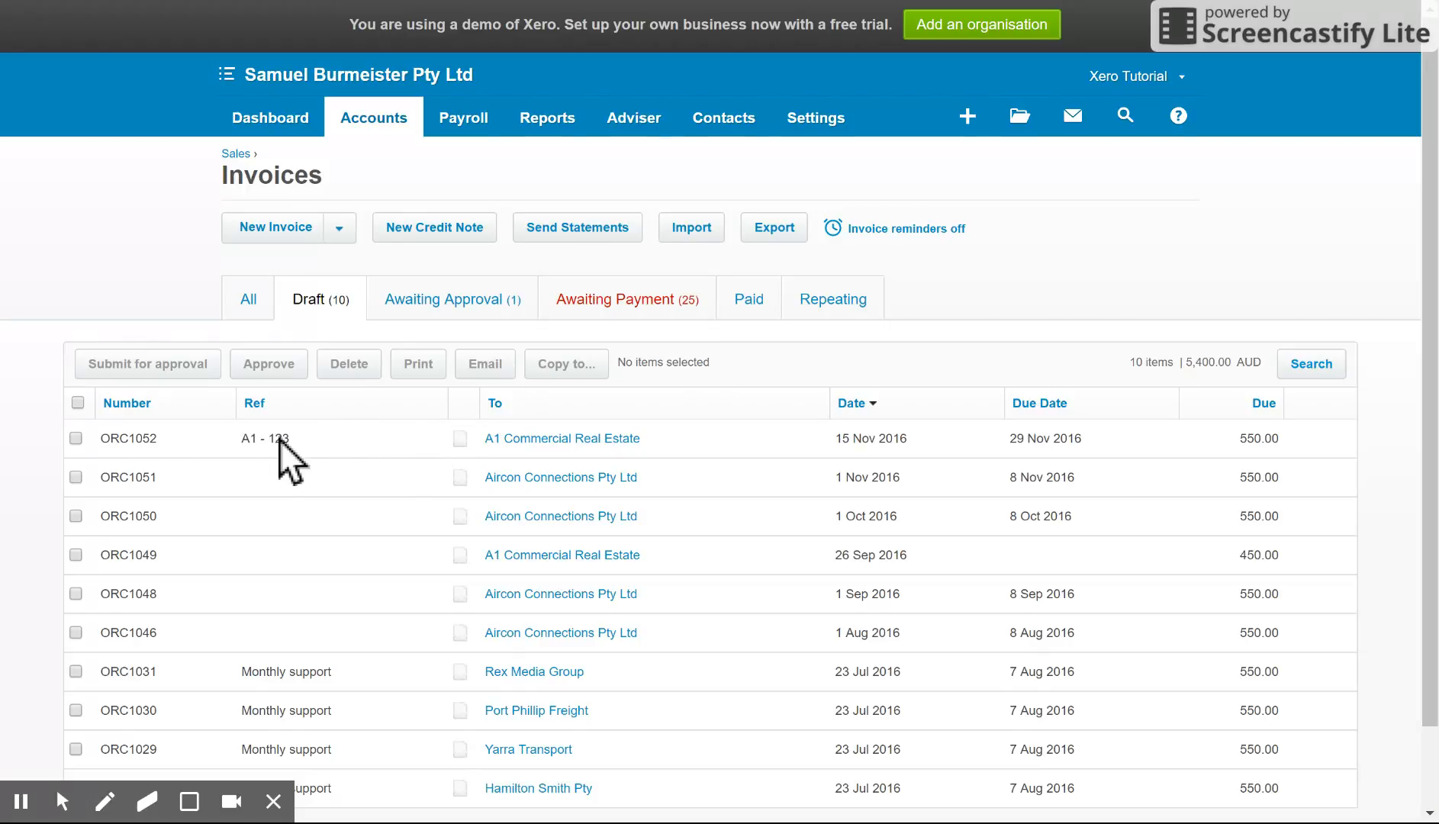
{"action": "mouse_move", "coordinate": [286, 468]}
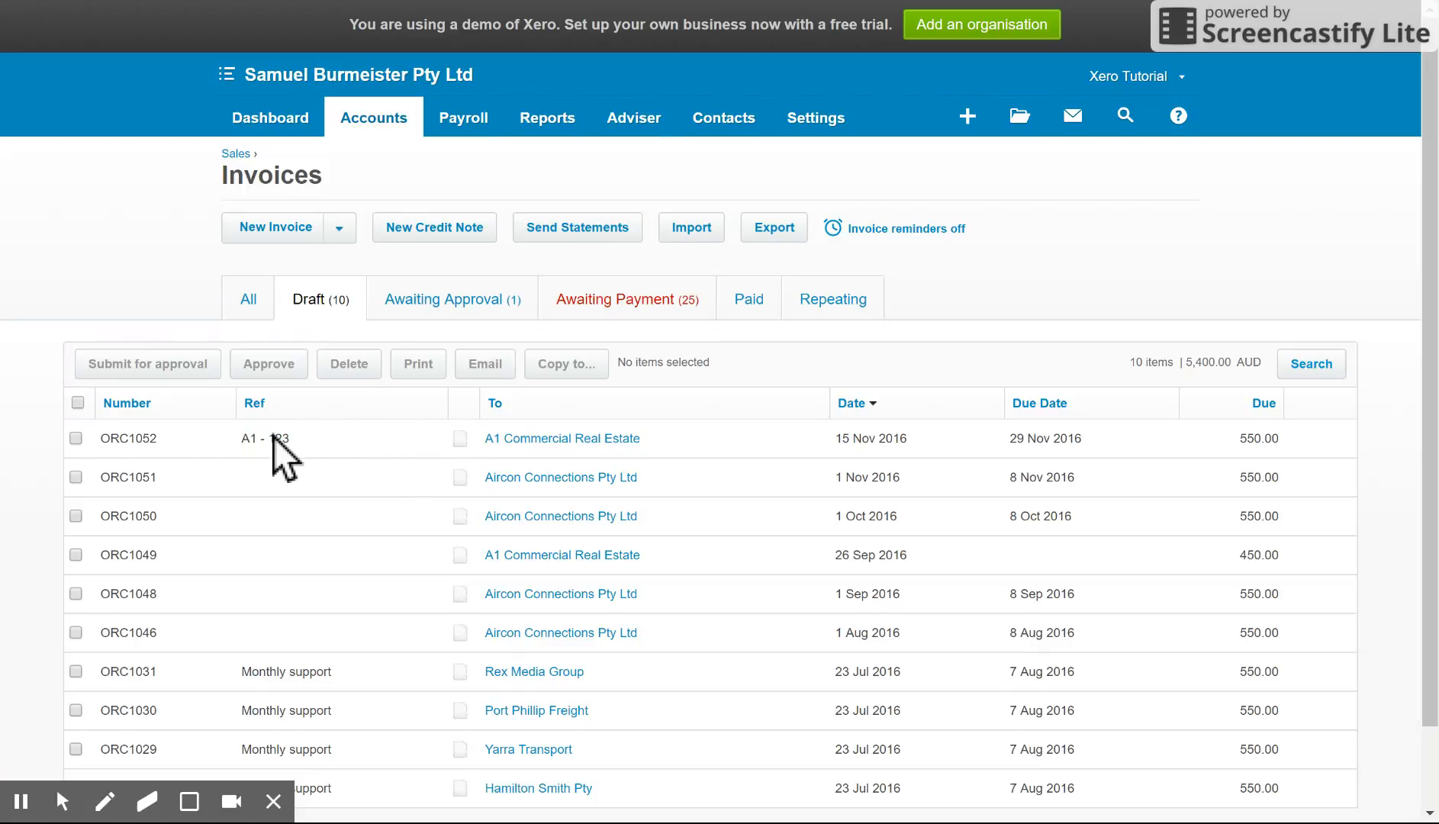
Open draft ORC1052, raise the First Visit Fee to 150.00, and approve at 600.00.
{"action": "left_click", "coordinate": [127, 438]}
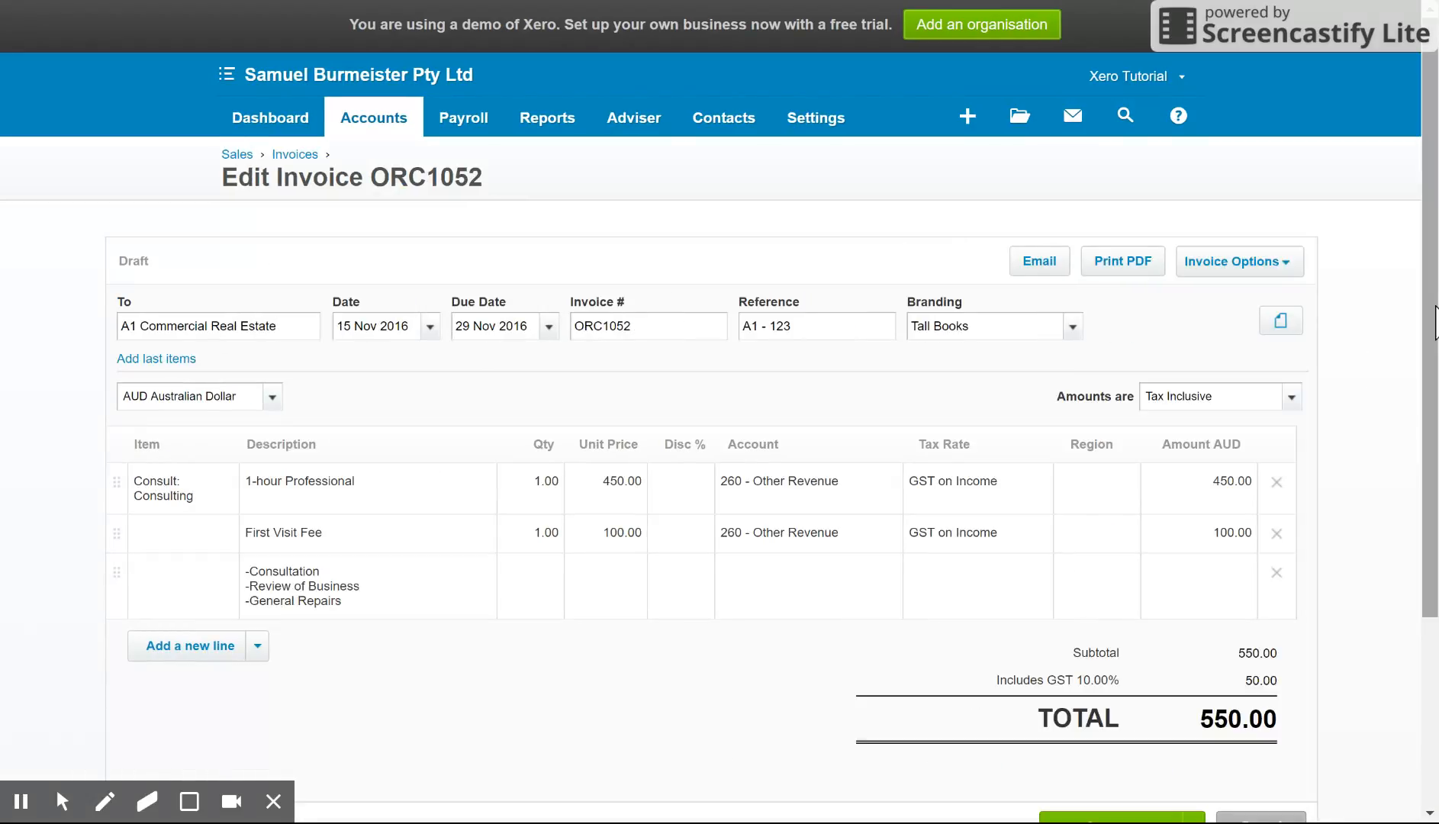
{"action": "scroll", "scroll_direction": "down", "scroll_amount": 3}
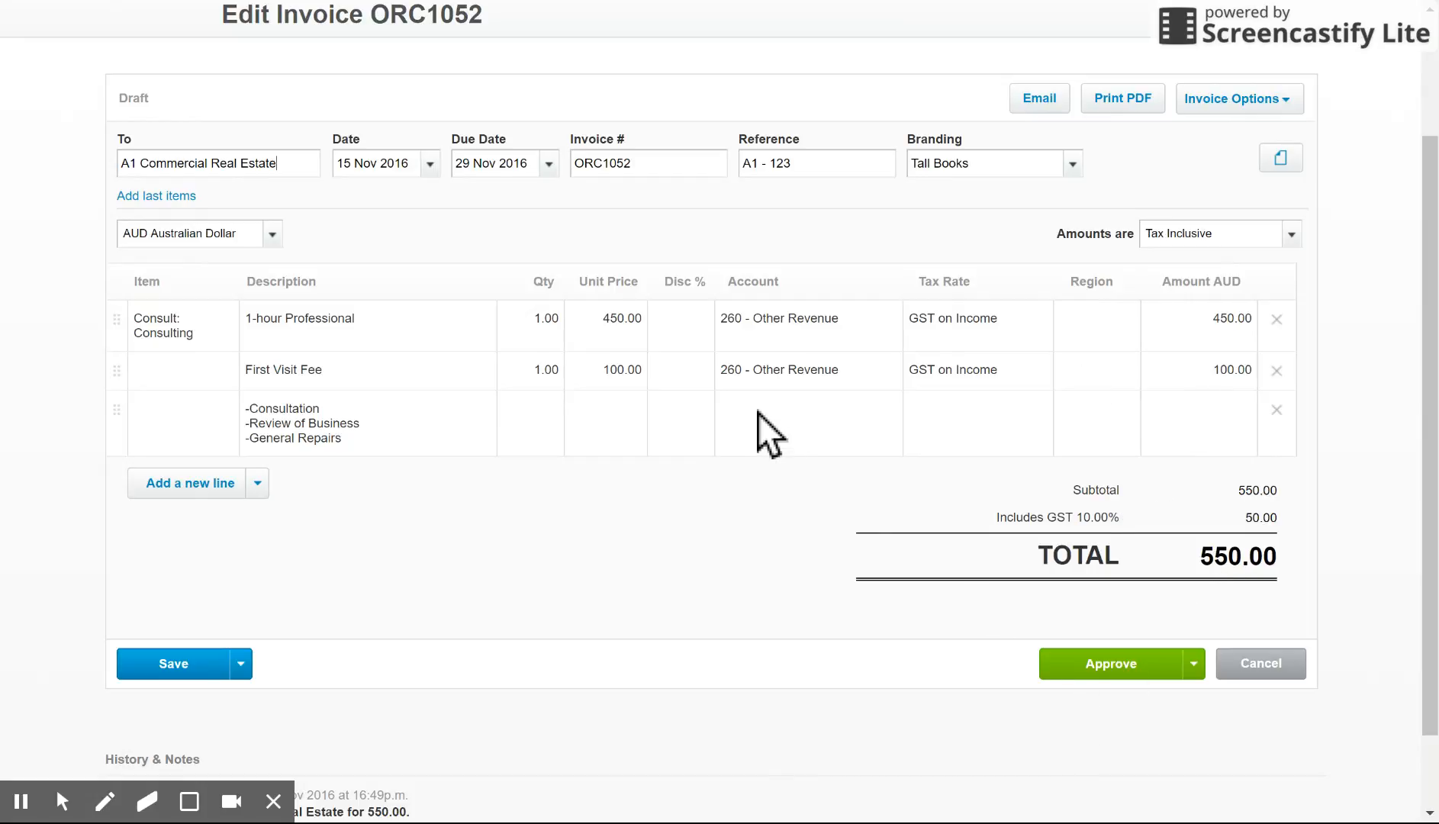
{"action": "left_click", "coordinate": [606, 370]}
{"action": "type", "text": "150"}
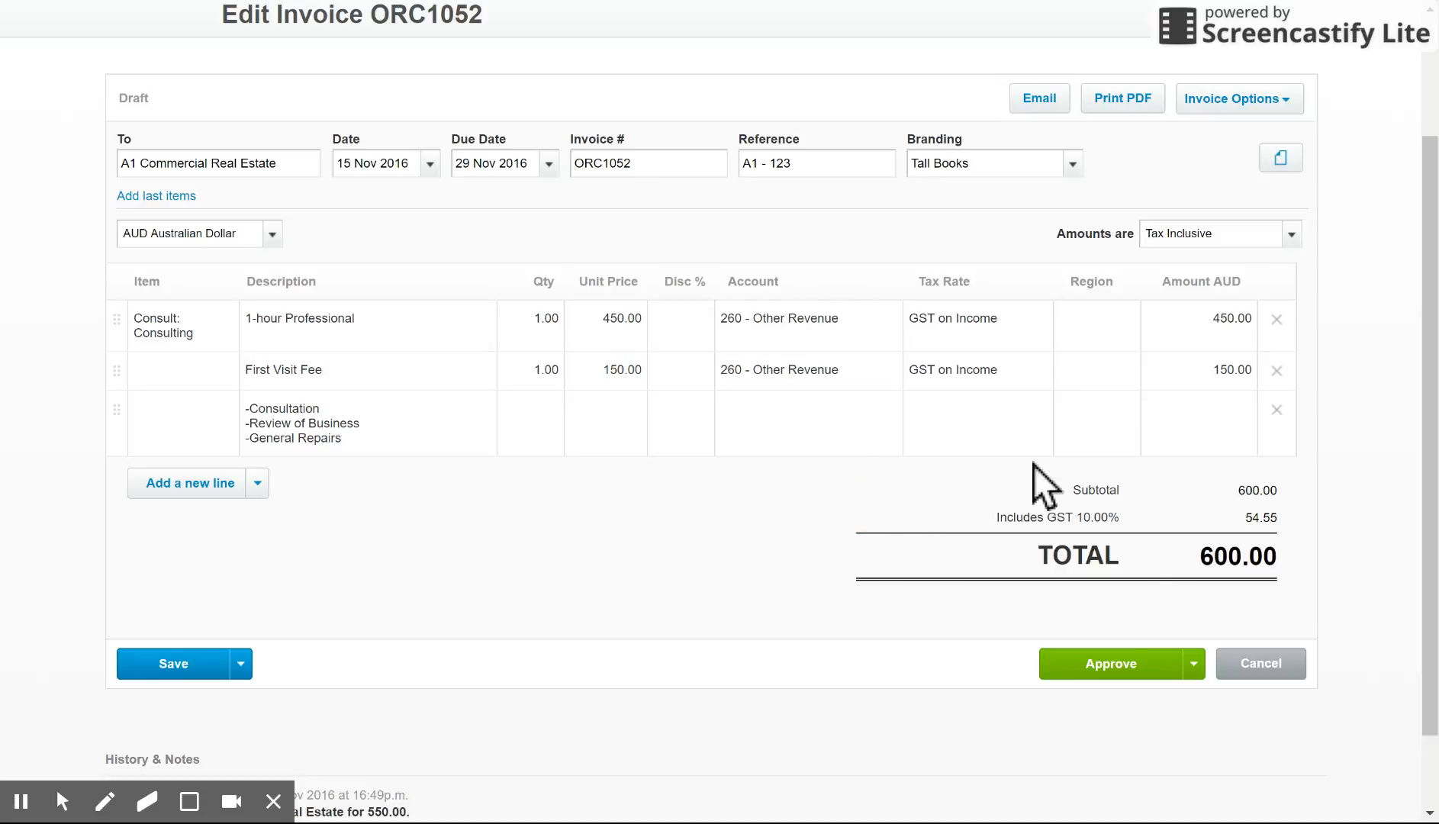
{"action": "left_click", "coordinate": [1110, 662]}
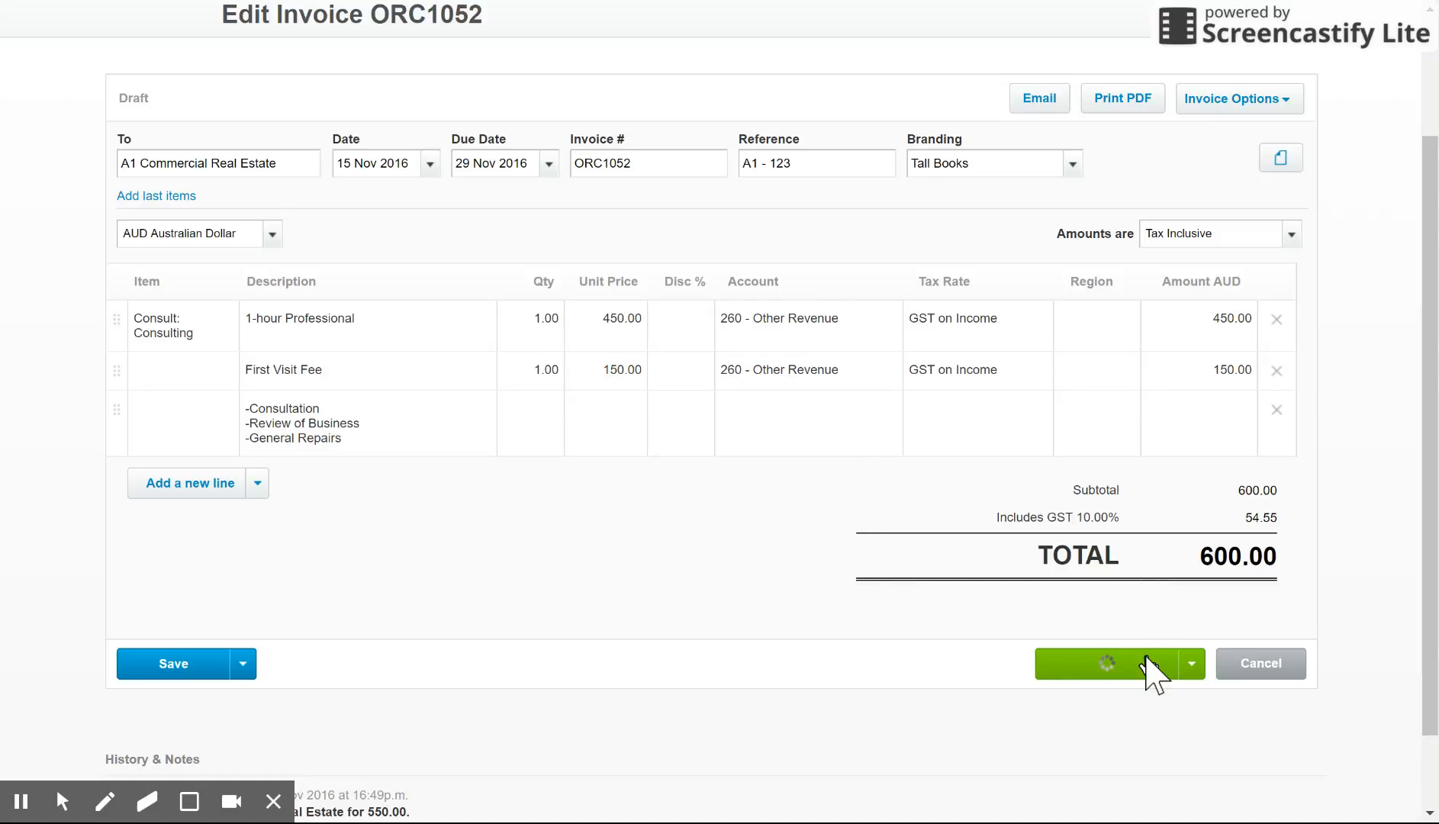
{"action": "left_click", "coordinate": [1106, 664]}
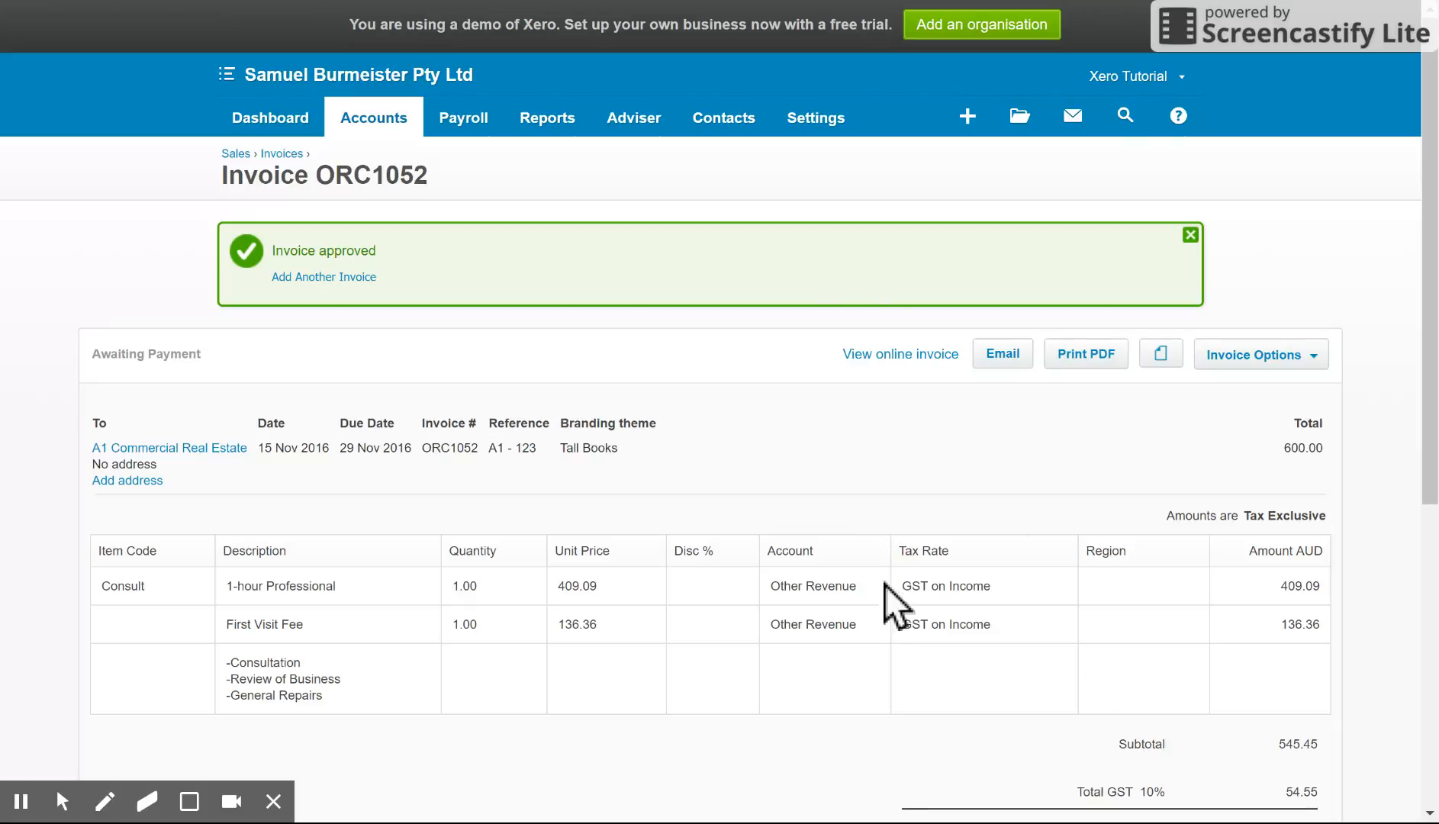
{"action": "mouse_move", "coordinate": [1134, 395]}
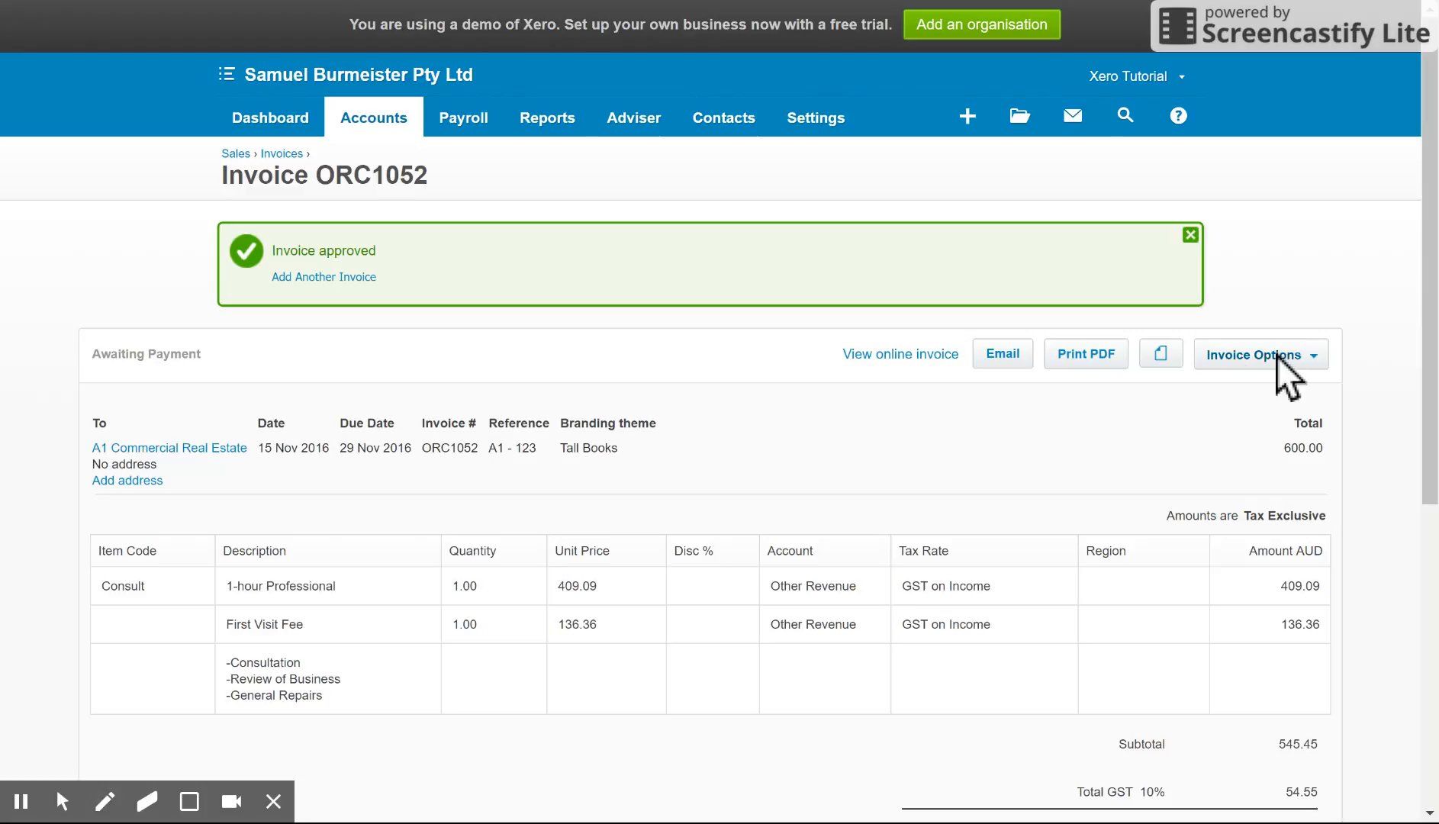
Show the Invoice Options menu for approved invoice ORC1052, with copy, void, repeat and edit.
{"action": "left_click", "coordinate": [1259, 355]}
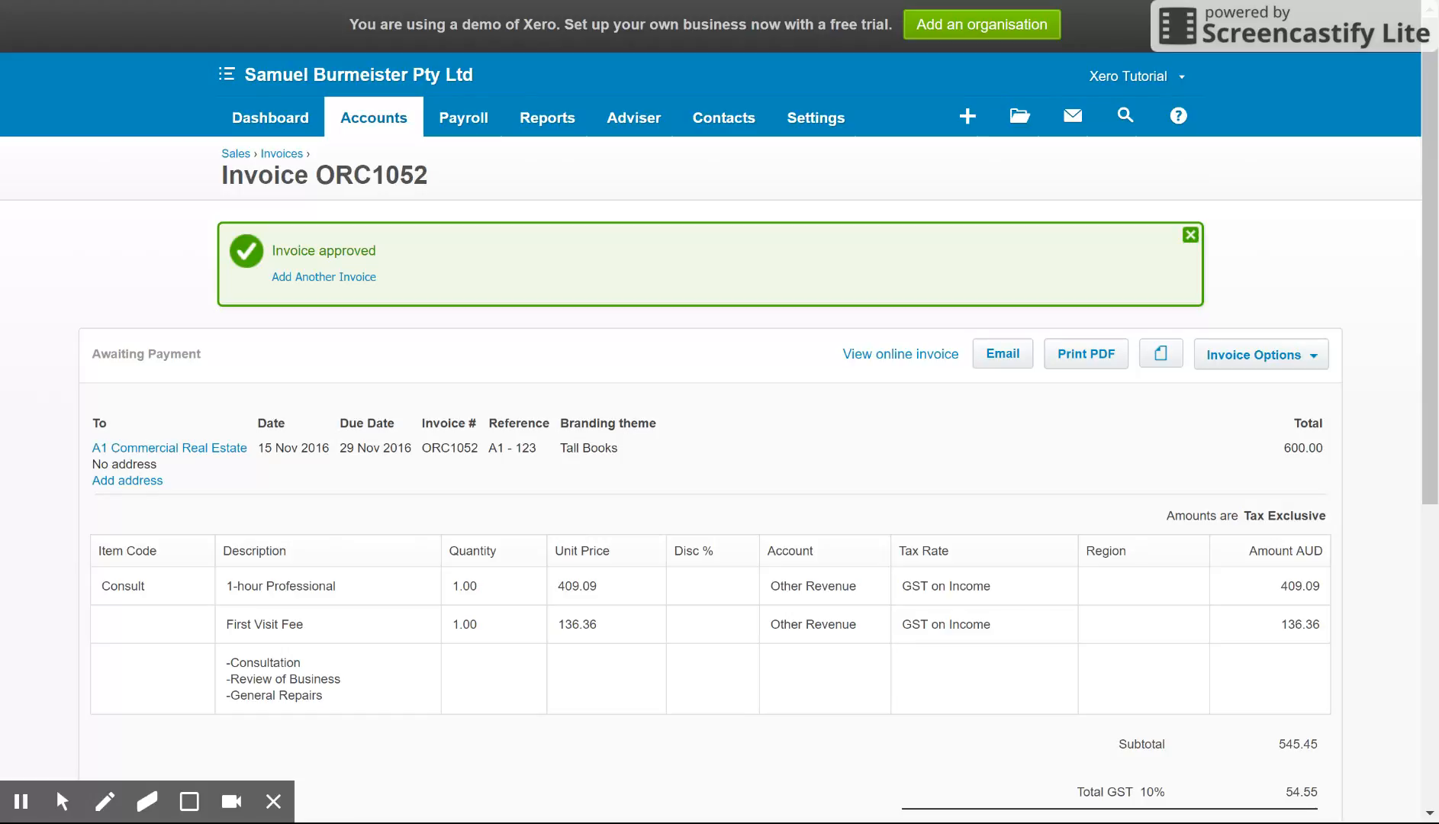
{"action": "scroll", "scroll_direction": "down", "scroll_amount": 3}
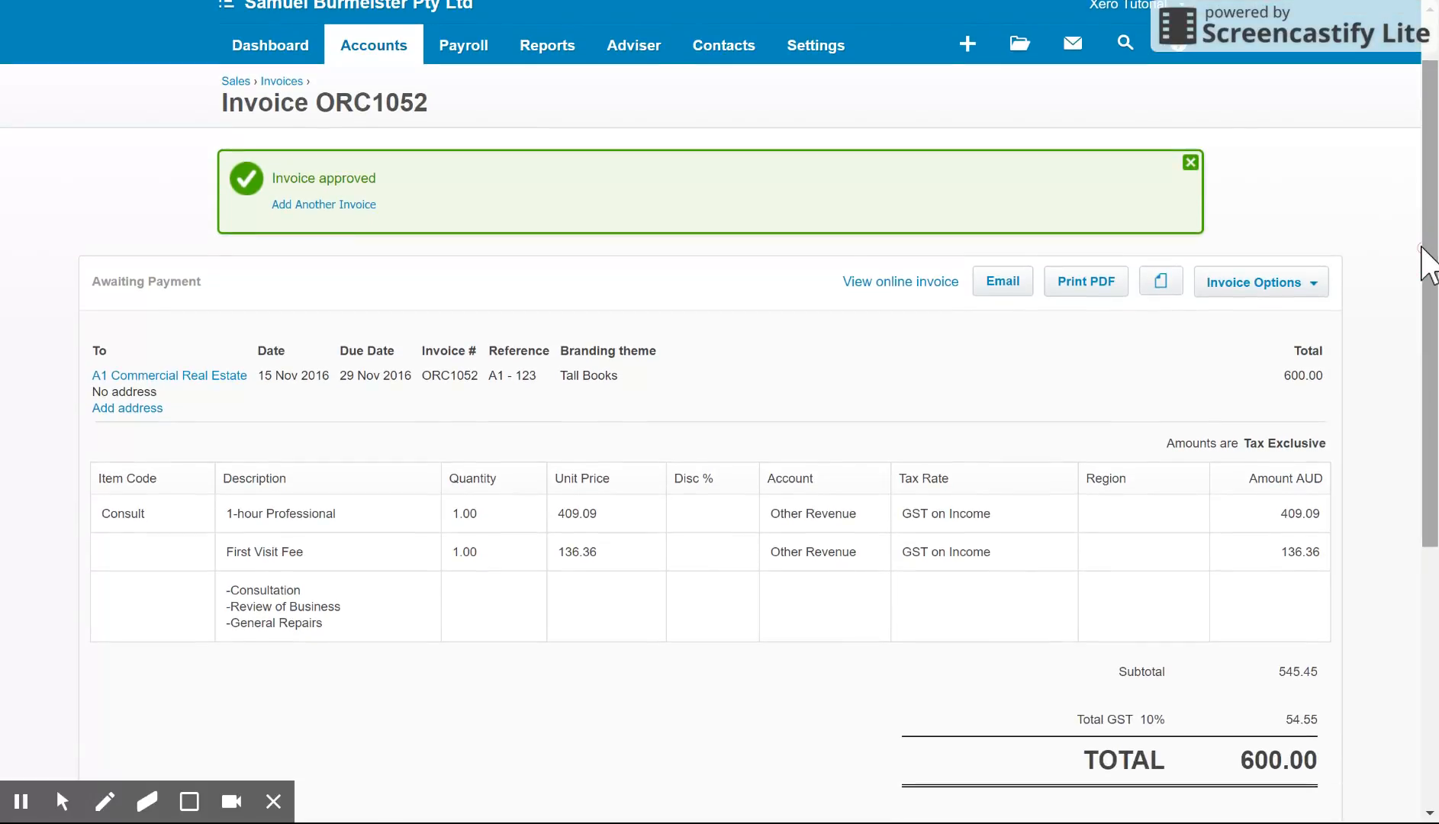
{"action": "left_click", "coordinate": [1259, 281]}
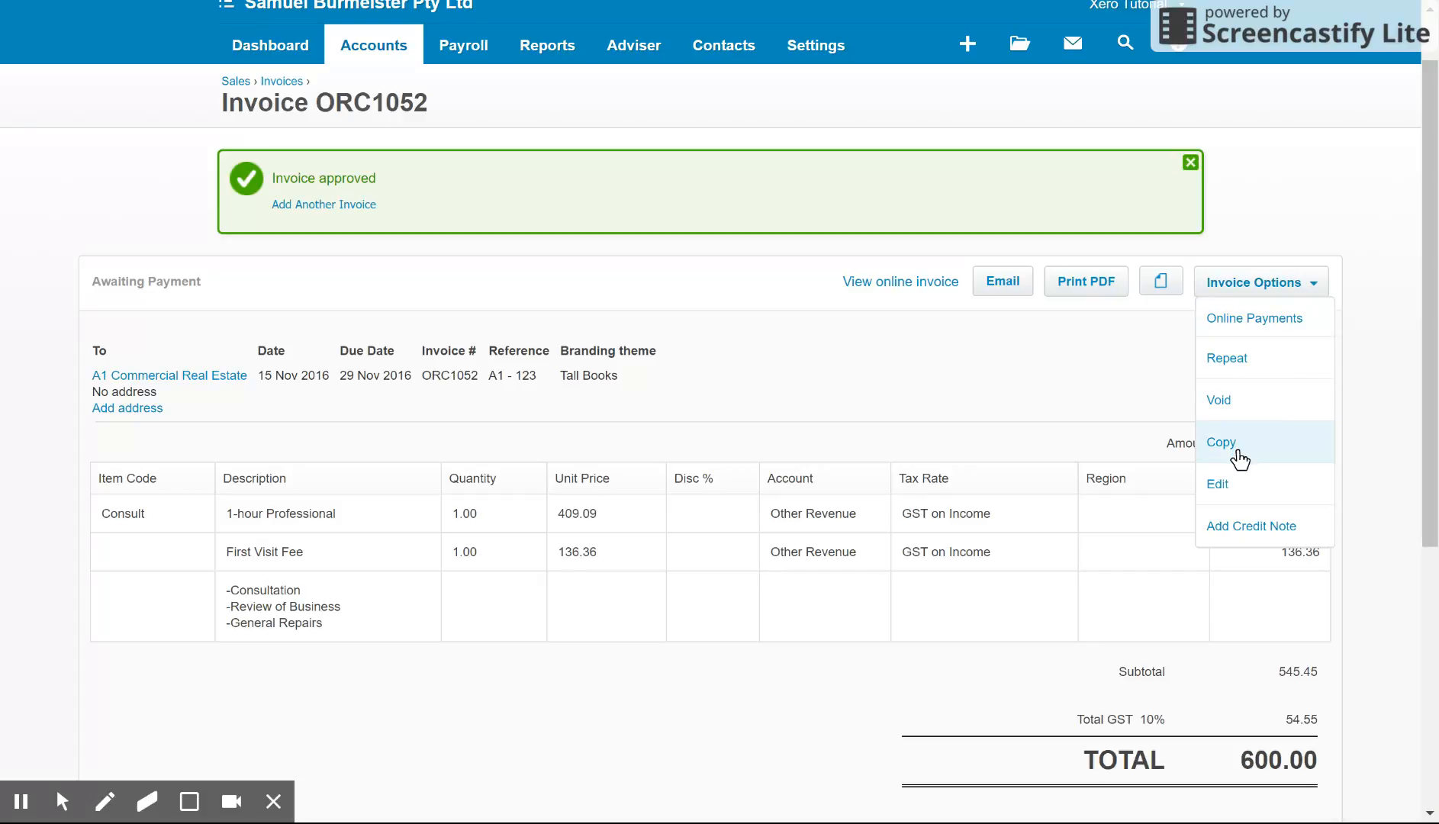
Copy ORC1052 into new invoice ORC1053 with the same customer, lines and 600.00 total.
{"action": "left_click", "coordinate": [1221, 442]}
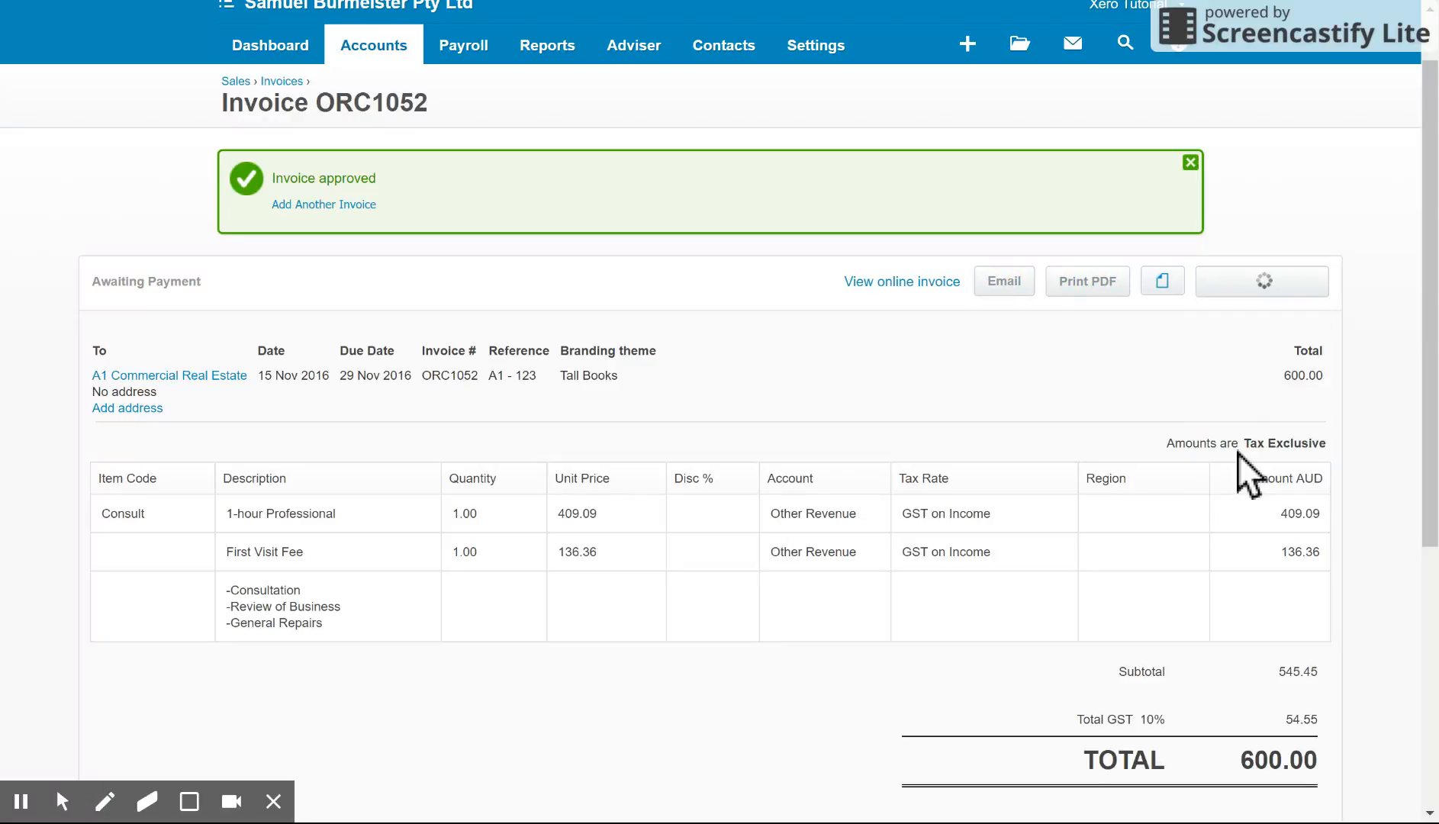
{"action": "left_click", "coordinate": [323, 204]}
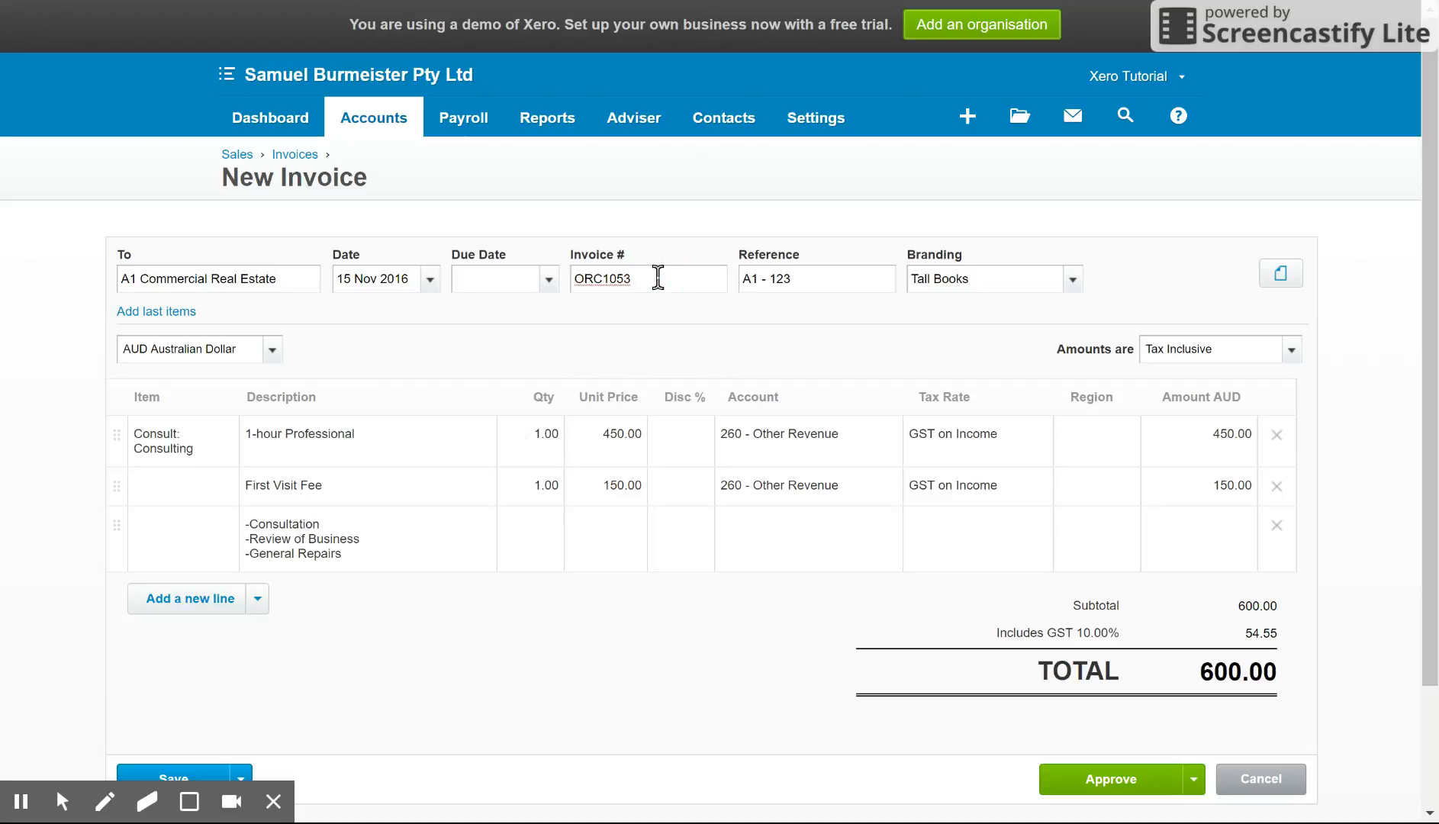
Renumber the copied invoice to 'Second Invoice 123'.
{"action": "double_click", "coordinate": [602, 278]}
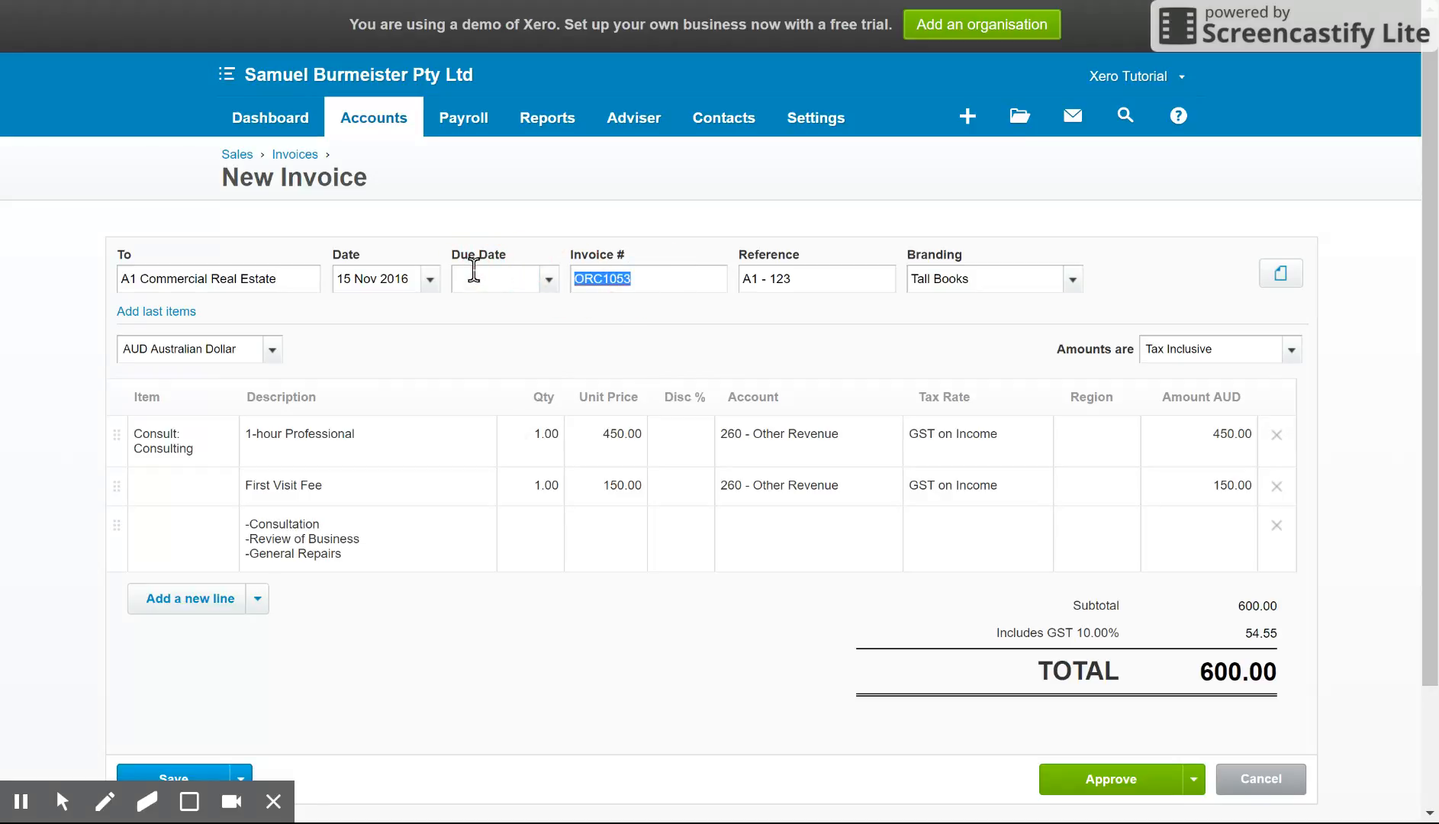
{"action": "type", "text": "Second"}
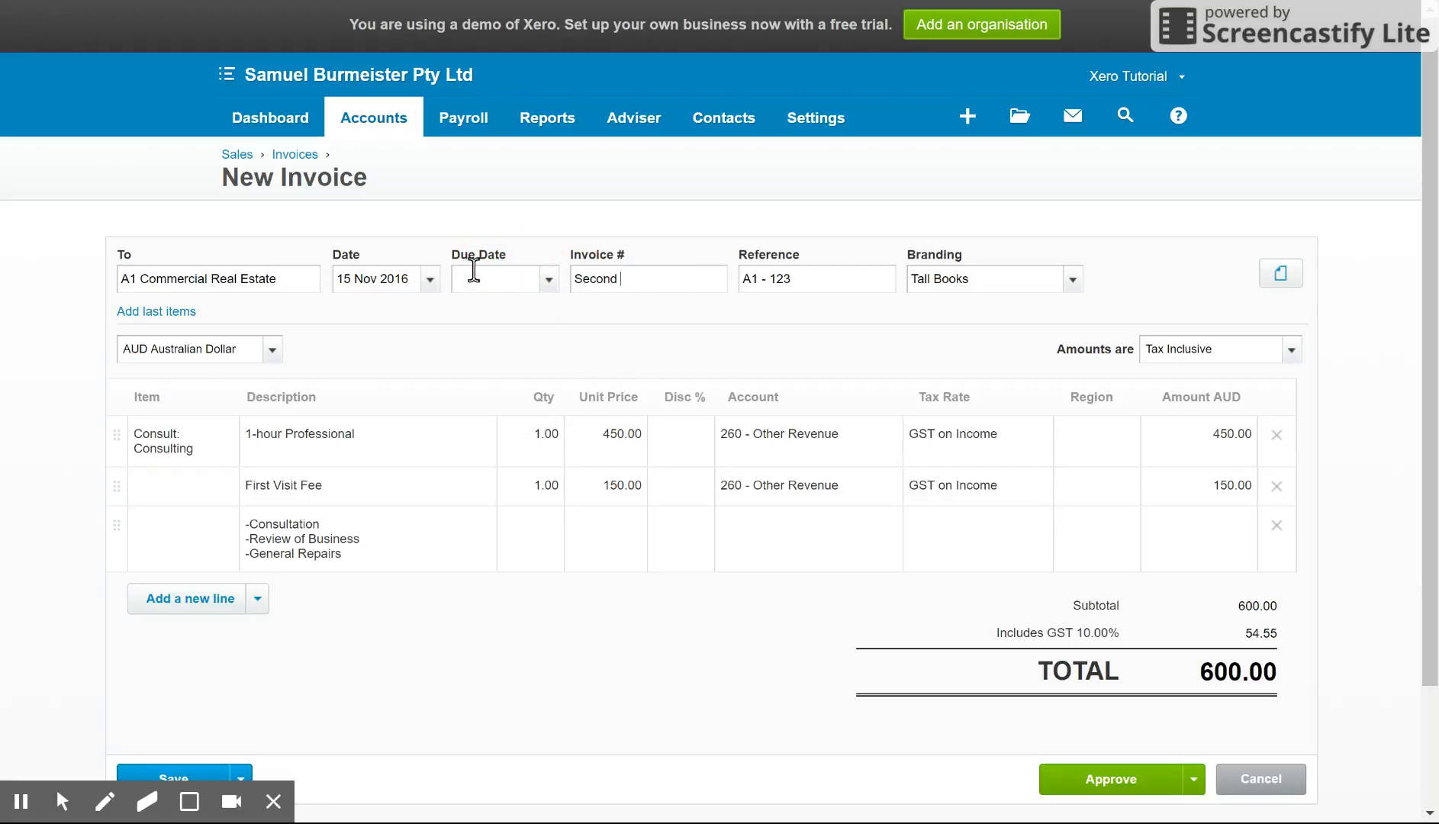
{"action": "type", "text": "Invoice"}
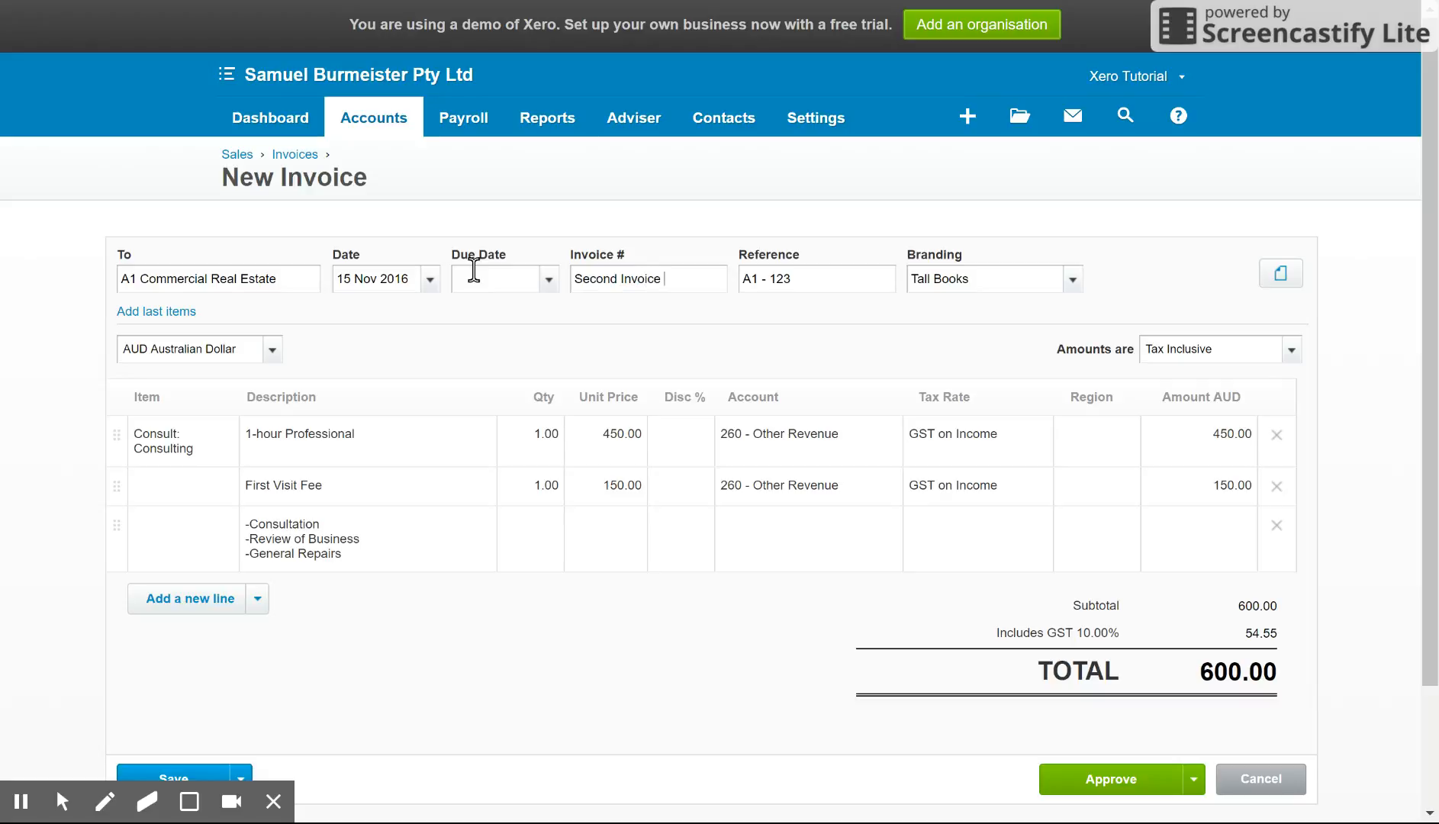
{"action": "type", "text": "123"}
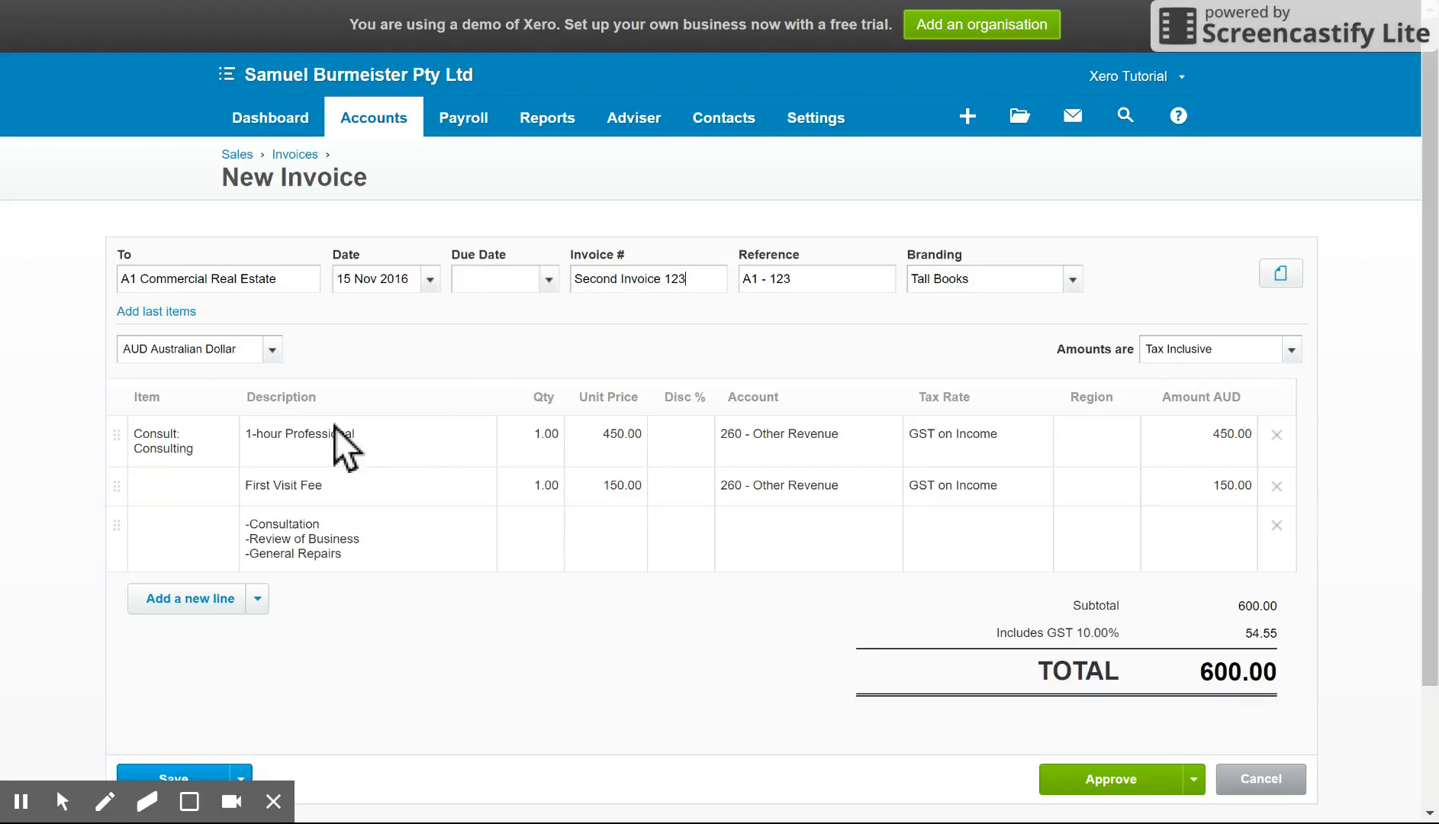
Delete the 1-hour Professional line and make the remaining line 'Second Visit Fee' at 200.
{"action": "left_click", "coordinate": [321, 434]}
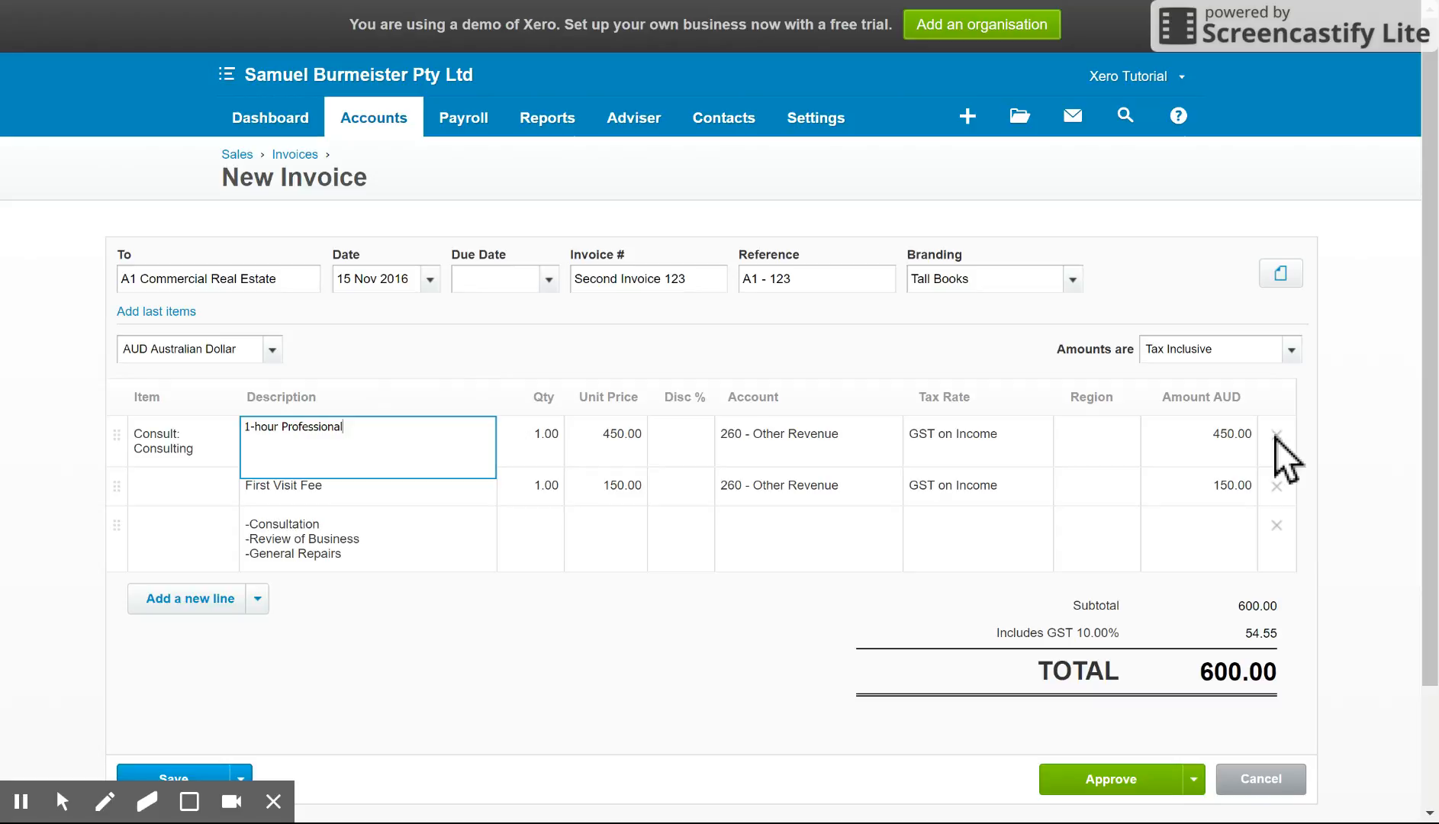
{"action": "left_click", "coordinate": [1275, 434]}
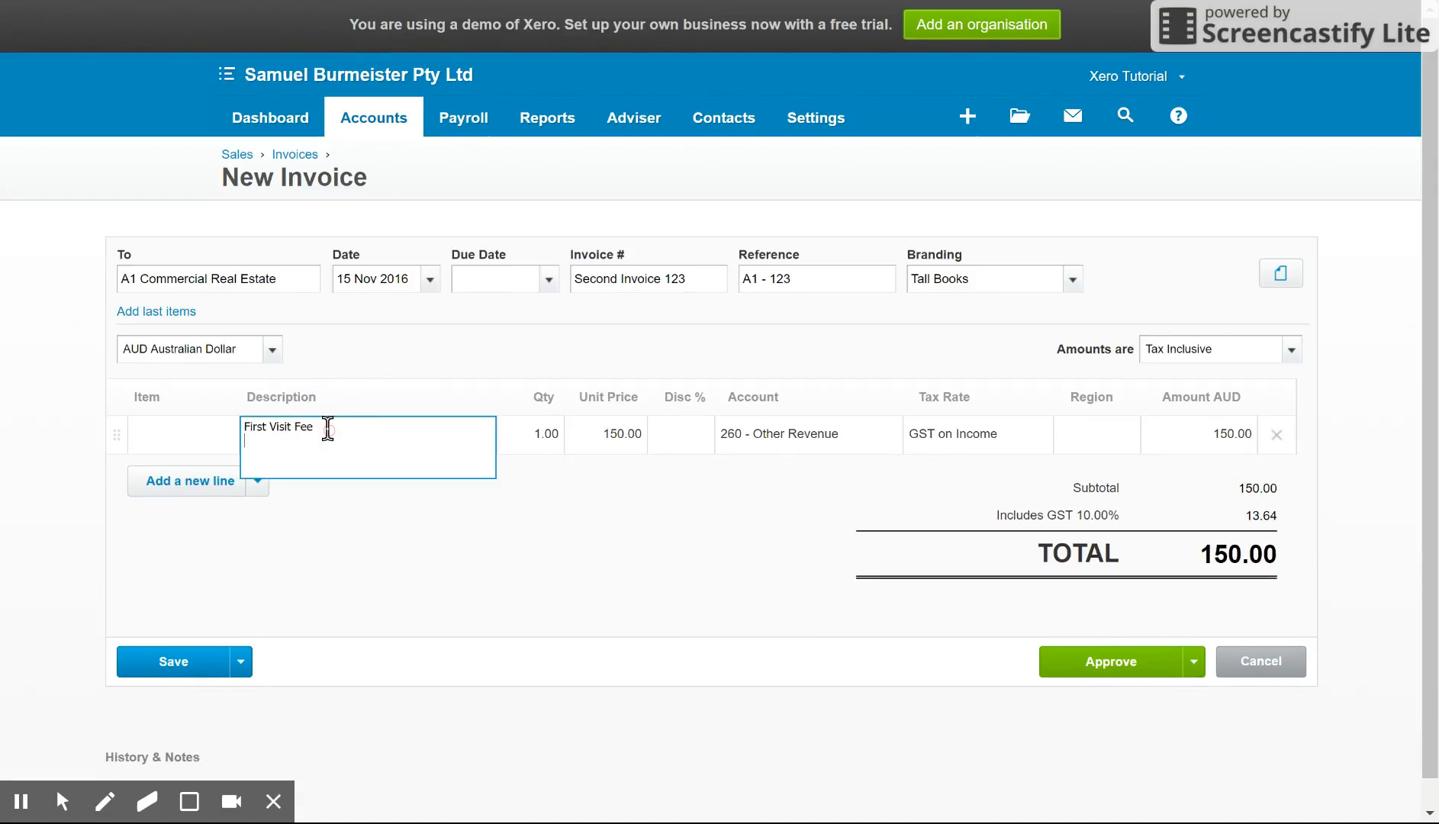
{"action": "type", "text": "Second"}
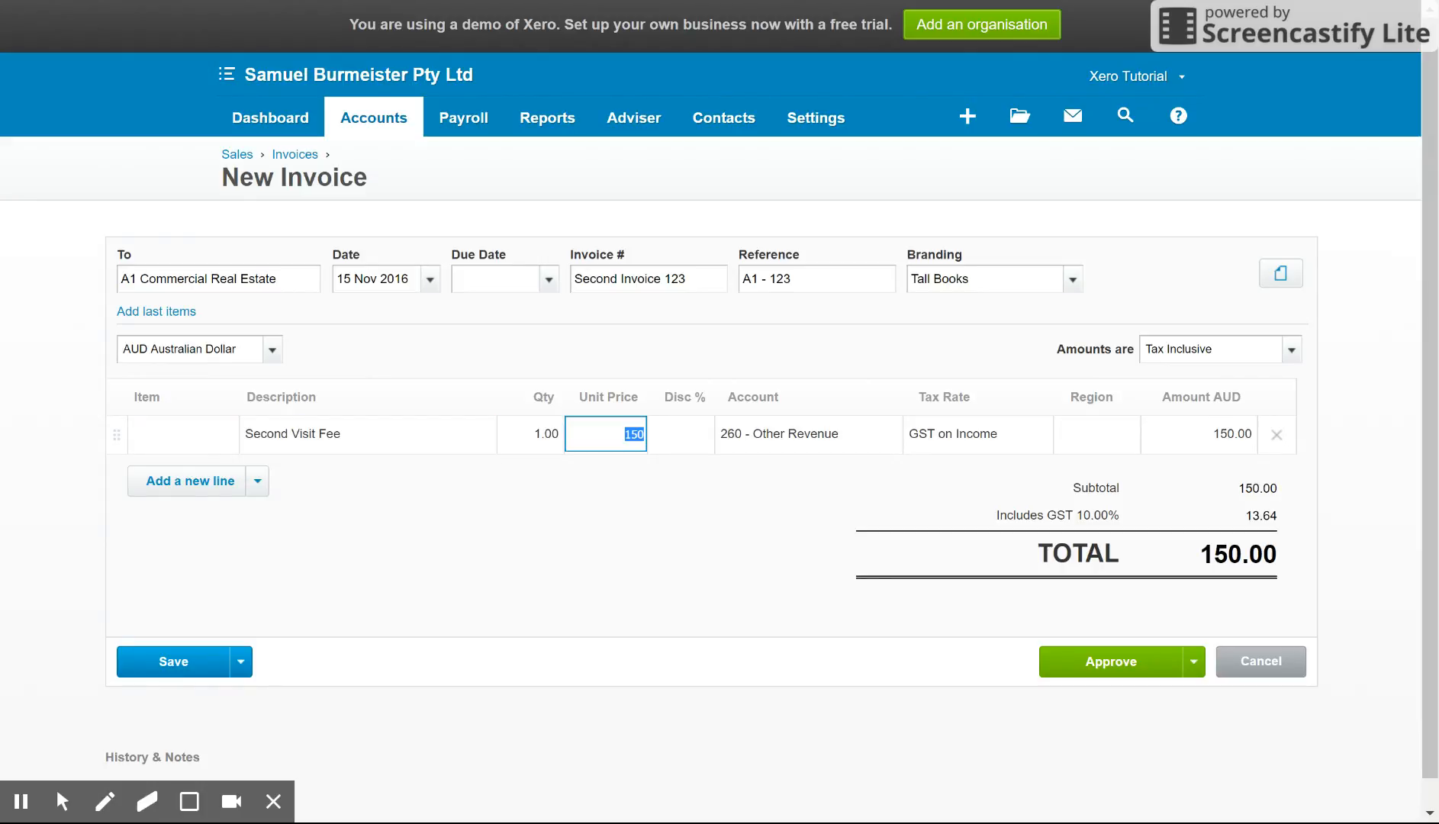
{"action": "type", "text": "200.00"}
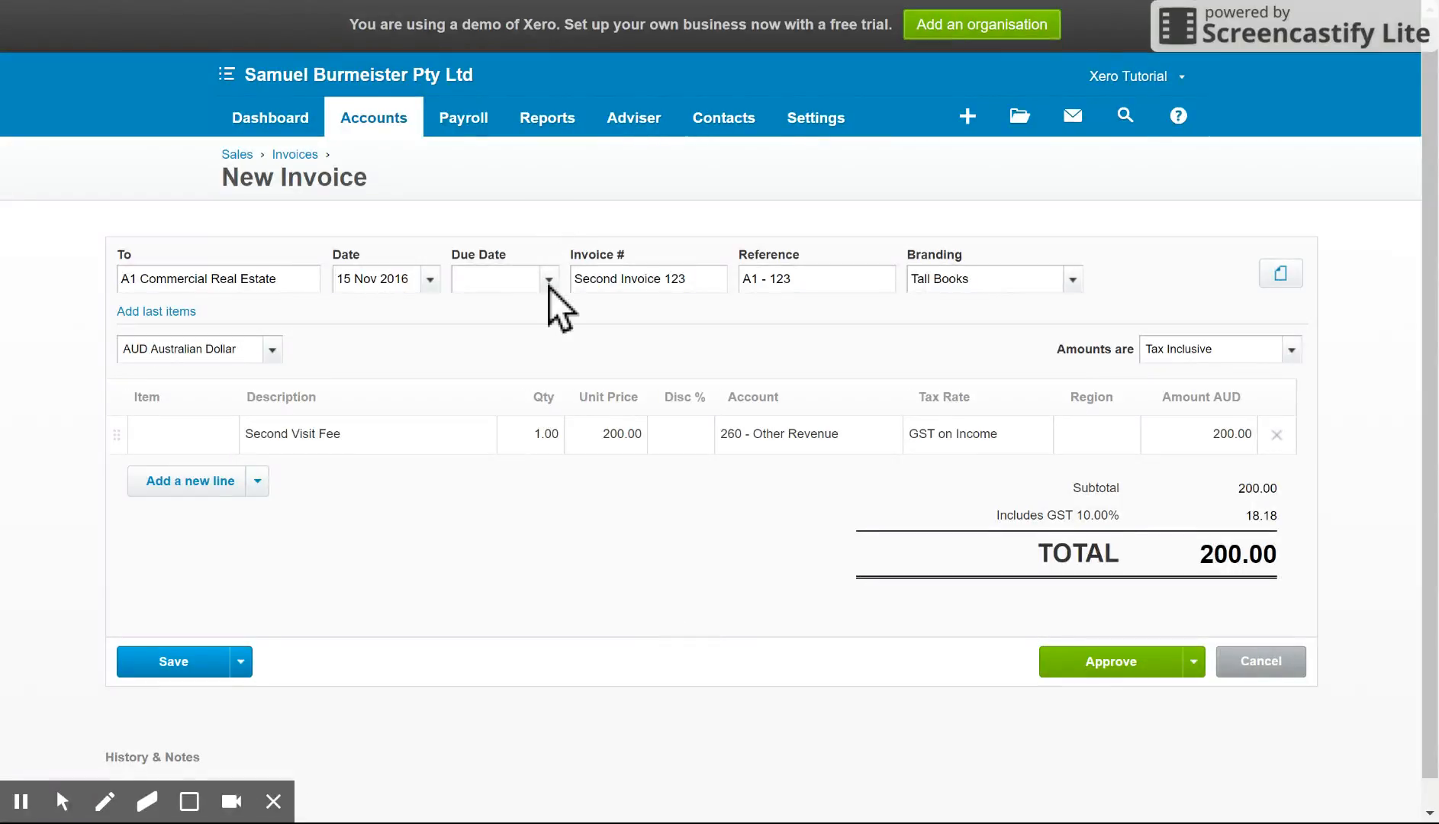
Set the Second Invoice 123 due date to 29 November 2016.
{"action": "left_click", "coordinate": [549, 279]}
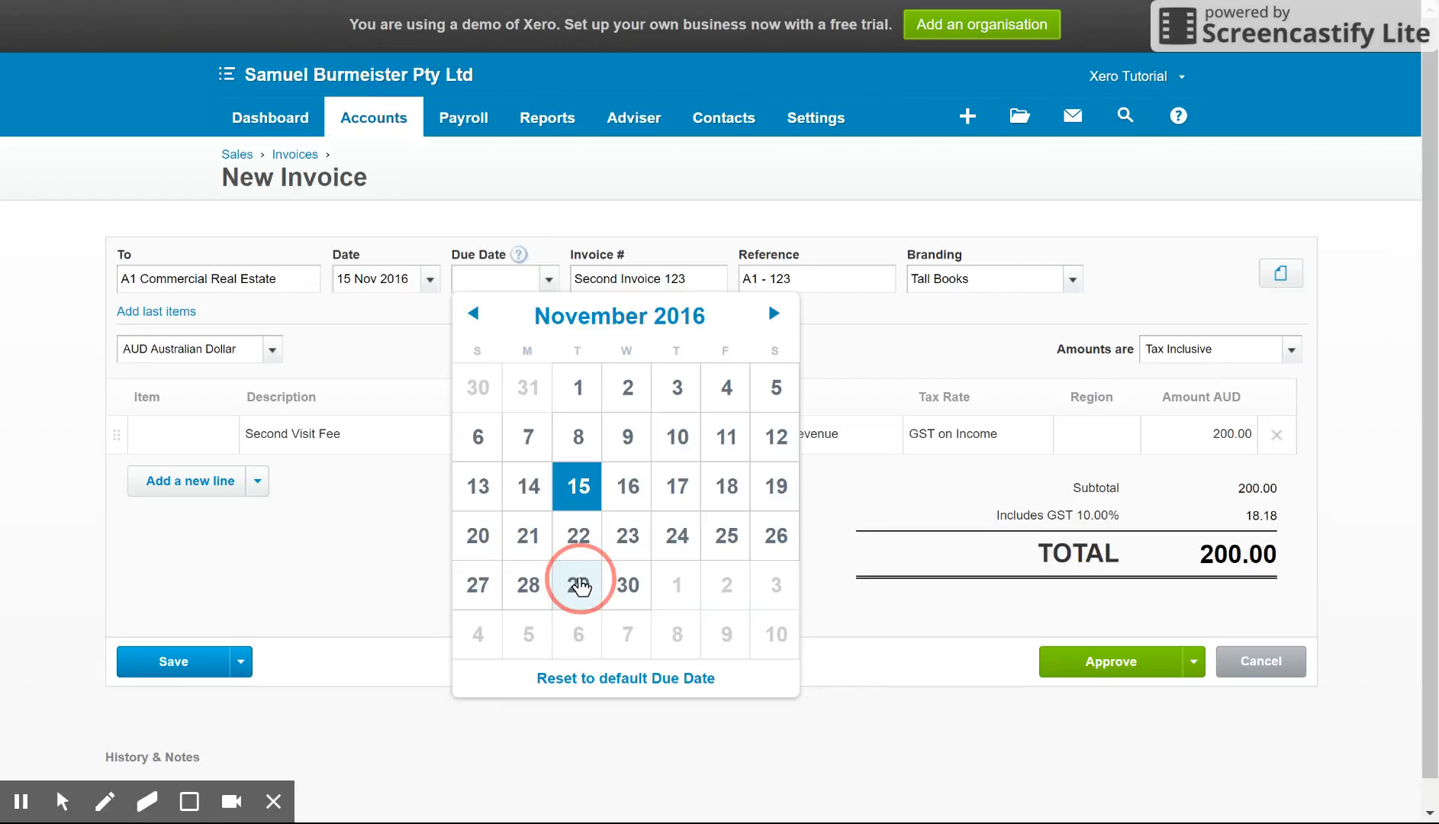
{"action": "left_click", "coordinate": [578, 584]}
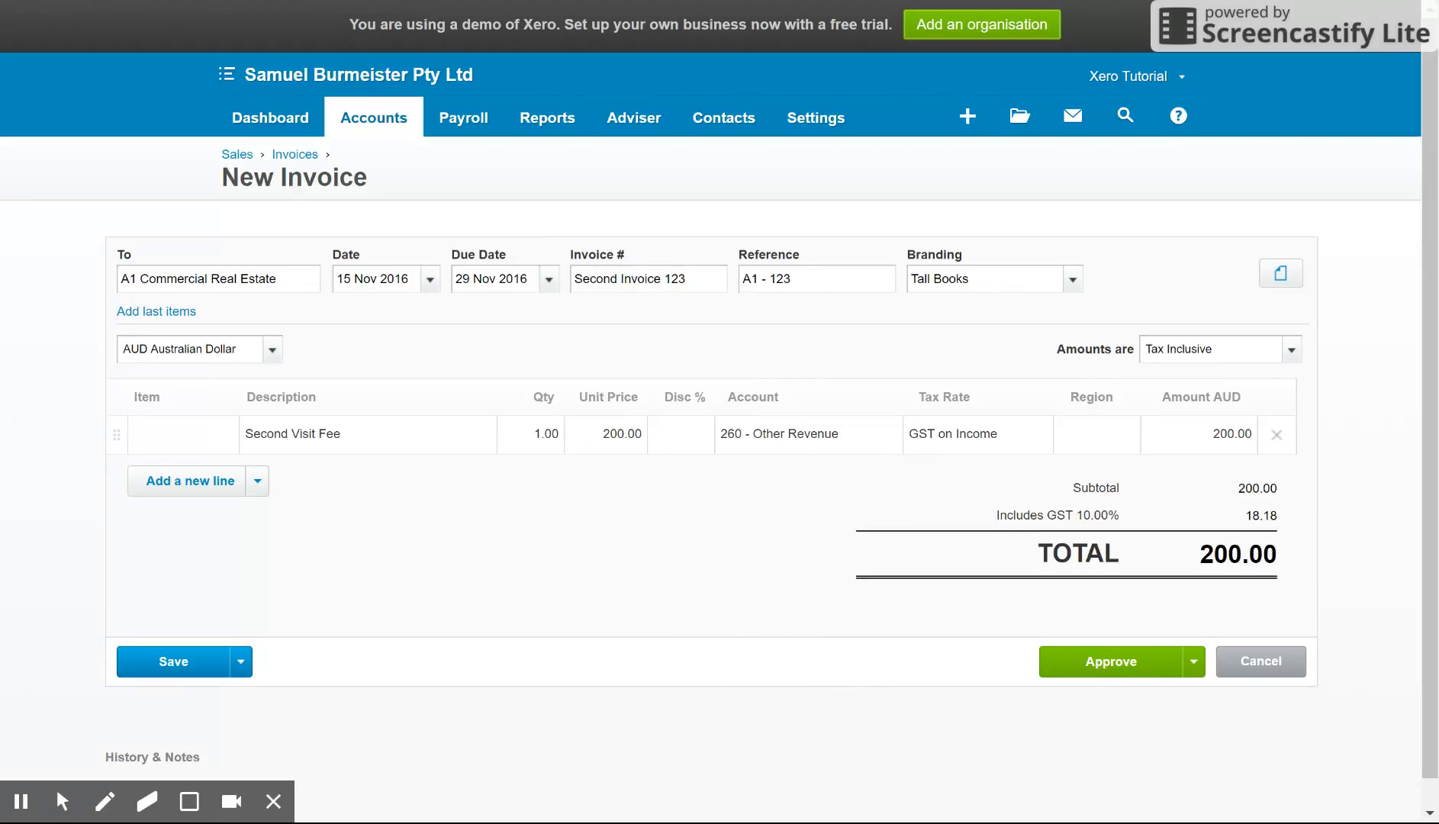
{"action": "mouse_move", "coordinate": [538, 440]}
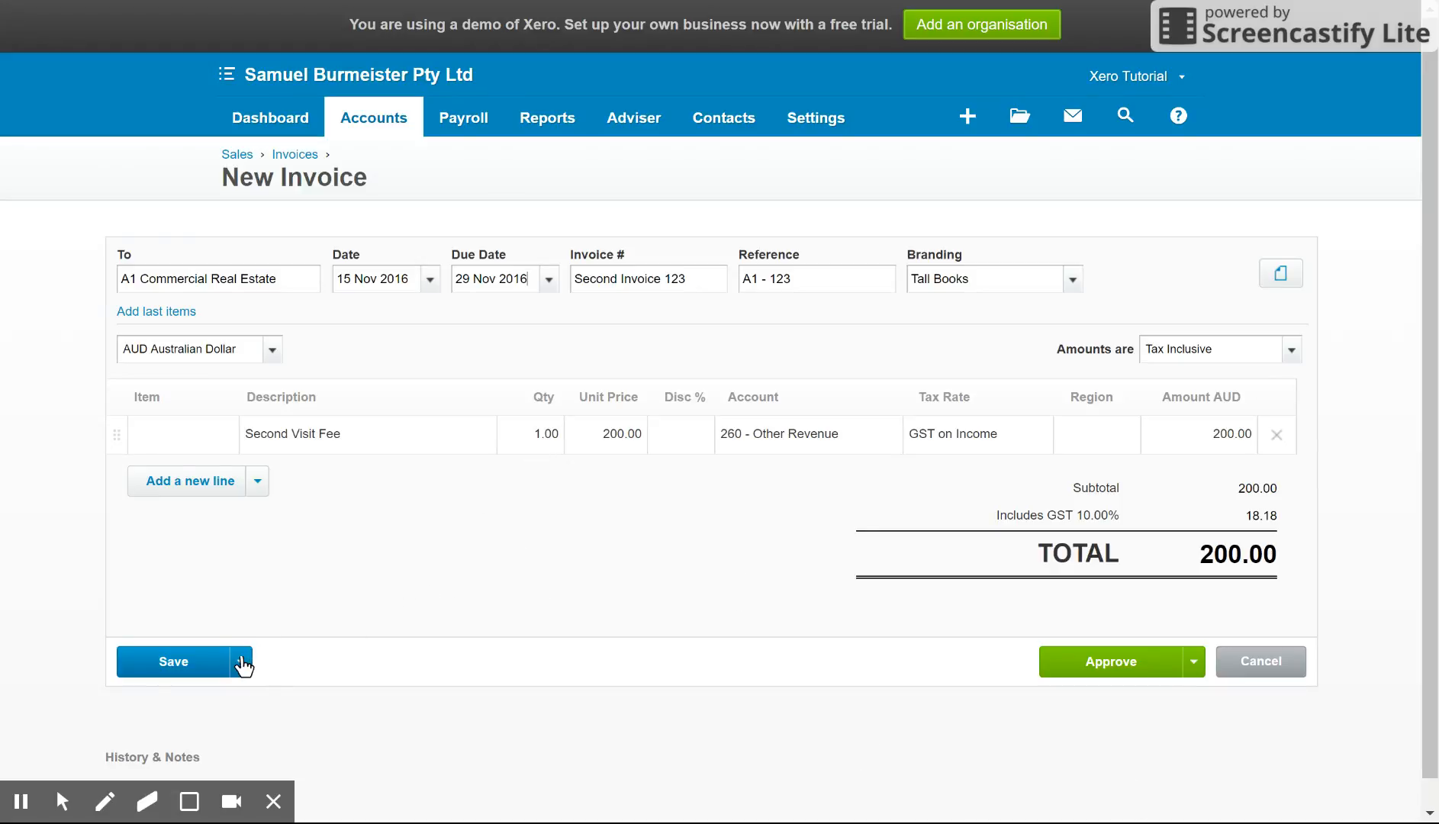
{"action": "left_click", "coordinate": [240, 661]}
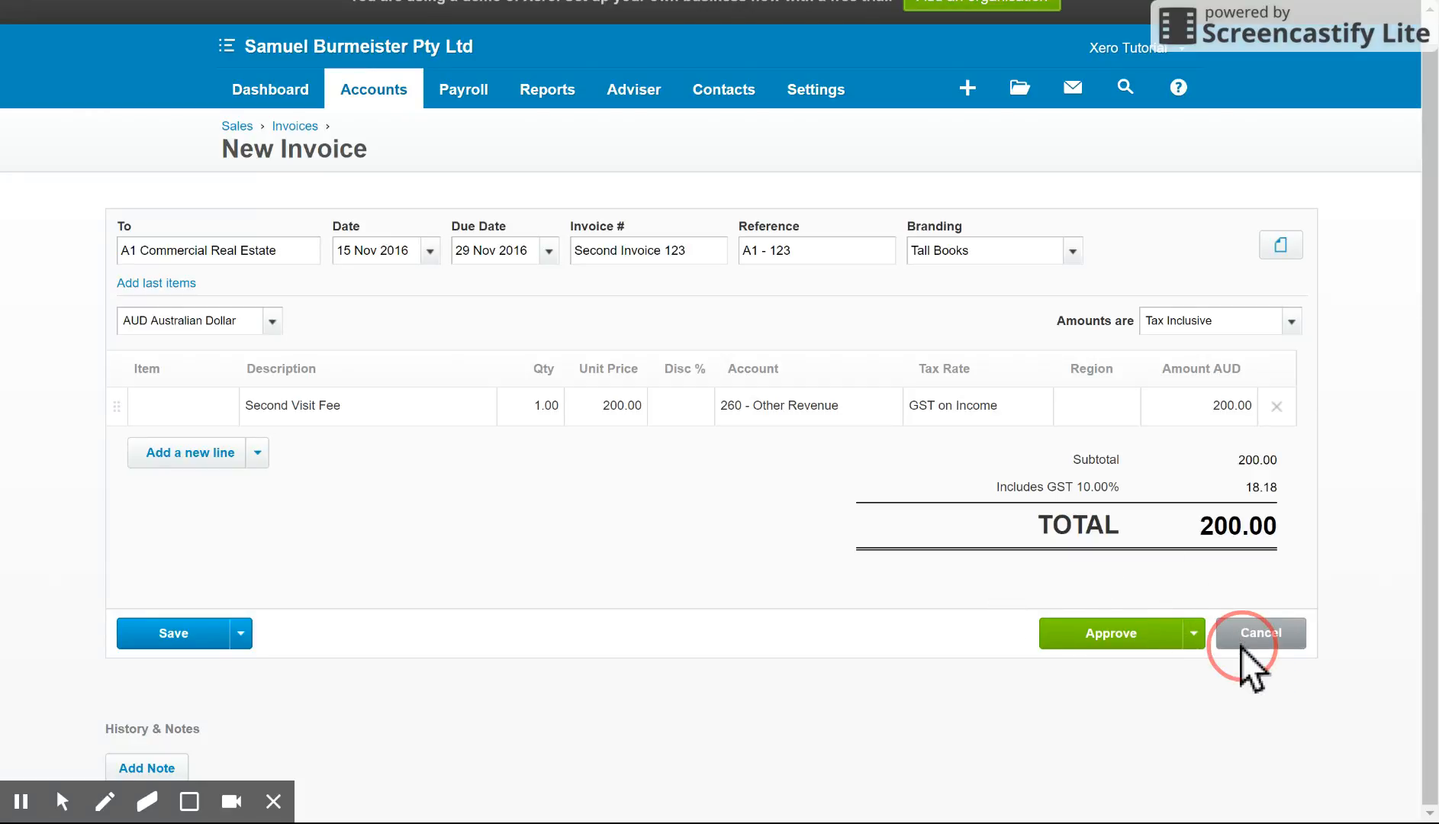
Cancel the unsaved Second Invoice 123 and return to the nine-draft Invoices list.
{"action": "left_click", "coordinate": [1258, 634]}
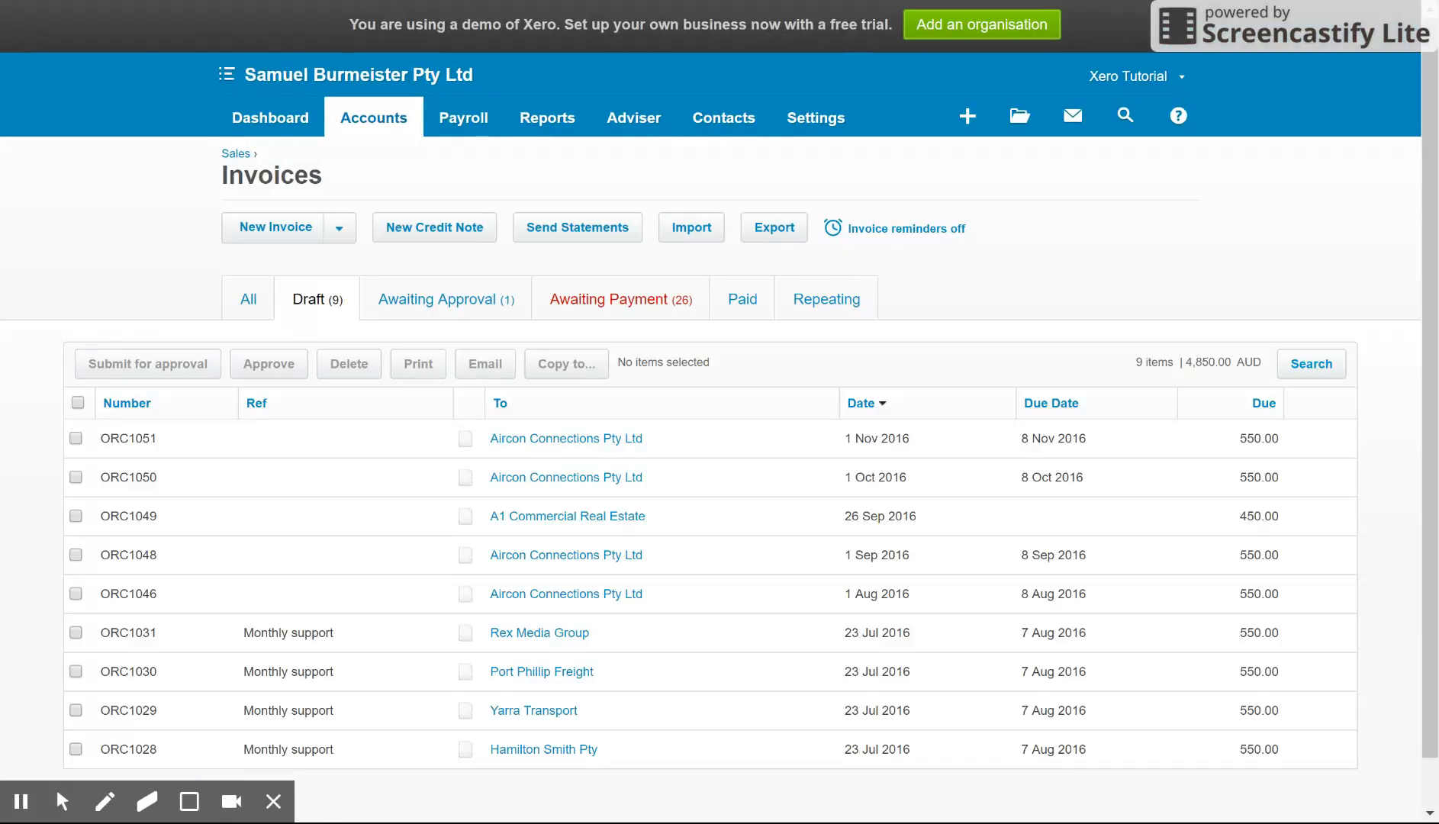
{"action": "mouse_move", "coordinate": [1395, 262]}
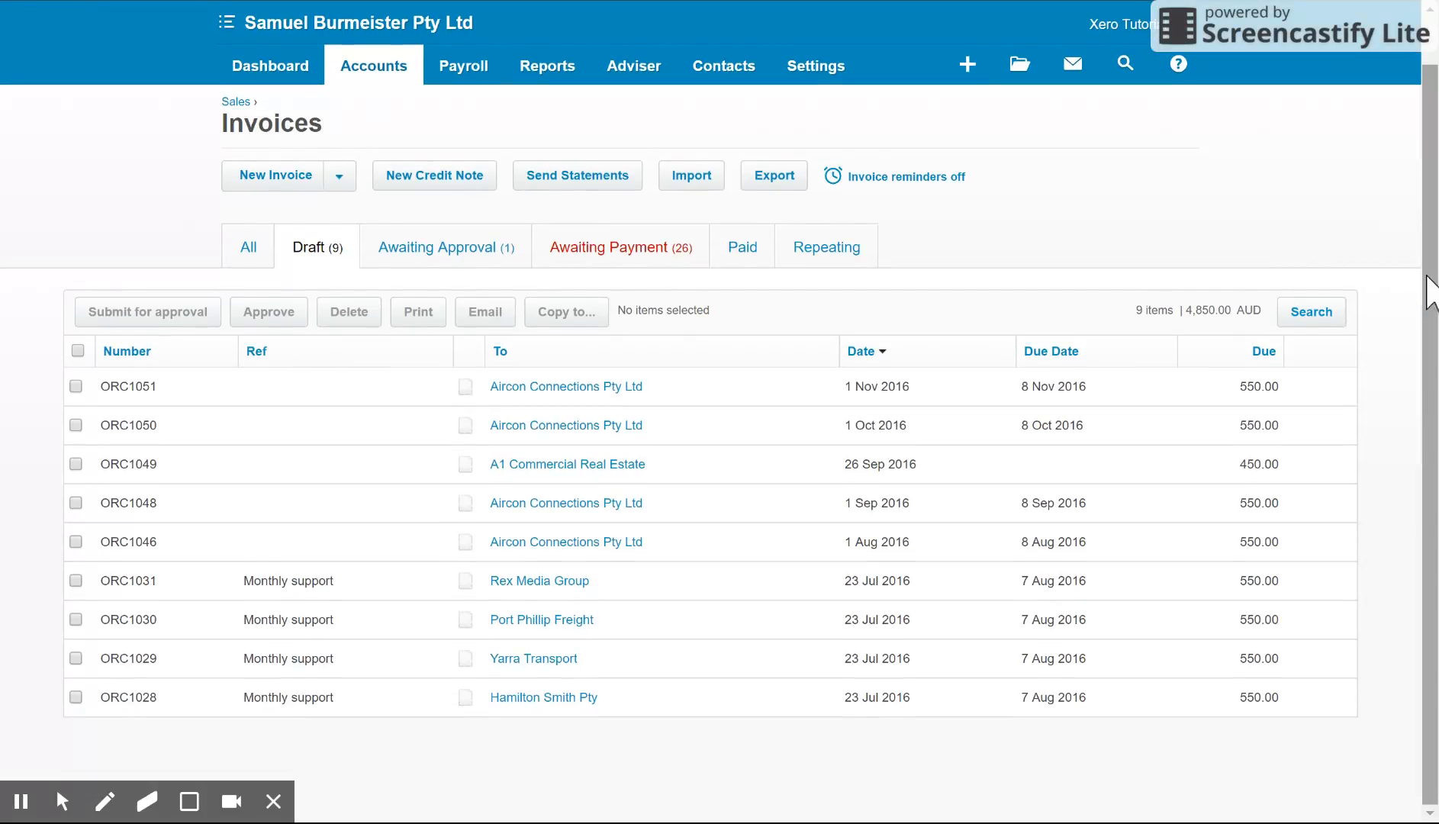
{"action": "mouse_move", "coordinate": [1428, 289]}
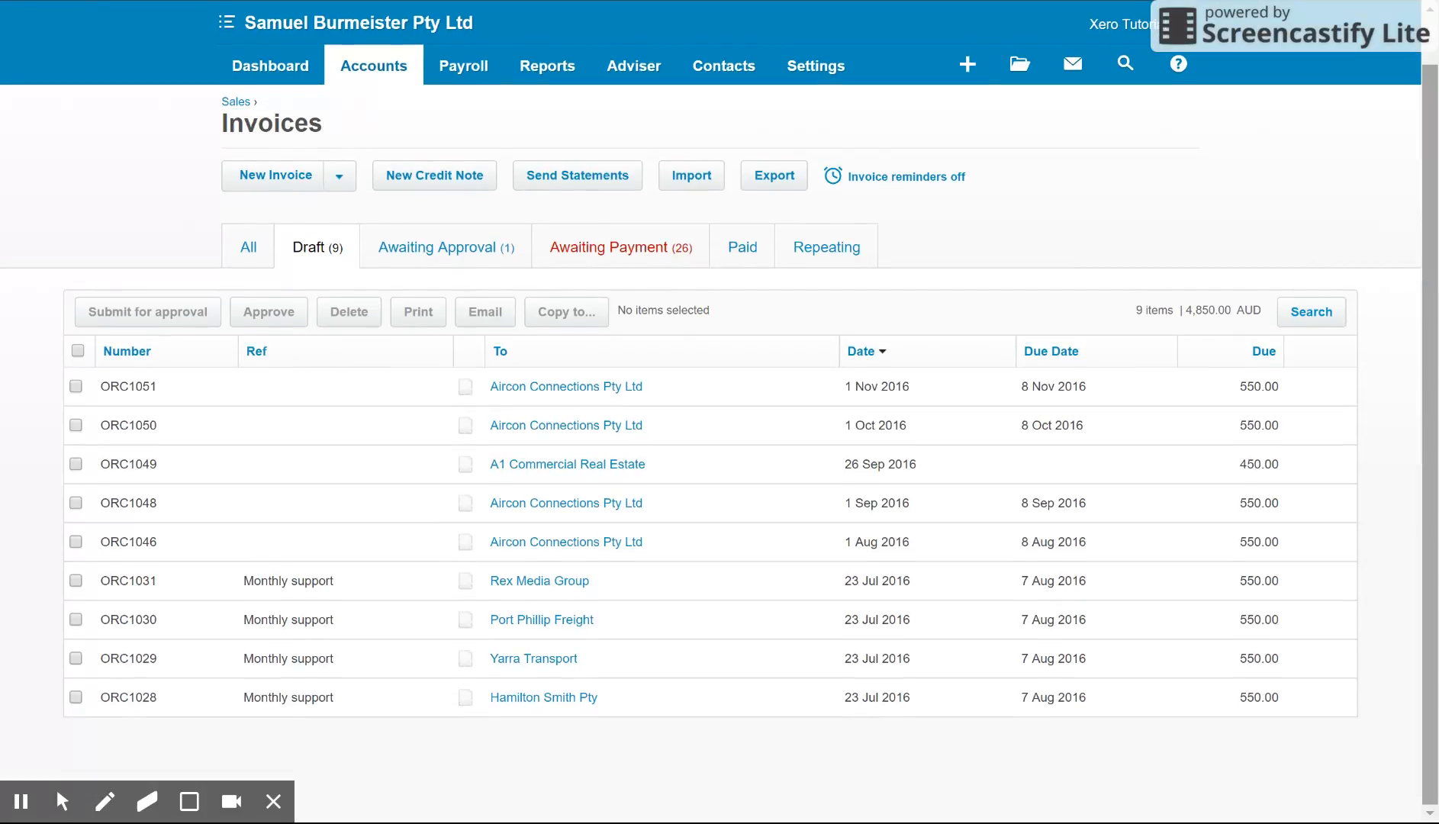